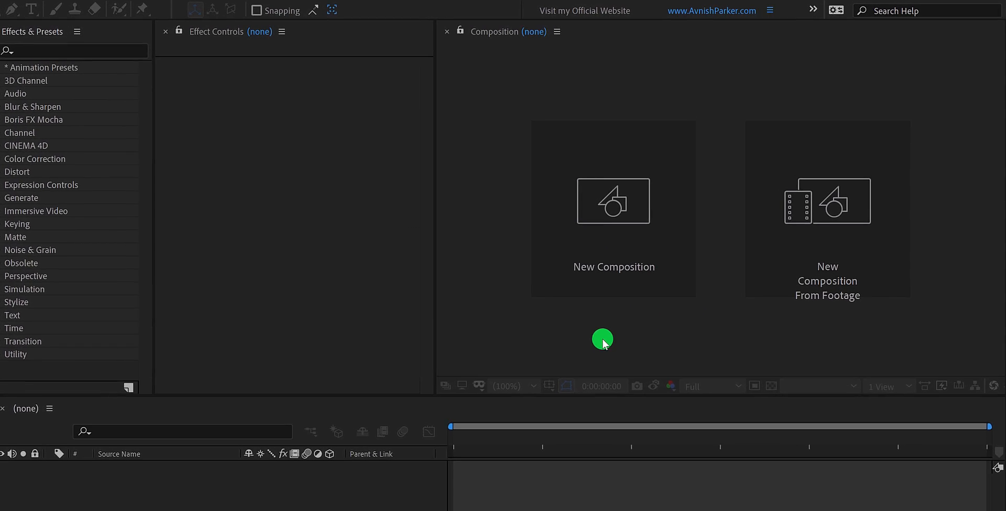
Create a composition named Motion_Design at 1920×1080, 30 fps, 10 seconds long.
{"action": "left_click", "coordinate": [614, 201]}
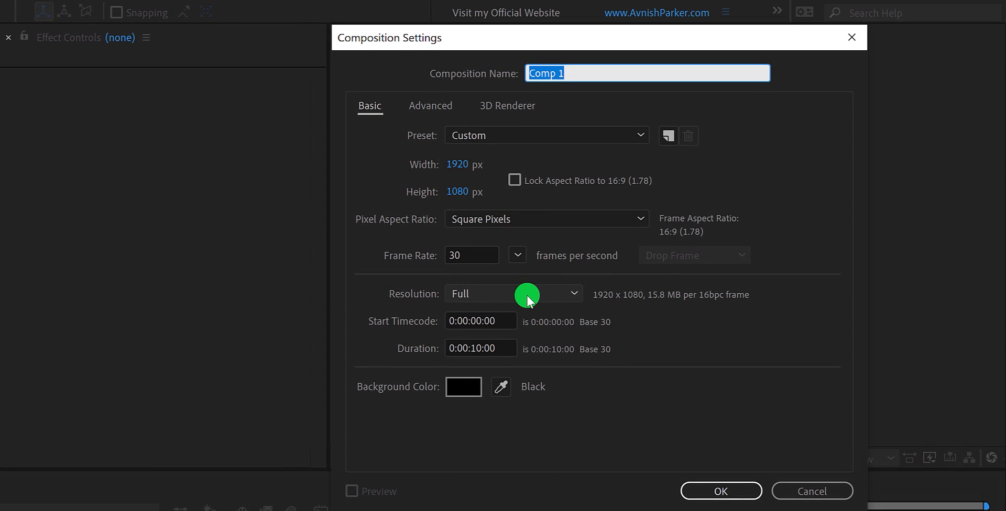
{"action": "type", "text": "Motion_Design"}
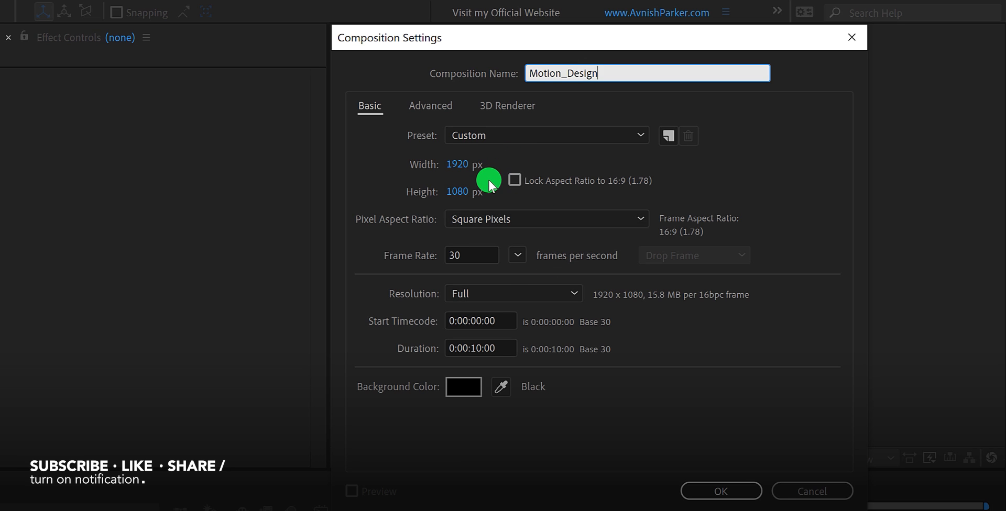
{"action": "mouse_move", "coordinate": [502, 267]}
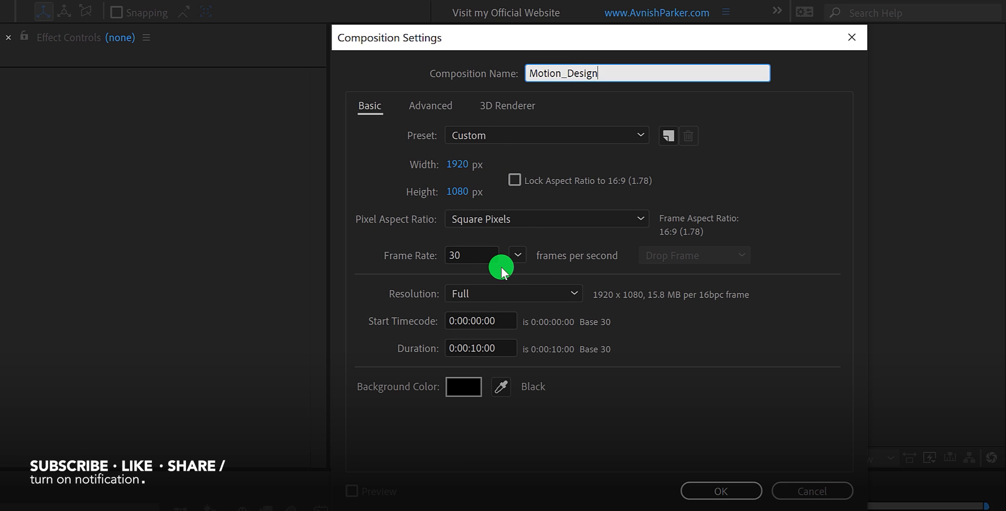
{"action": "mouse_move", "coordinate": [529, 350]}
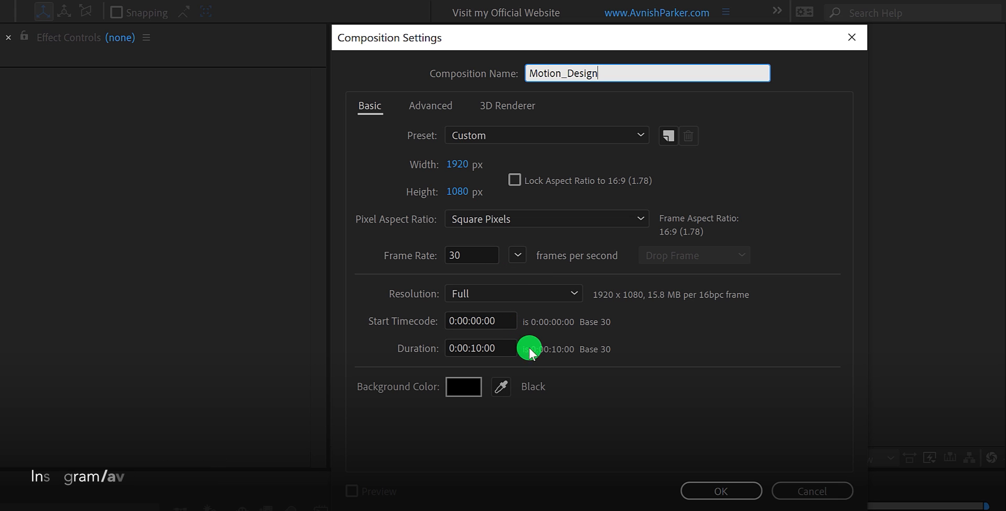
{"action": "left_click", "coordinate": [721, 491]}
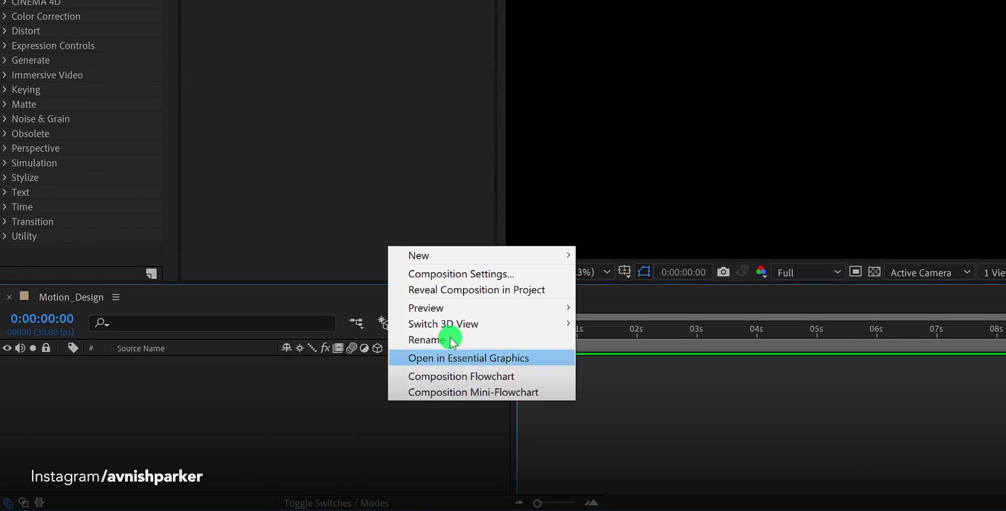
{"action": "mouse_move", "coordinate": [419, 256]}
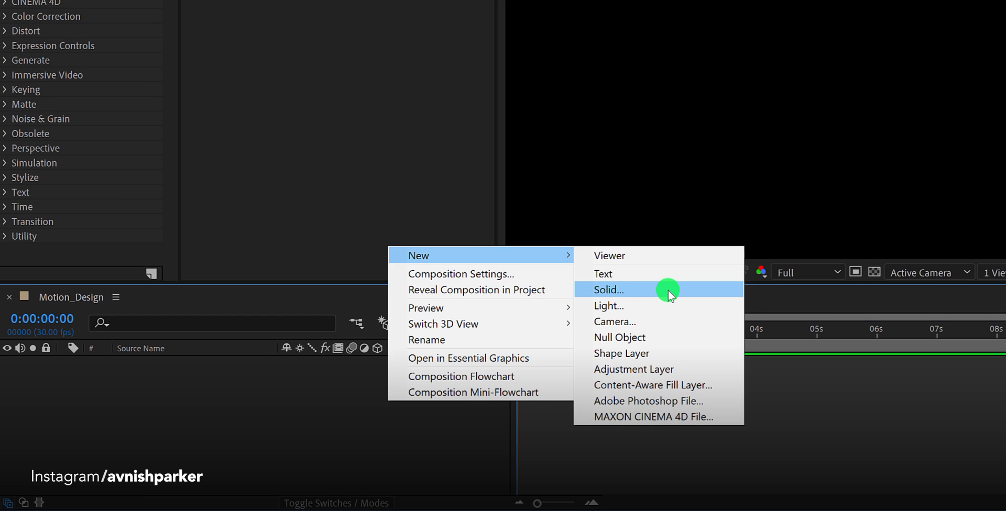
Add a comp-size white solid layer named Noise.
{"action": "left_click", "coordinate": [608, 289]}
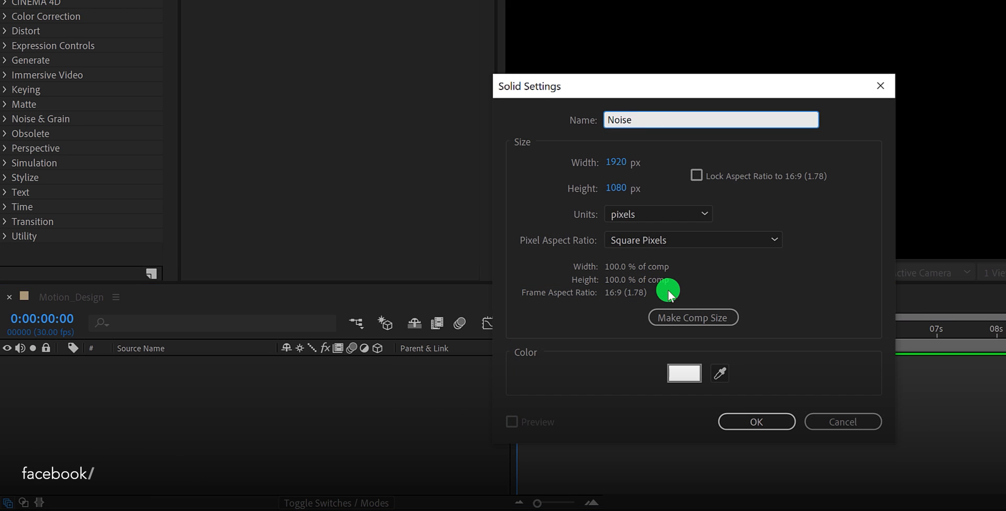
{"action": "mouse_move", "coordinate": [687, 376]}
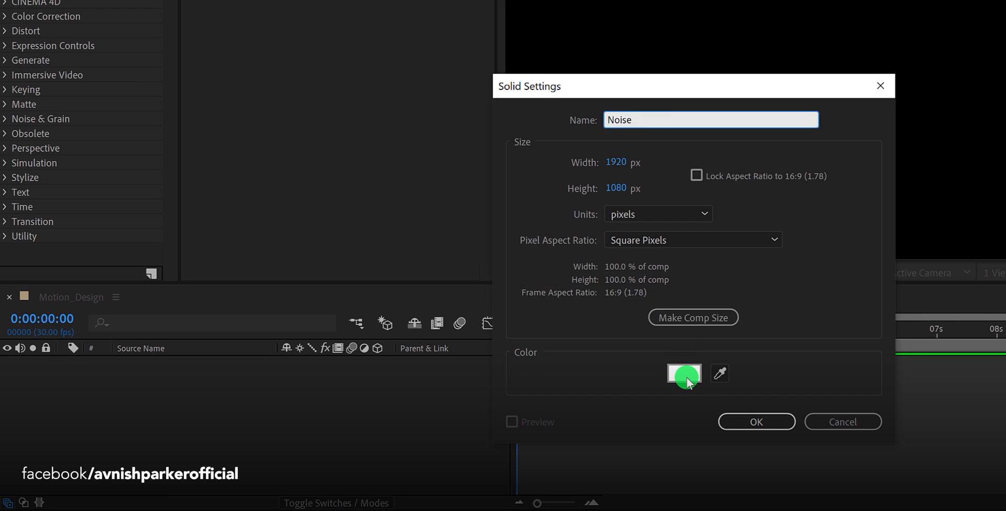
{"action": "left_click", "coordinate": [757, 422]}
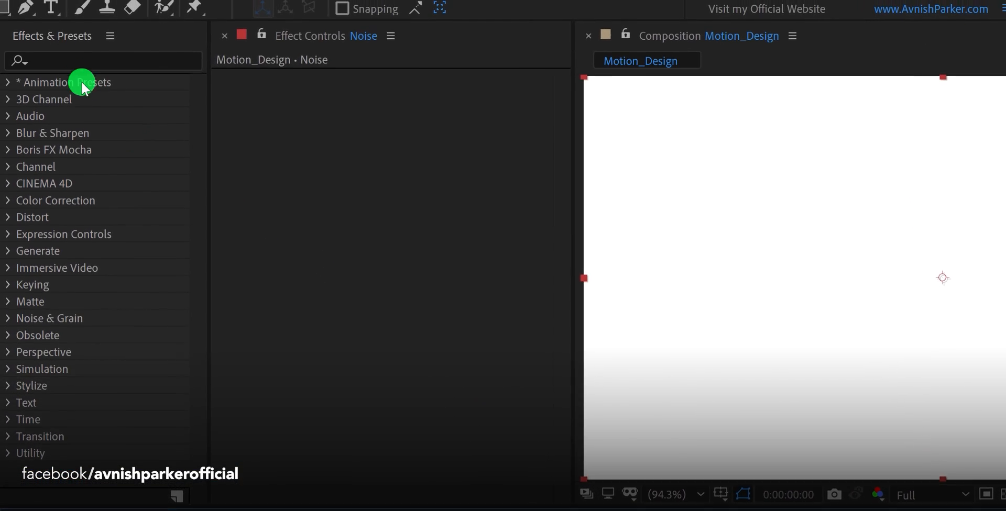
Apply CC Star Burst to Noise with Scatter 700, Speed 5 and Size 20.
{"action": "type", "text": "star"}
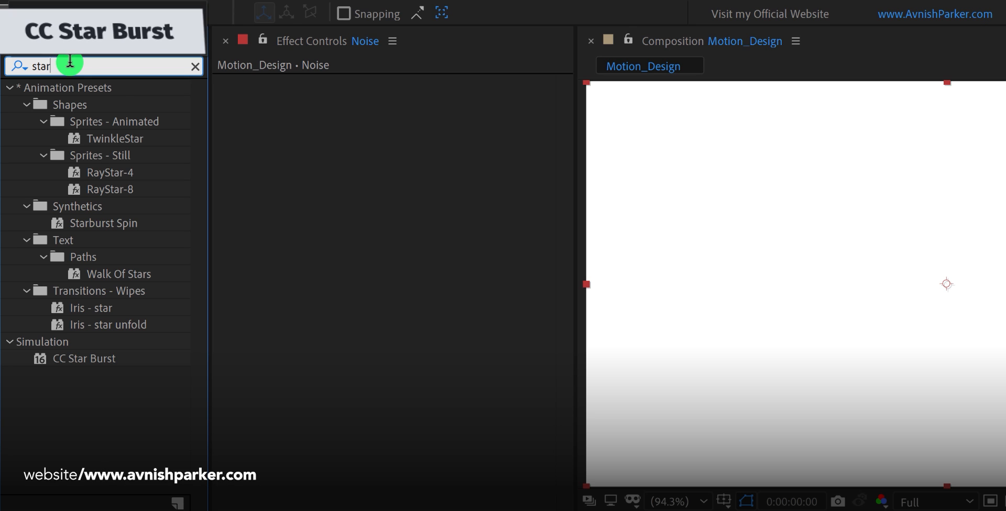
{"action": "left_click_drag", "start_coordinate": [84, 359], "coordinate": [315, 280]}
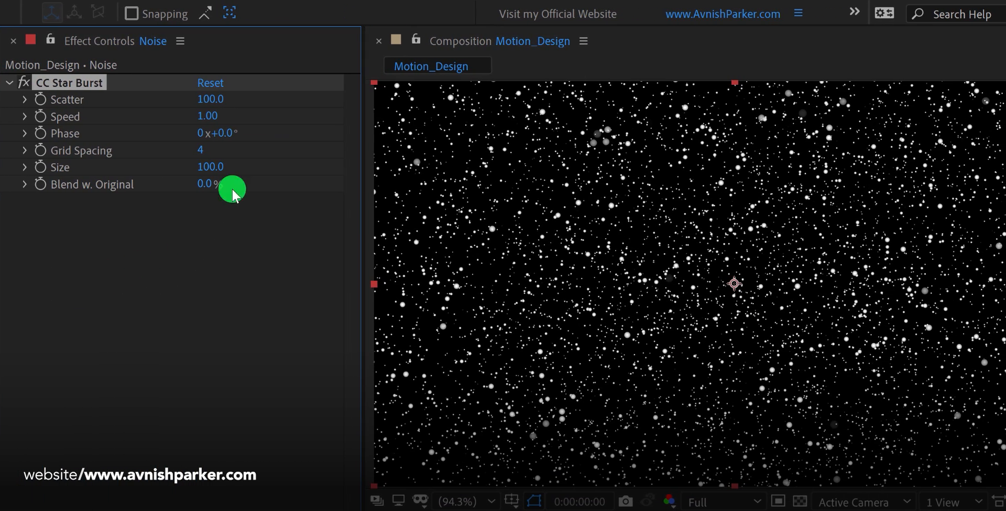
{"action": "left_click", "coordinate": [210, 100]}
{"action": "type", "text": "700"}
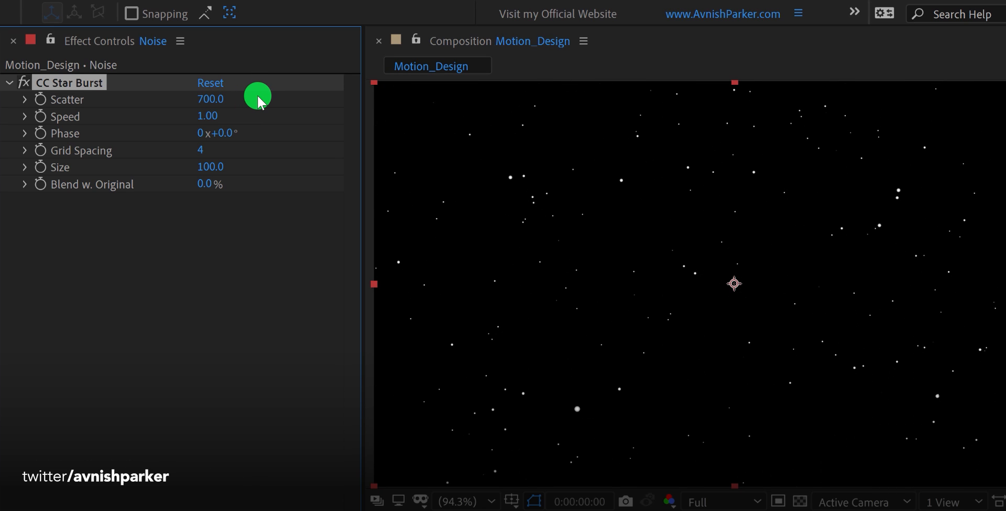
{"action": "mouse_move", "coordinate": [250, 111]}
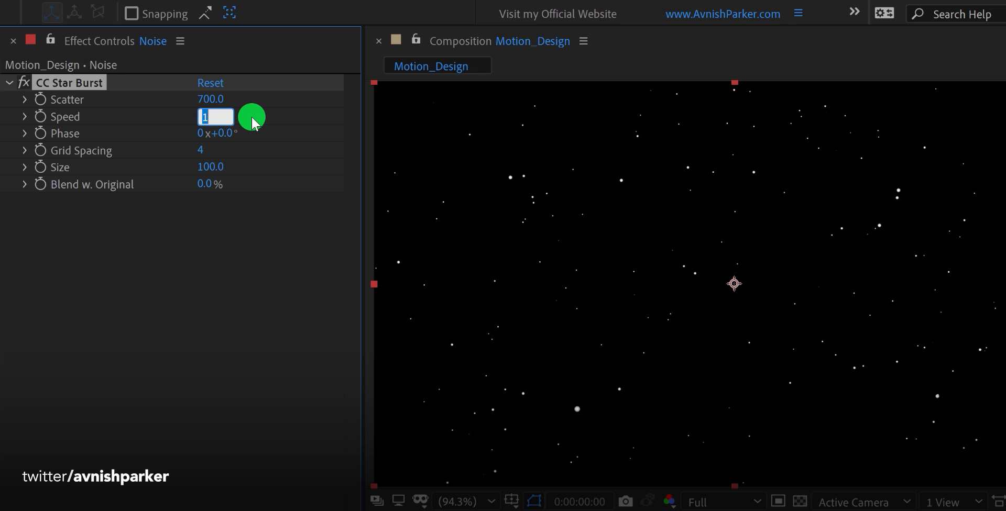
{"action": "type", "text": "5.00"}
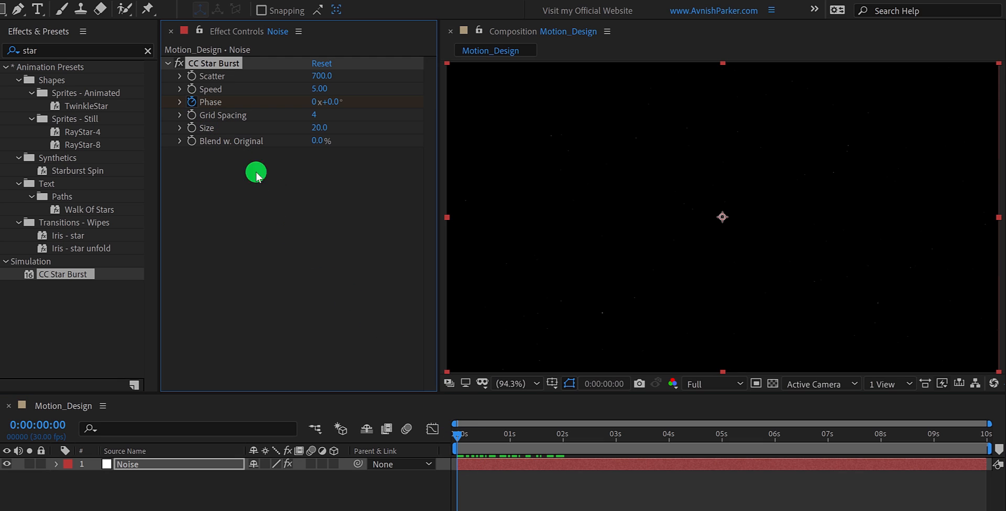
{"action": "left_click_drag", "start_coordinate": [457, 443], "coordinate": [985, 442]}
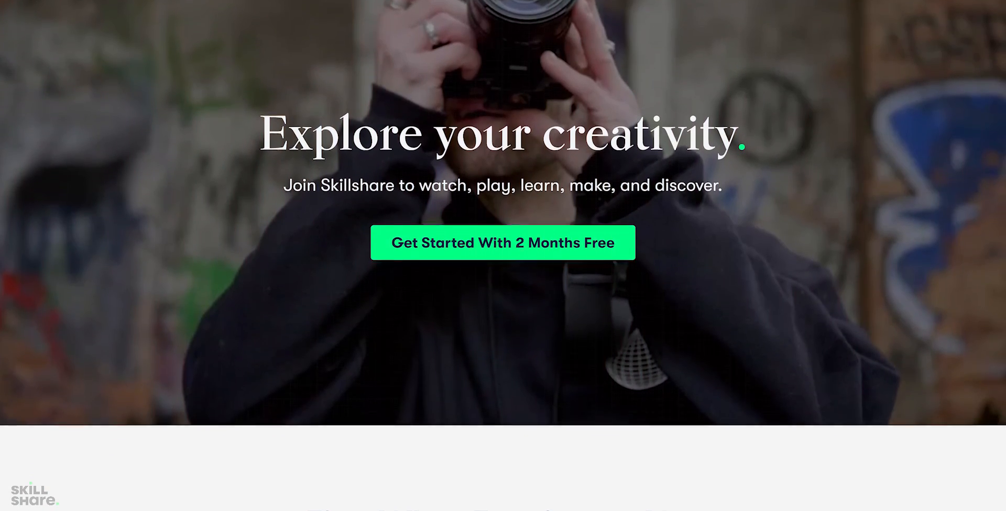
Search Skillshare for 'motion graphics' and pick the Motion Graphics suggestion.
{"action": "scroll", "scroll_direction": "down", "scroll_amount": 3}
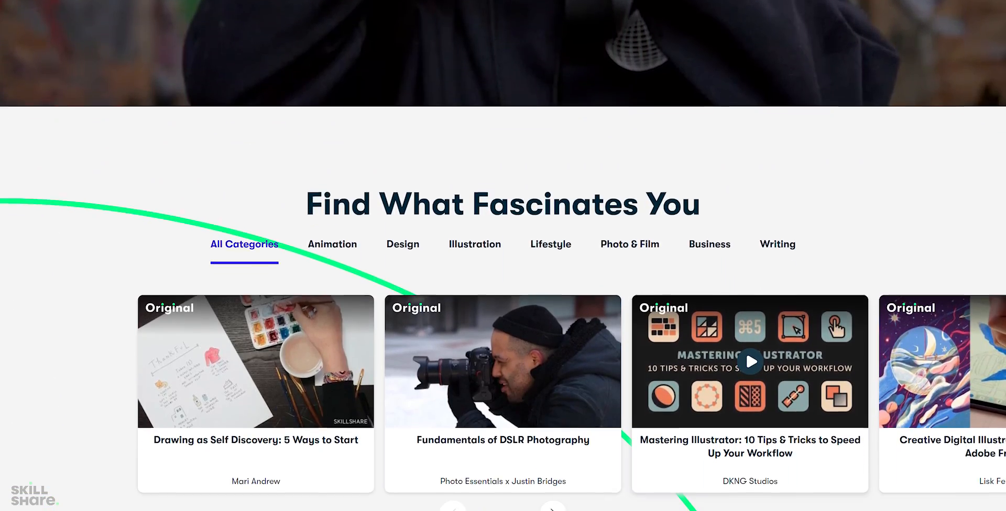
{"action": "scroll", "scroll_direction": "down", "scroll_amount": 3}
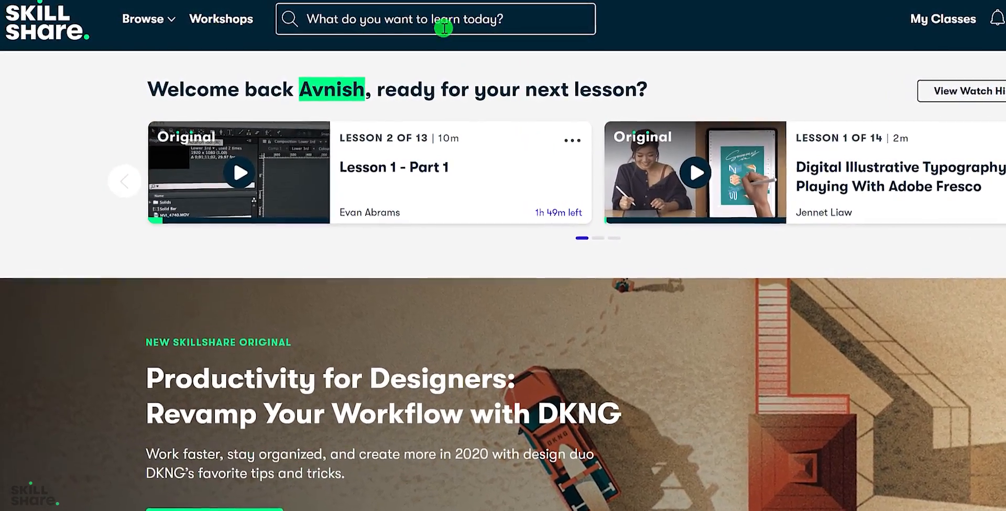
{"action": "type", "text": "motion graphics"}
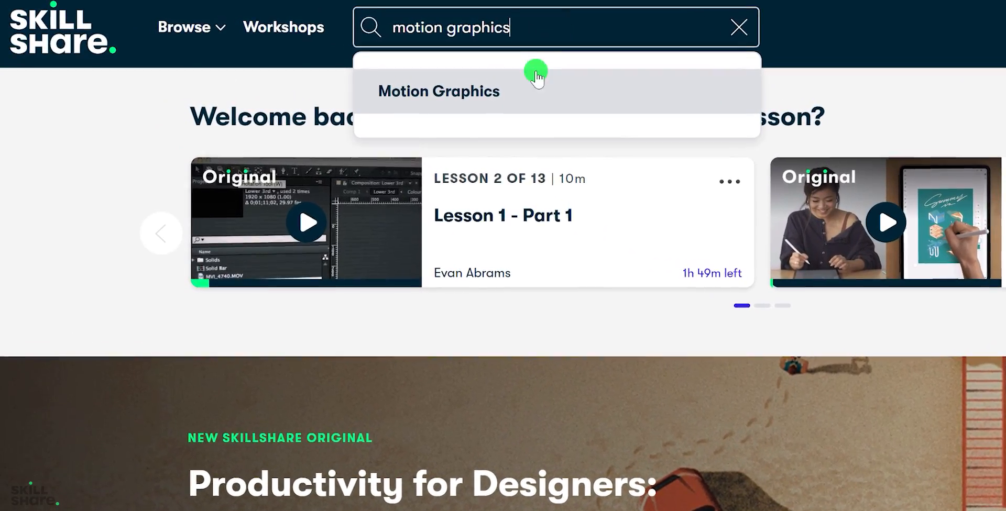
{"action": "left_click", "coordinate": [438, 91]}
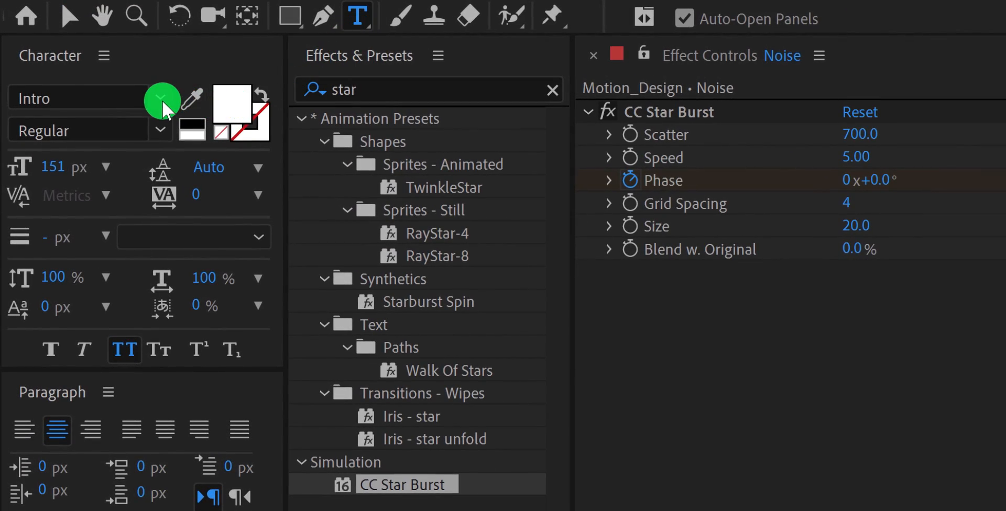
{"action": "mouse_move", "coordinate": [225, 113]}
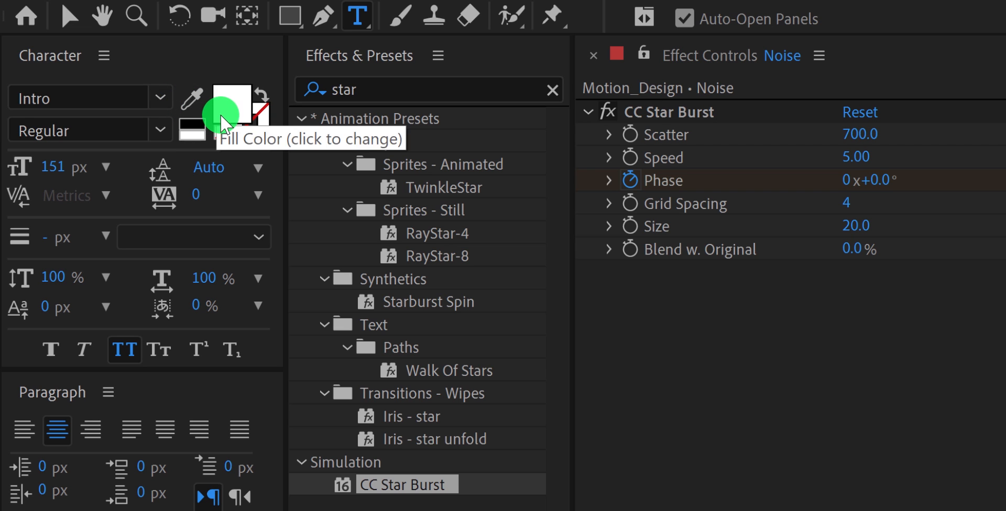
Set the MOTION title to red #FD3737 fill at 100 px in Intro Regular.
{"action": "left_click", "coordinate": [231, 102]}
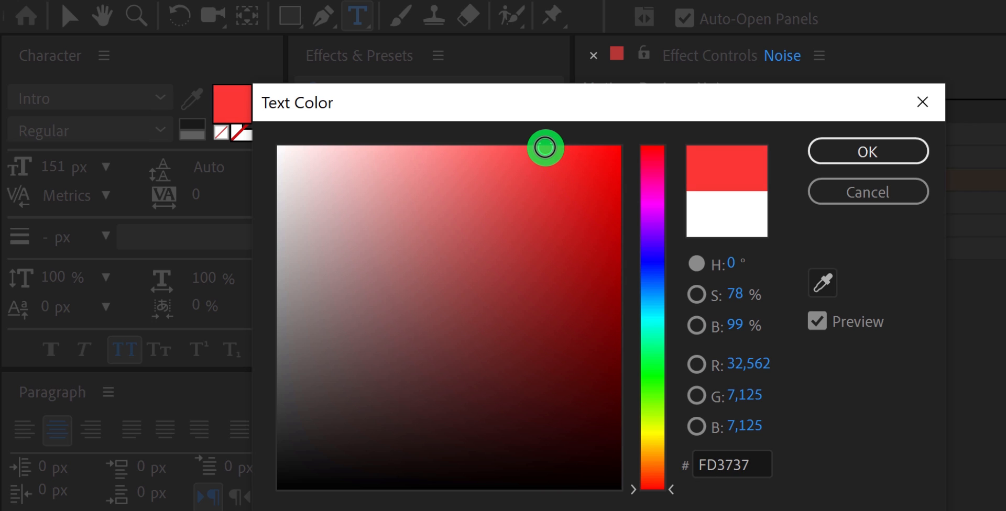
{"action": "left_click", "coordinate": [868, 151]}
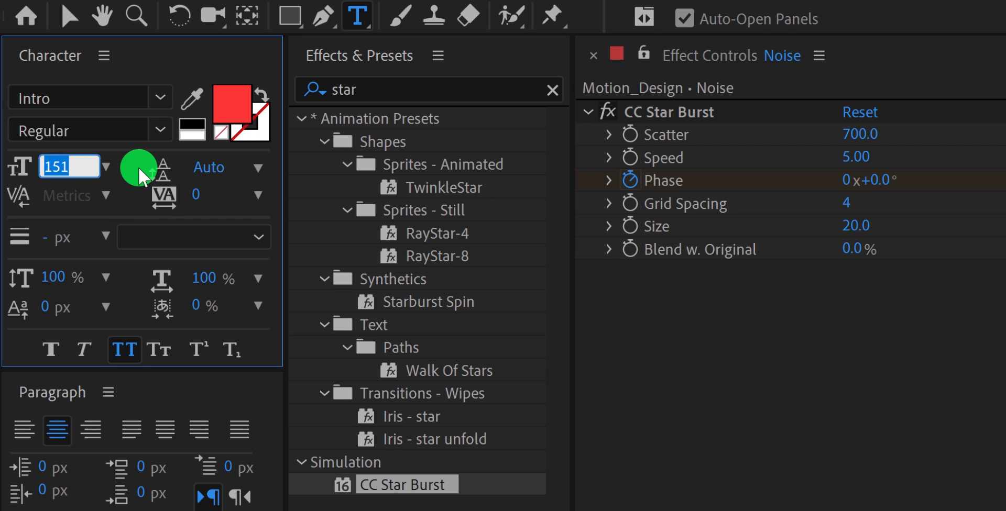
{"action": "type", "text": "100 px"}
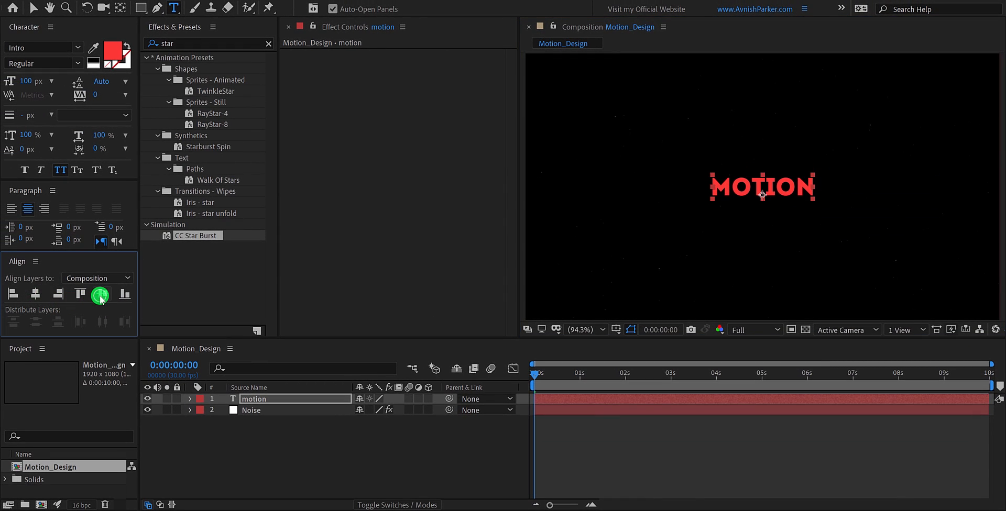
{"action": "mouse_move", "coordinate": [659, 270]}
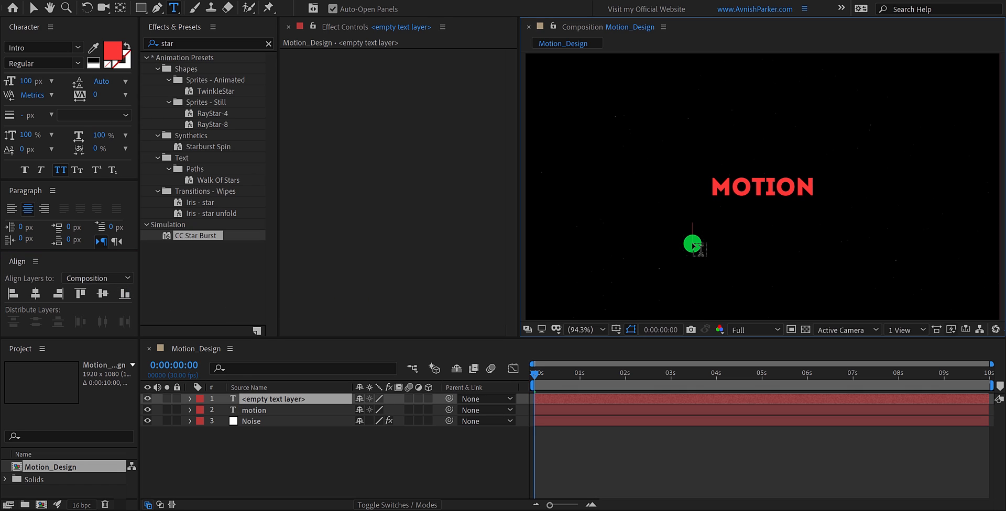
Type the DESIGN text and give it a light grey-white fill.
{"action": "type", "text": "DESIGN"}
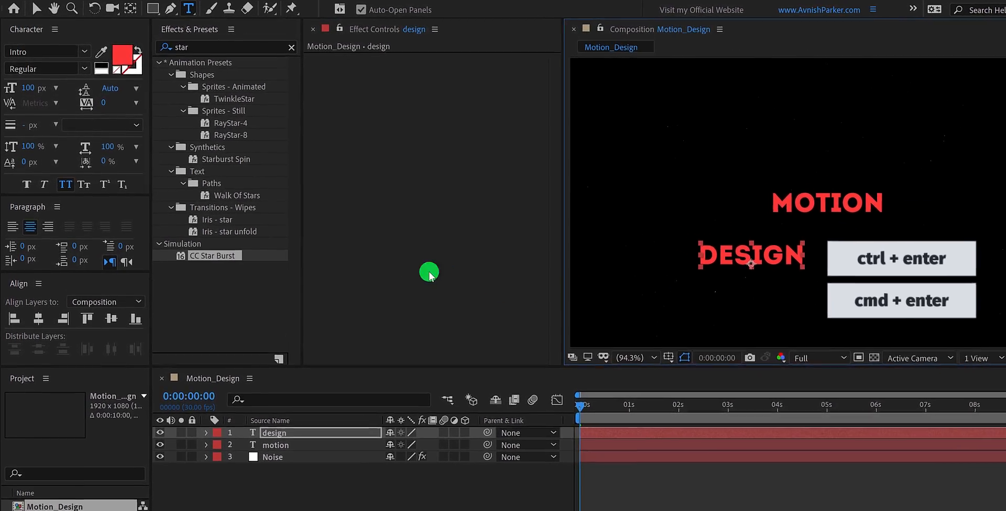
{"action": "left_click", "coordinate": [128, 63]}
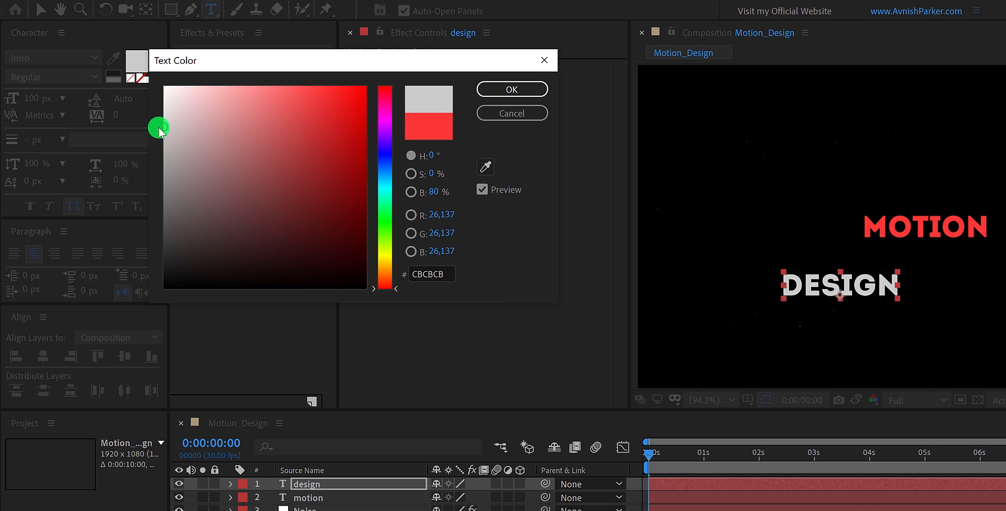
{"action": "left_click", "coordinate": [512, 89]}
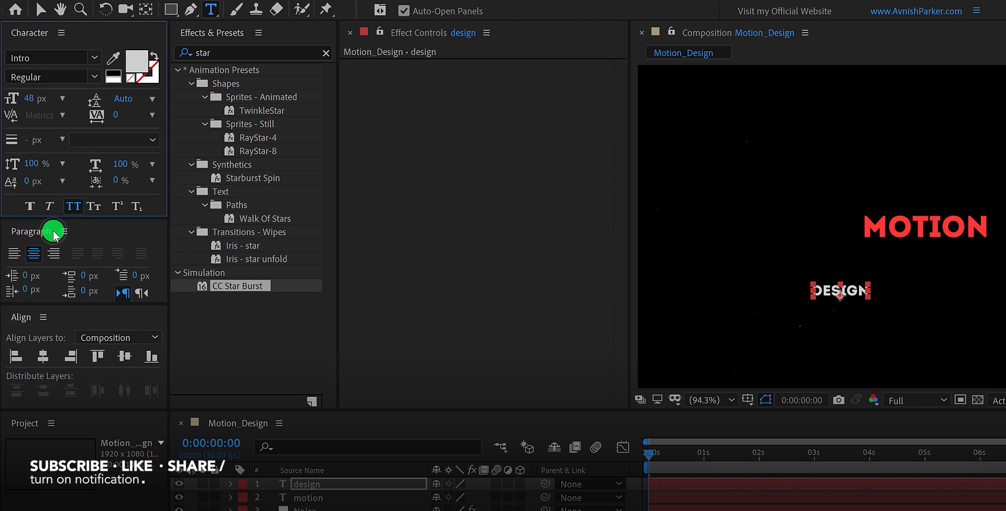
{"action": "mouse_move", "coordinate": [152, 119]}
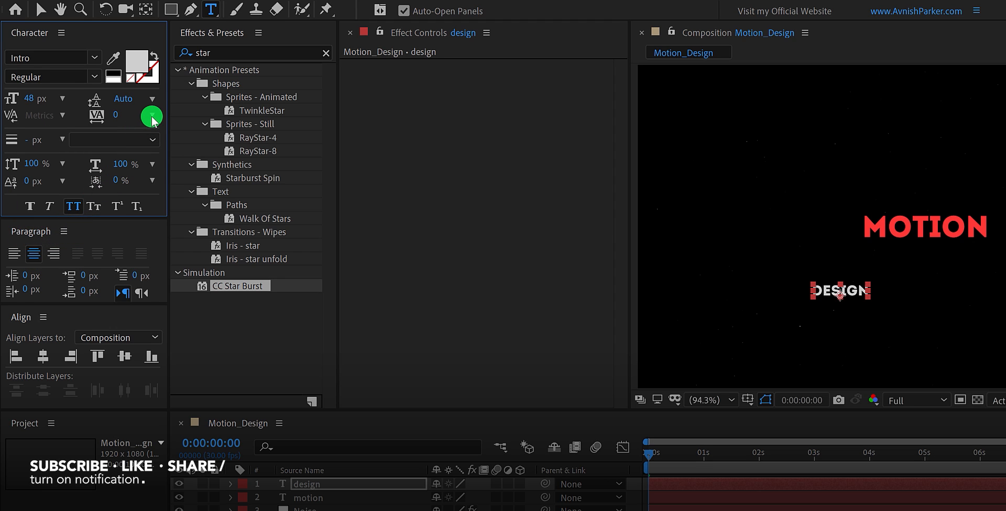
Set DESIGN's tracking to 200.
{"action": "left_click", "coordinate": [151, 116]}
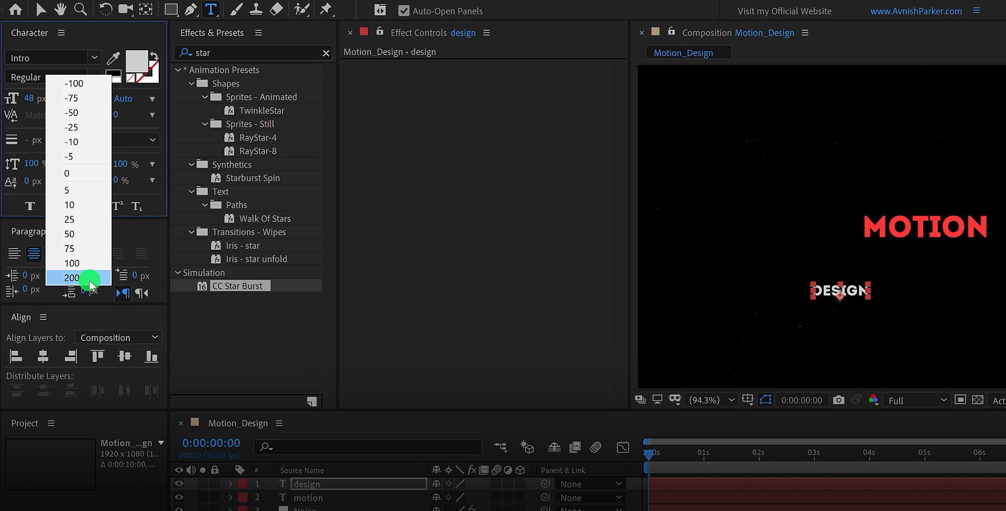
{"action": "left_click", "coordinate": [69, 278]}
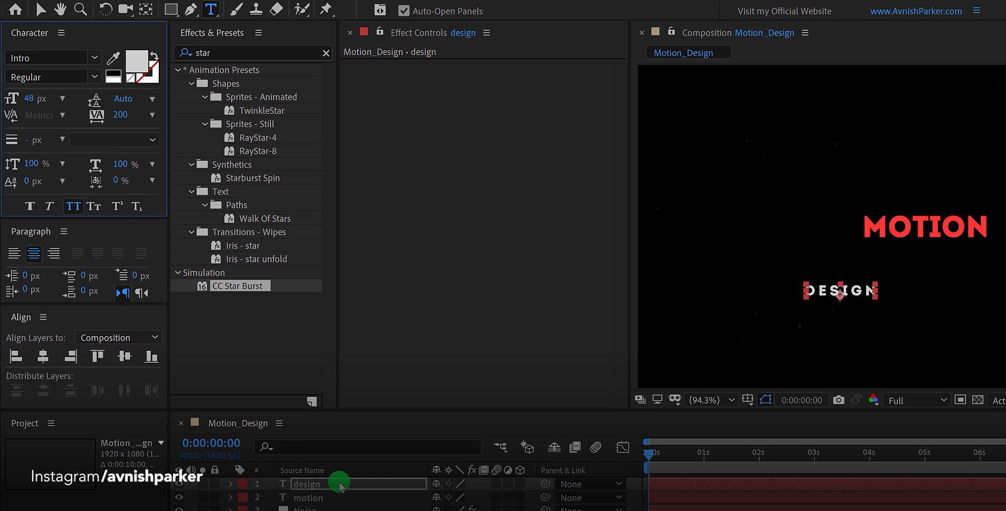
{"action": "left_click", "coordinate": [124, 357]}
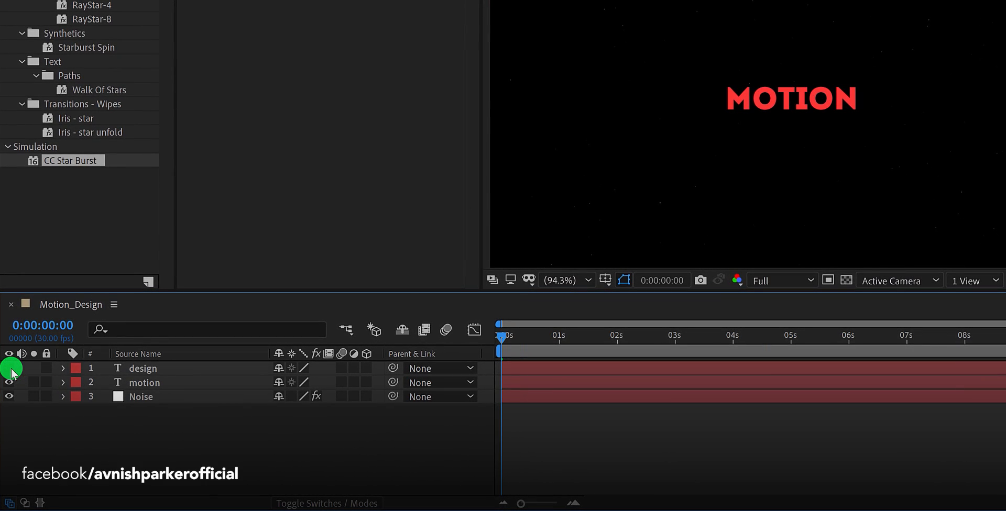
Hide DESIGN, then add a white Mask solid scaled to 100×50% and aligned top.
{"action": "left_click", "coordinate": [10, 369]}
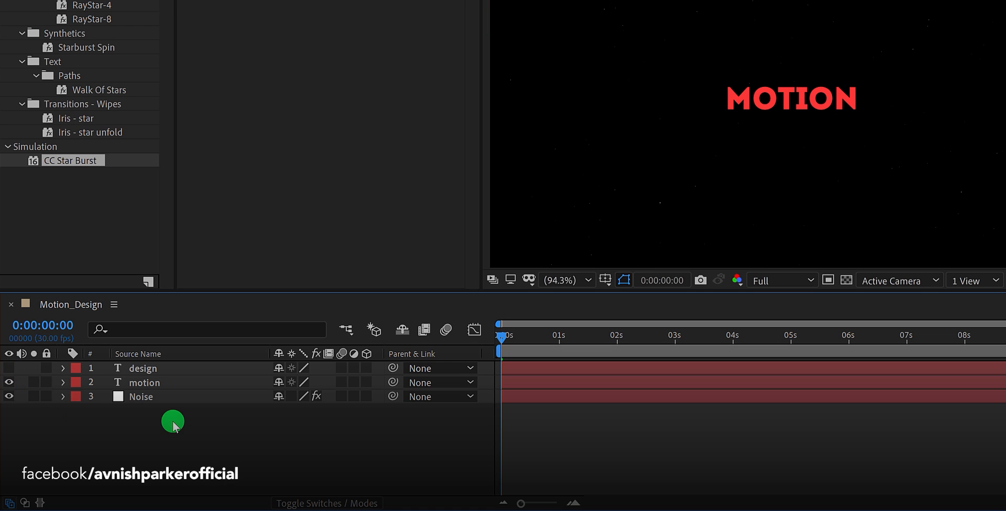
{"action": "right_click", "coordinate": [172, 422]}
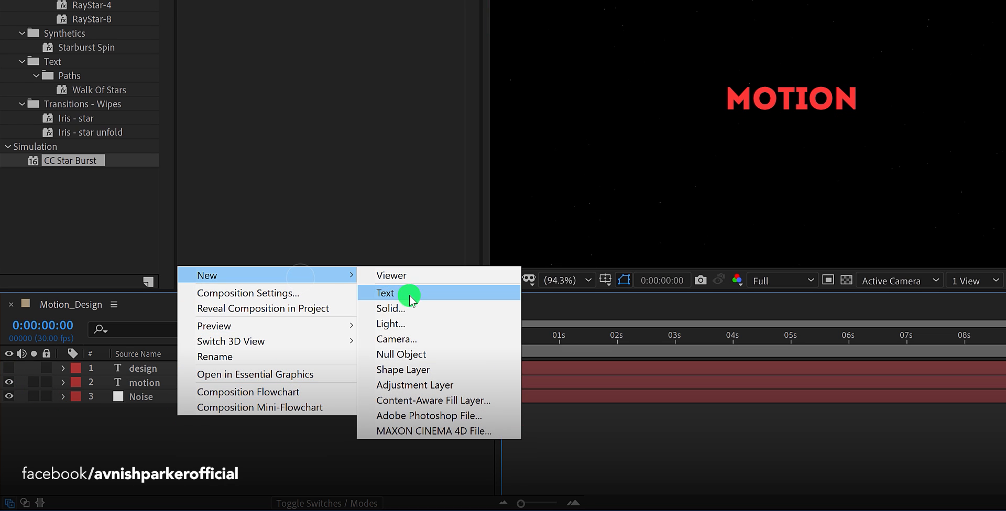
{"action": "left_click", "coordinate": [390, 309]}
{"action": "type", "text": "Mask"}
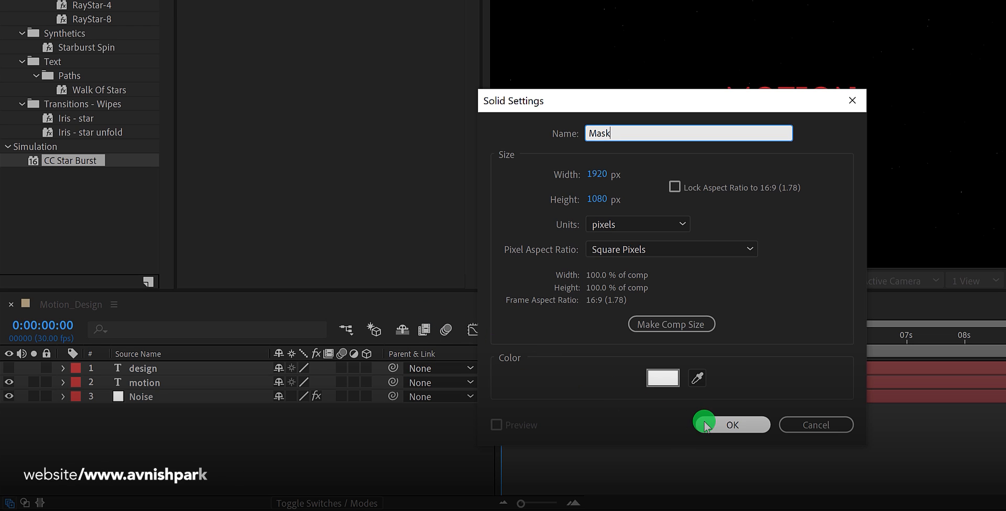
{"action": "left_click", "coordinate": [731, 424]}
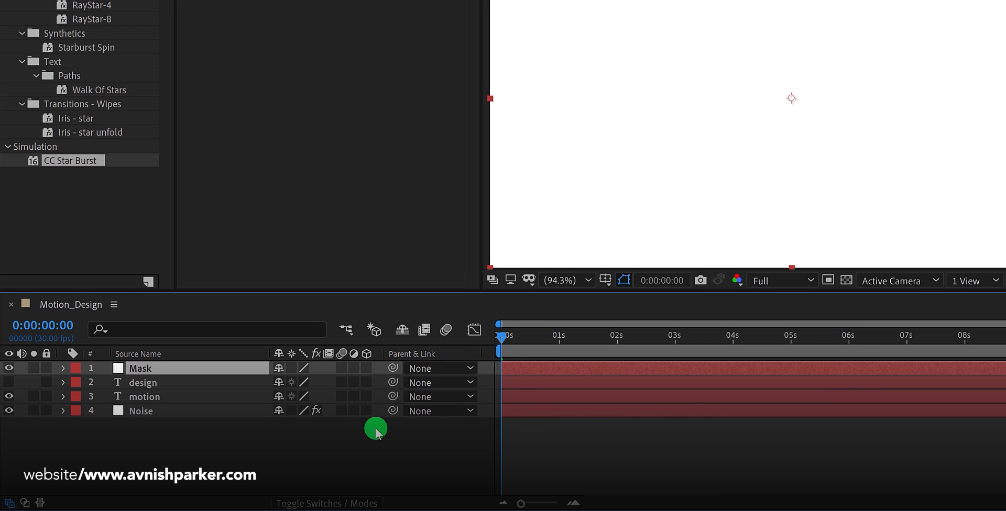
{"action": "key", "text": "s"}
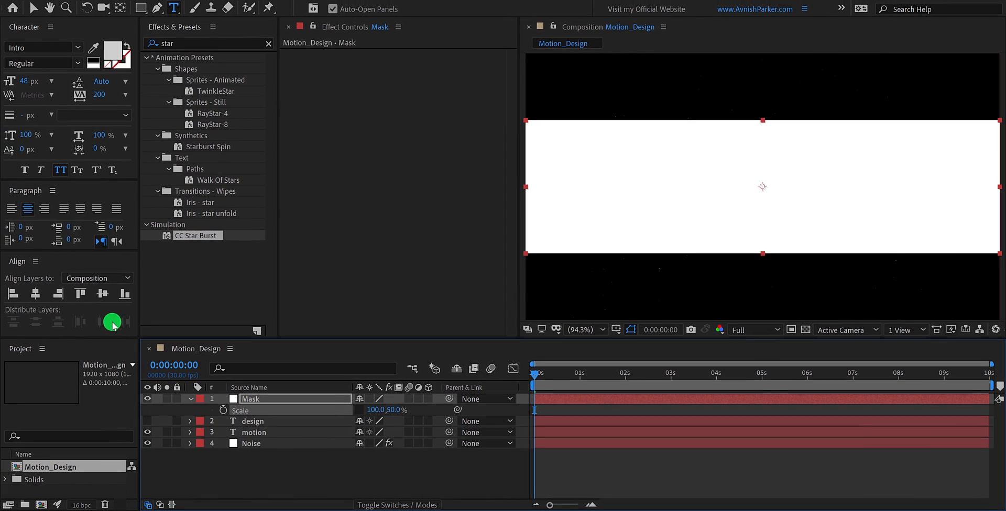
{"action": "mouse_move", "coordinate": [80, 294]}
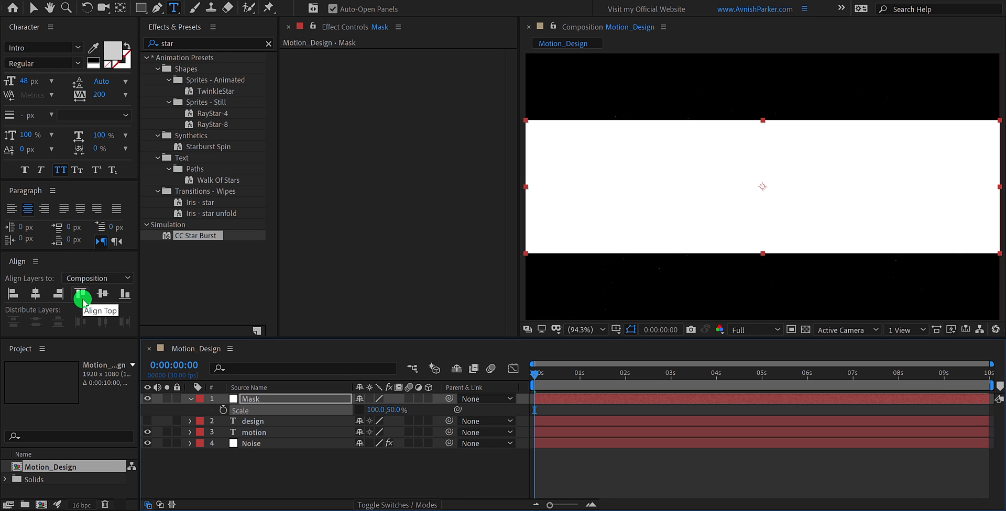
{"action": "left_click", "coordinate": [80, 294]}
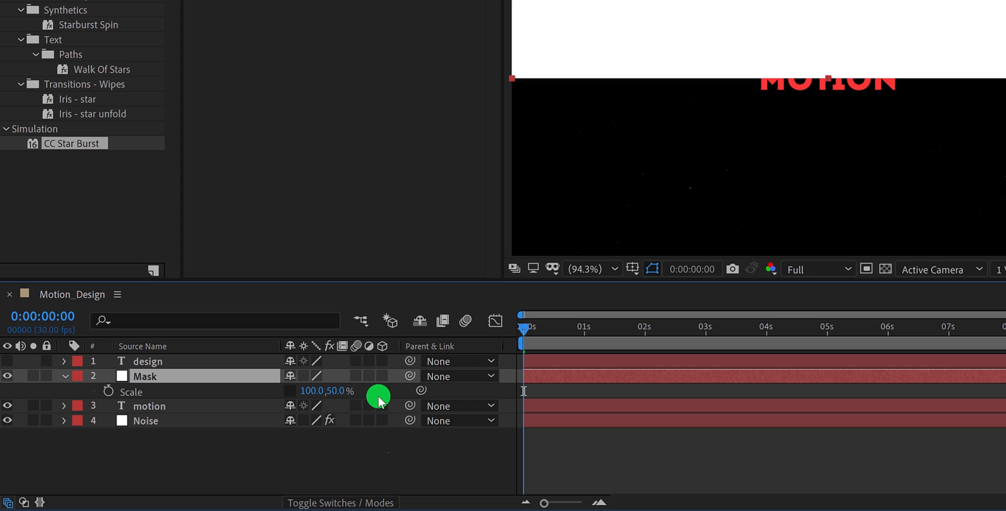
Show the Modes and track matte columns in the timeline.
{"action": "key", "text": "f4"}
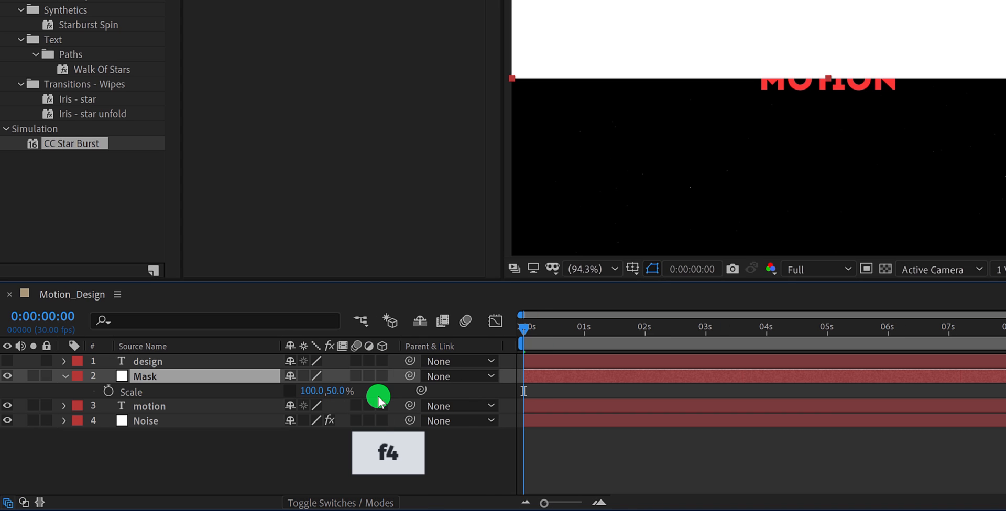
{"action": "key", "text": "f4"}
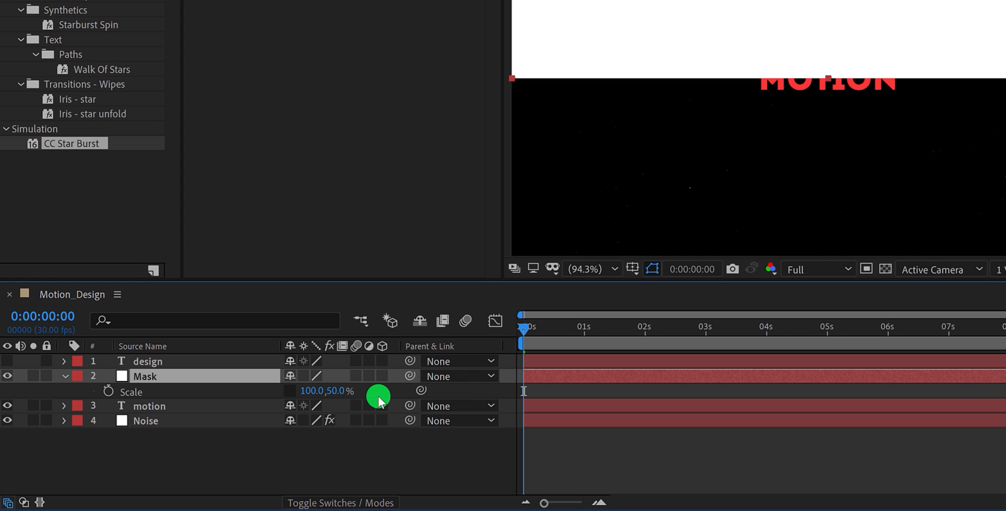
{"action": "right_click", "coordinate": [458, 346]}
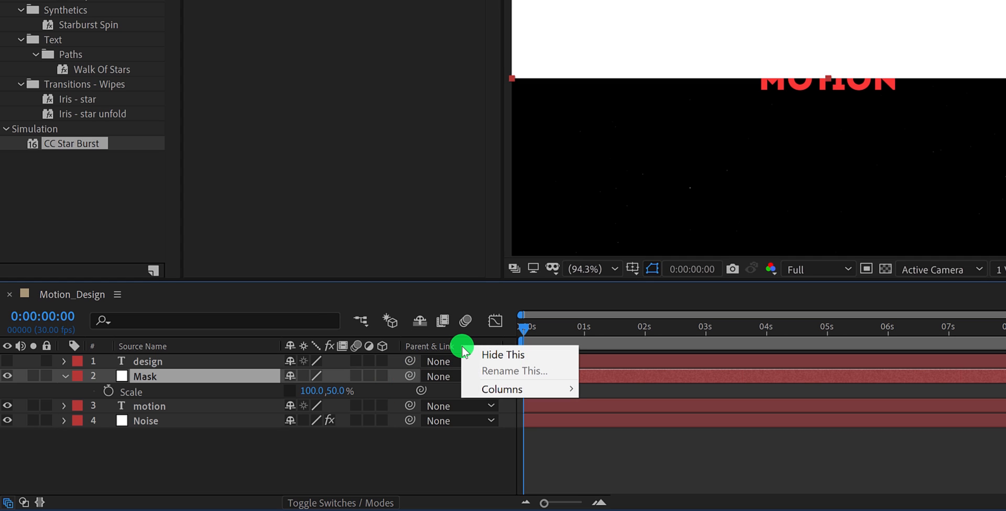
{"action": "left_click", "coordinate": [501, 390]}
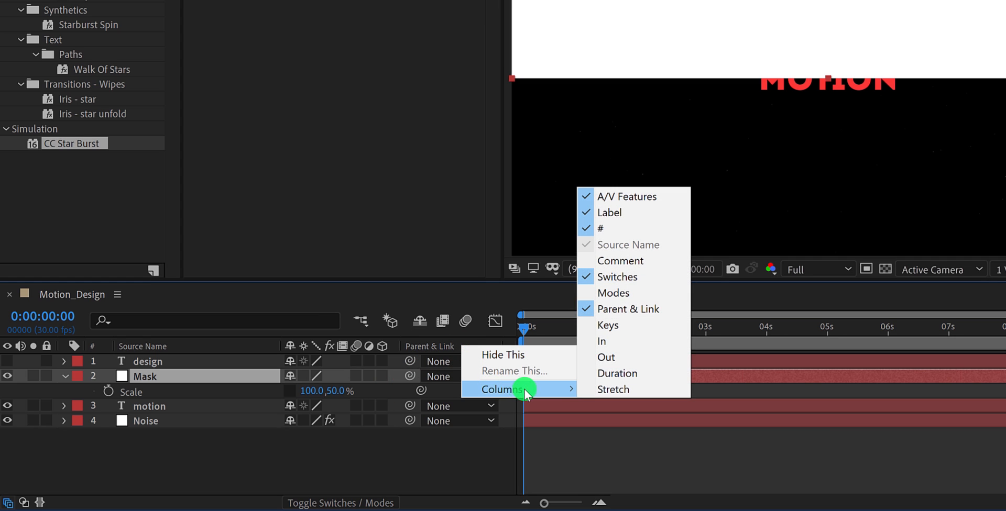
{"action": "mouse_move", "coordinate": [628, 293]}
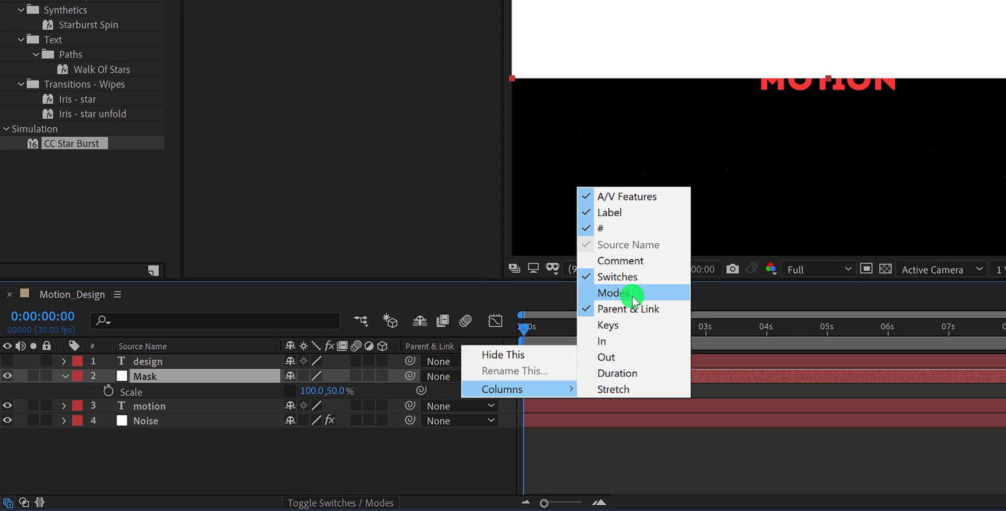
{"action": "left_click", "coordinate": [613, 293]}
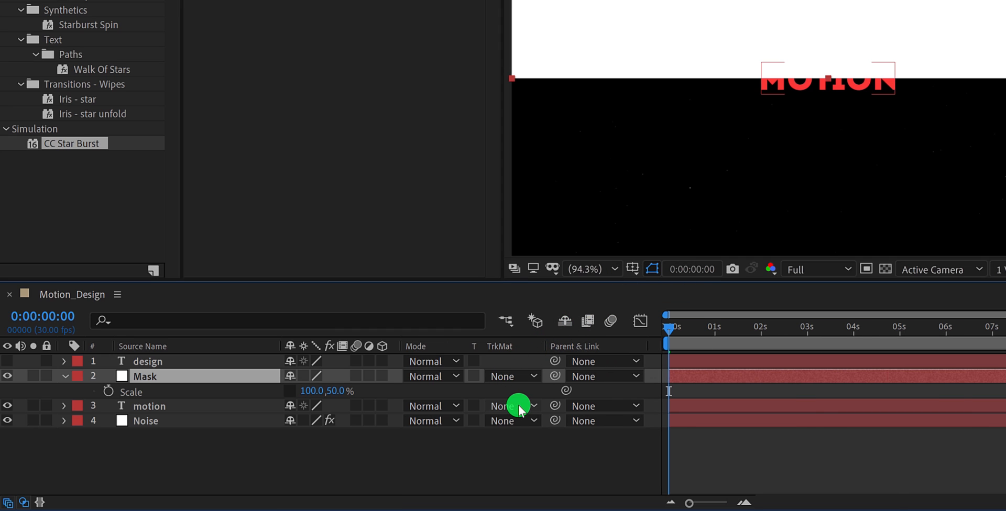
Set MOTION's track matte to Mask alpha and duplicate the Mask-MOTION pair.
{"action": "left_click", "coordinate": [512, 406]}
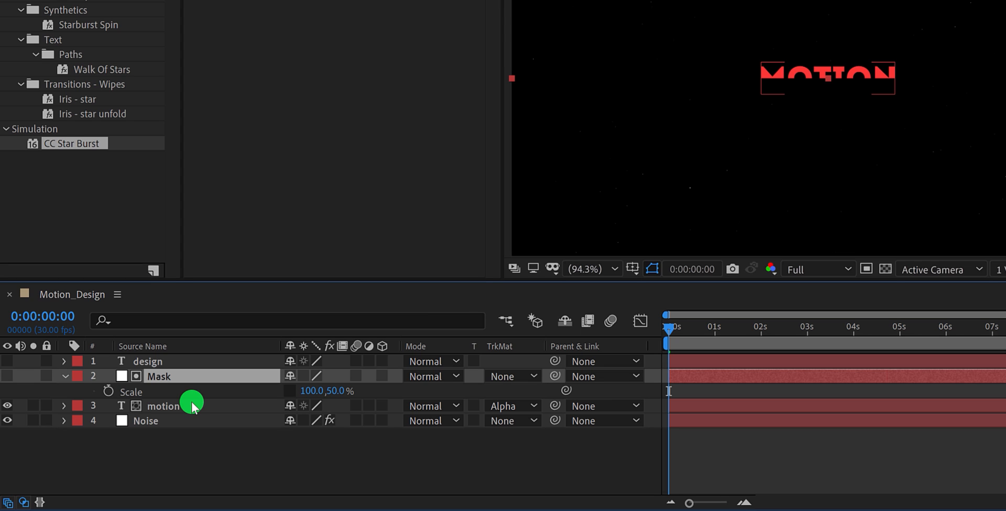
{"action": "left_click", "coordinate": [164, 406]}
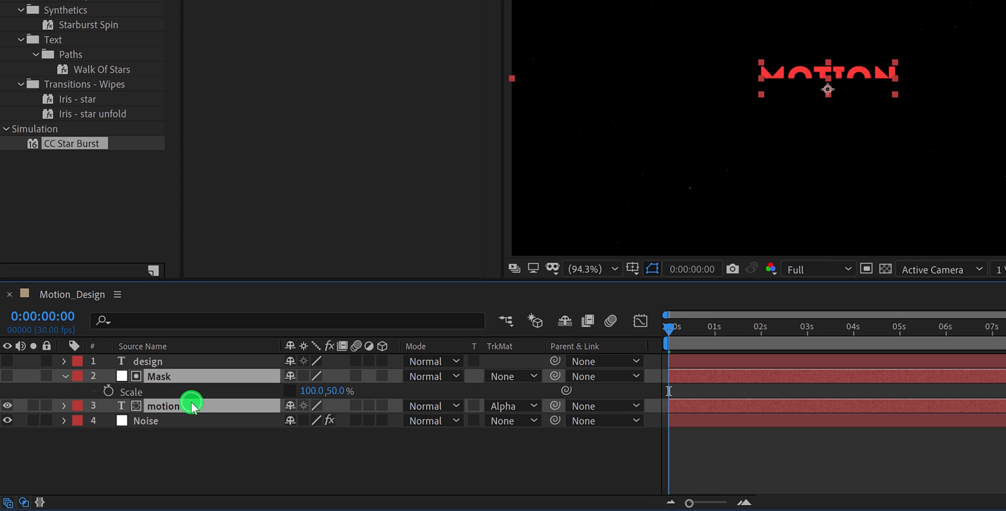
{"action": "key", "text": "ctrl+d"}
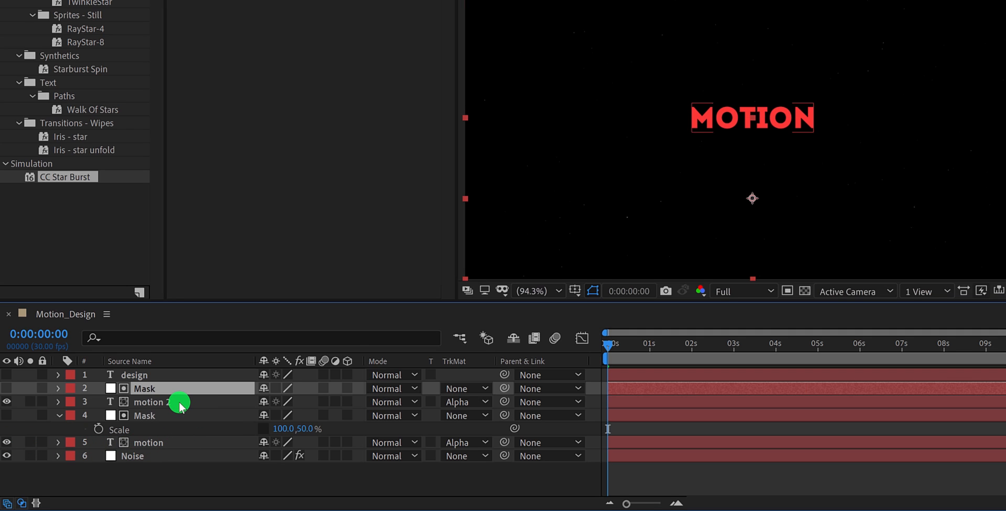
Pre-compose motion 2 and its Mask as Text_Bottom.
{"action": "left_click", "coordinate": [151, 402]}
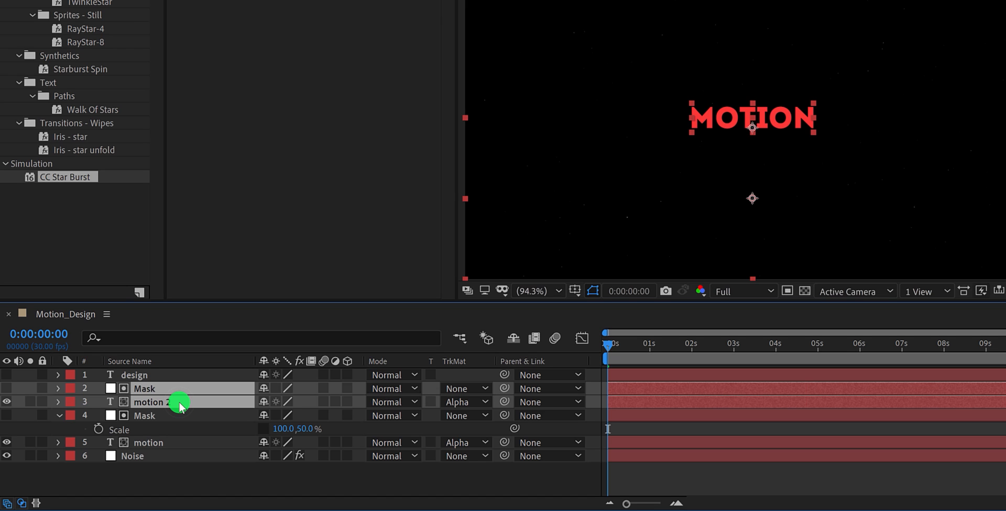
{"action": "right_click", "coordinate": [173, 402]}
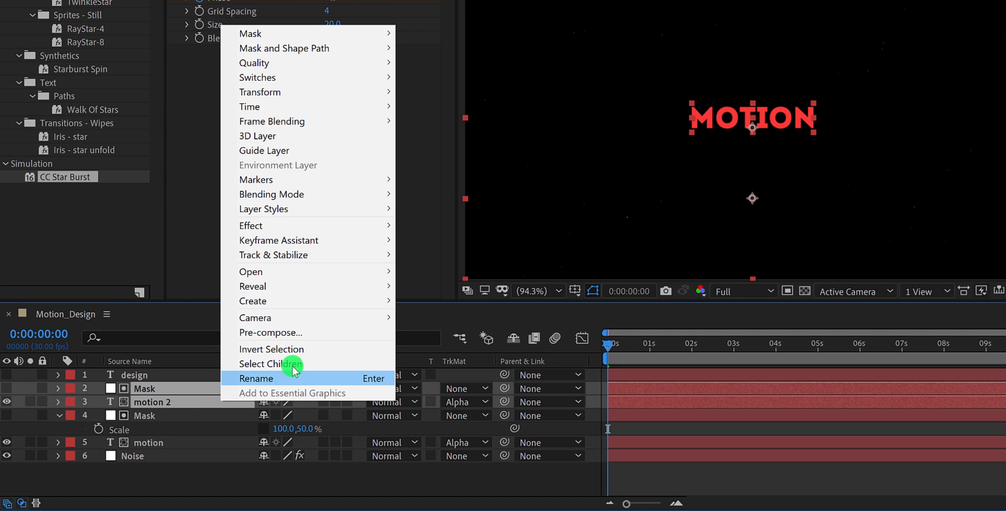
{"action": "left_click", "coordinate": [270, 333]}
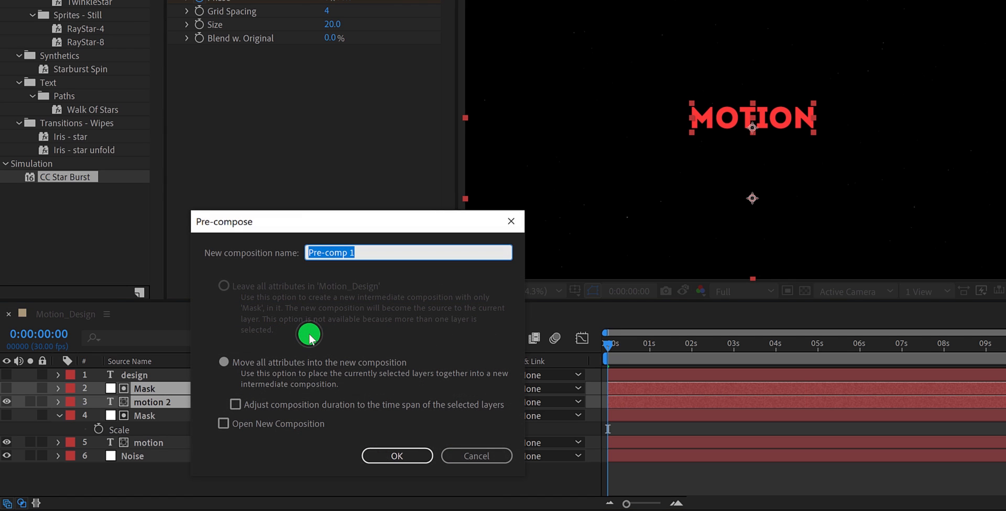
{"action": "type", "text": "Text_Bottom"}
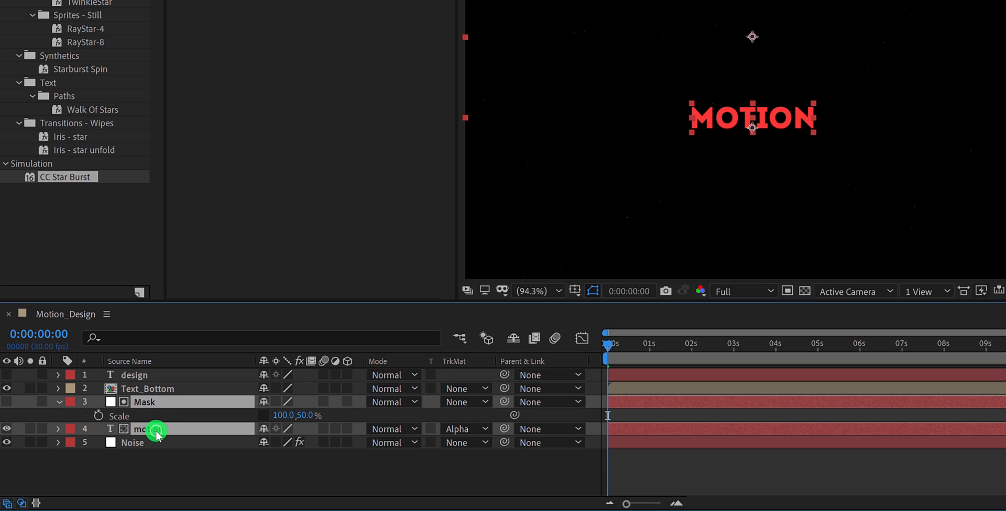
Pre-compose the original motion and Mask as Text_Top.
{"action": "right_click", "coordinate": [152, 429]}
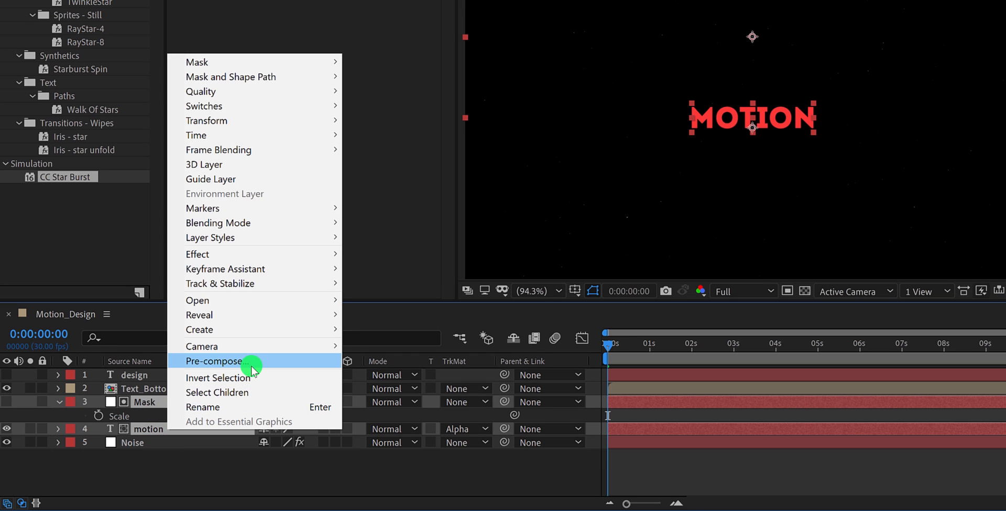
{"action": "left_click", "coordinate": [212, 362]}
{"action": "type", "text": "Text_Top"}
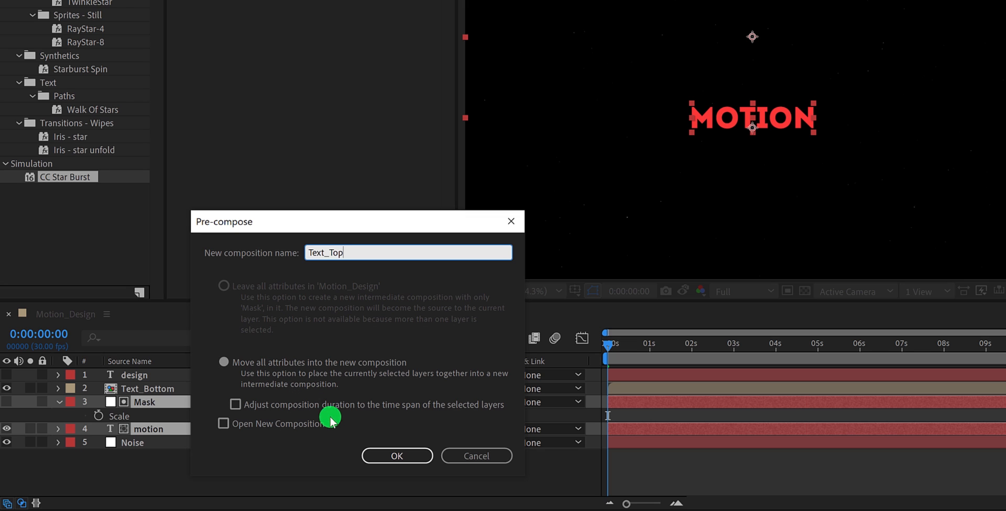
{"action": "left_click", "coordinate": [397, 456]}
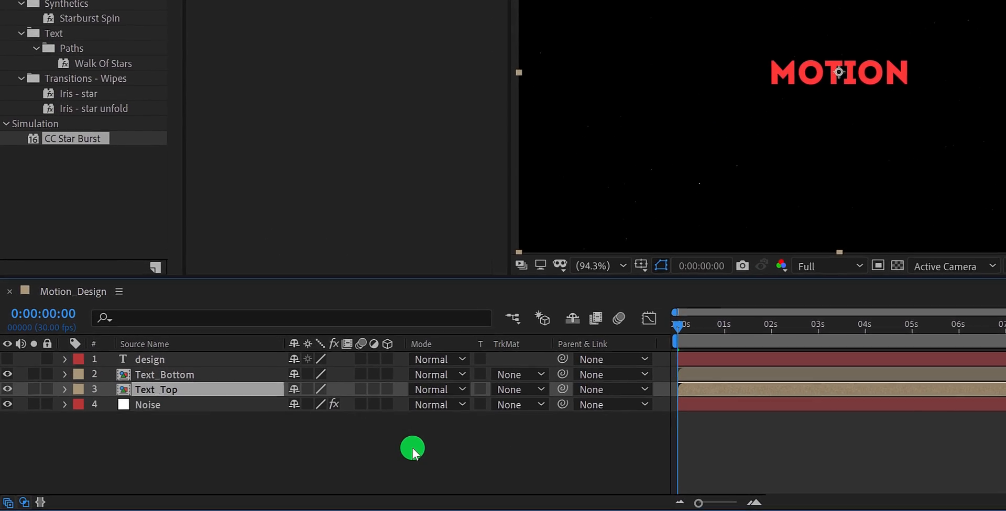
Keyframe Text_Top and Text_Bottom Position at 1s and 2s, offsetting Y by 30.
{"action": "left_click_drag", "start_coordinate": [677, 324], "coordinate": [698, 324]}
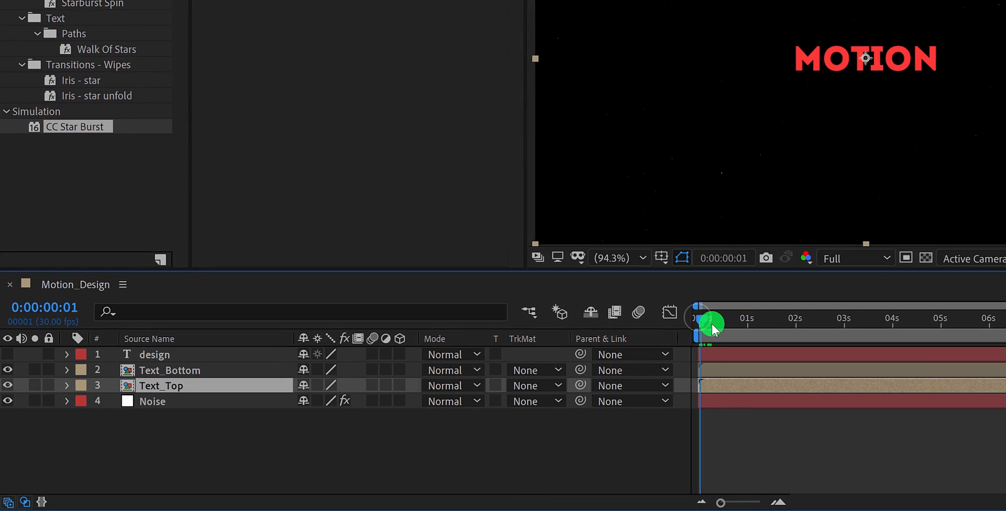
{"action": "left_click_drag", "start_coordinate": [711, 331], "coordinate": [746, 330]}
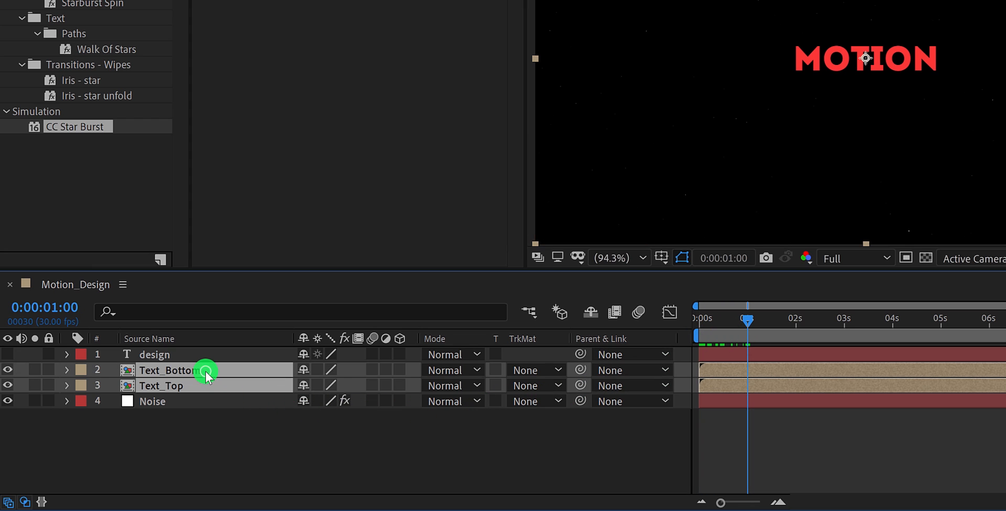
{"action": "key", "text": "p"}
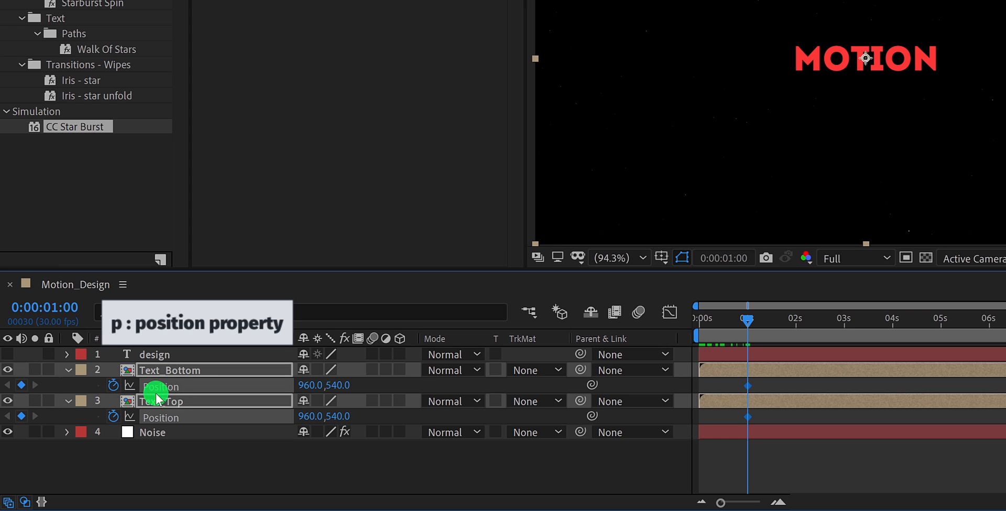
{"action": "mouse_move", "coordinate": [794, 321]}
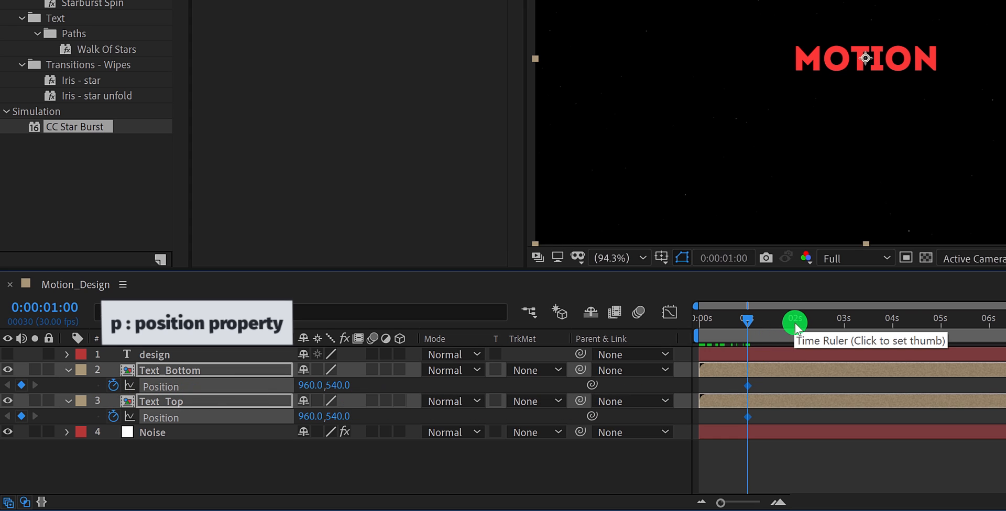
{"action": "left_click", "coordinate": [794, 319]}
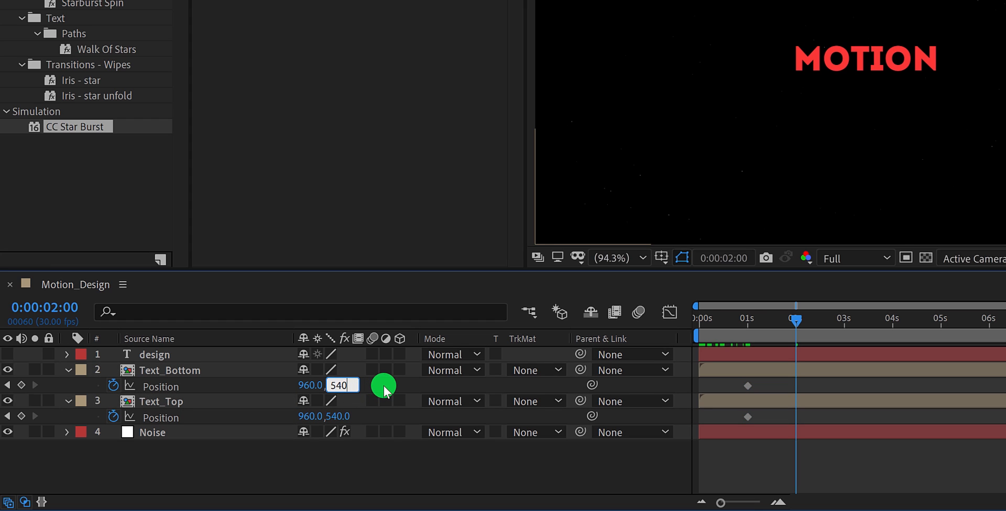
{"action": "type", "text": "40+30"}
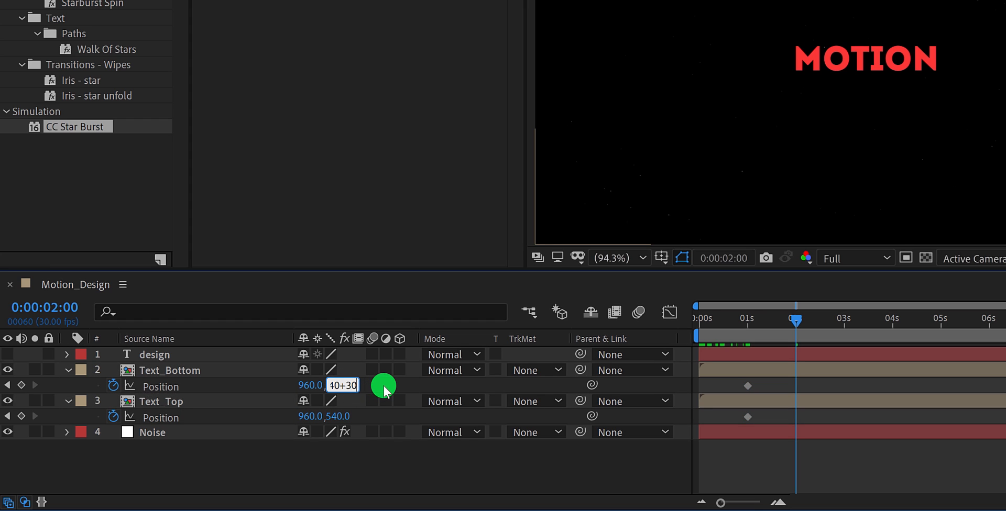
{"action": "key", "text": "Enter"}
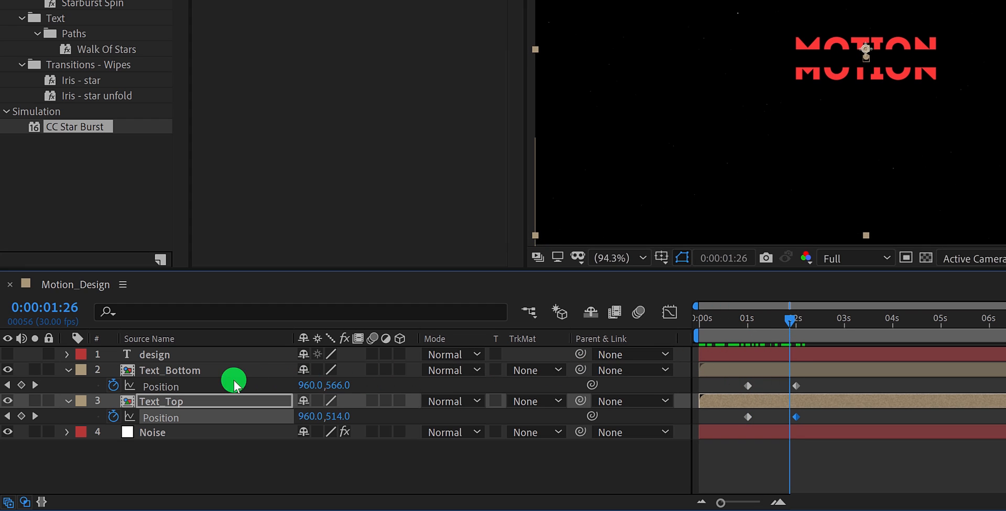
Resize the DESIGN text layer's font so it fits between the MOTION halves.
{"action": "left_click", "coordinate": [9, 354]}
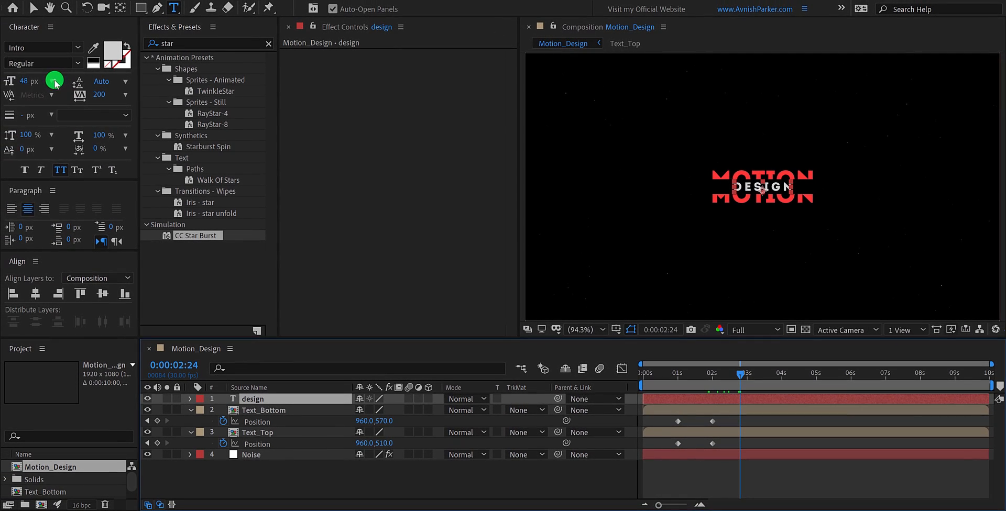
{"action": "left_click_drag", "start_coordinate": [54, 81], "coordinate": [43, 182]}
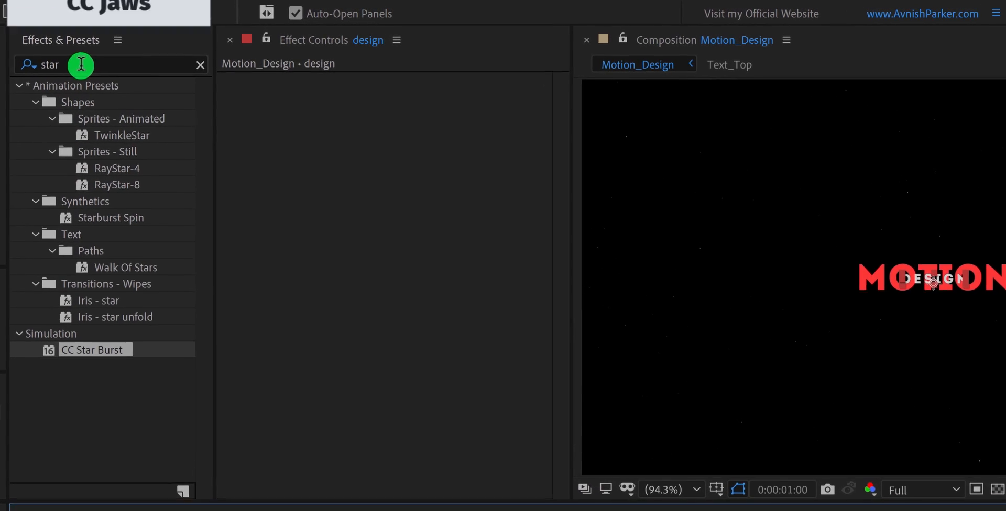
Apply CC Jaws with the Invert Alpha preset to DESIGN and set jaw Height to 0.
{"action": "type", "text": "ja"}
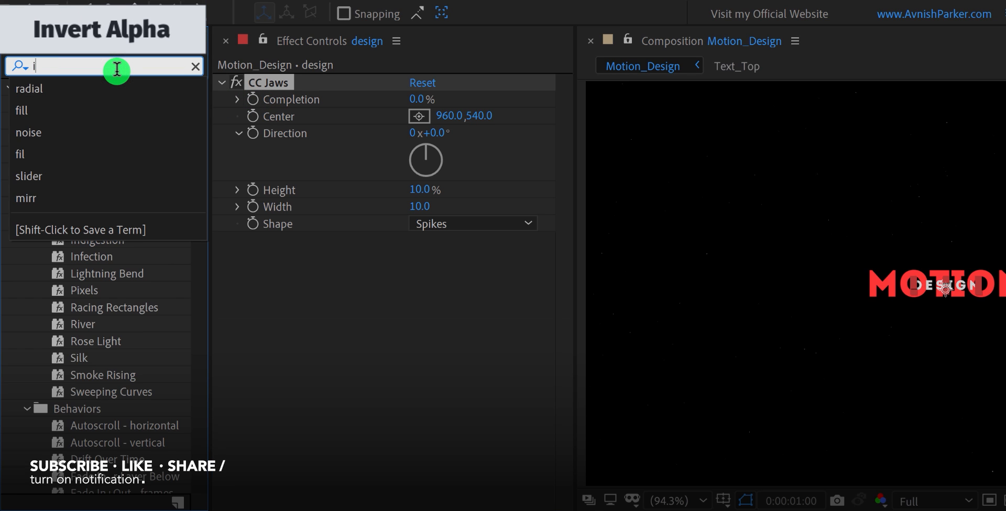
{"action": "type", "text": "nver"}
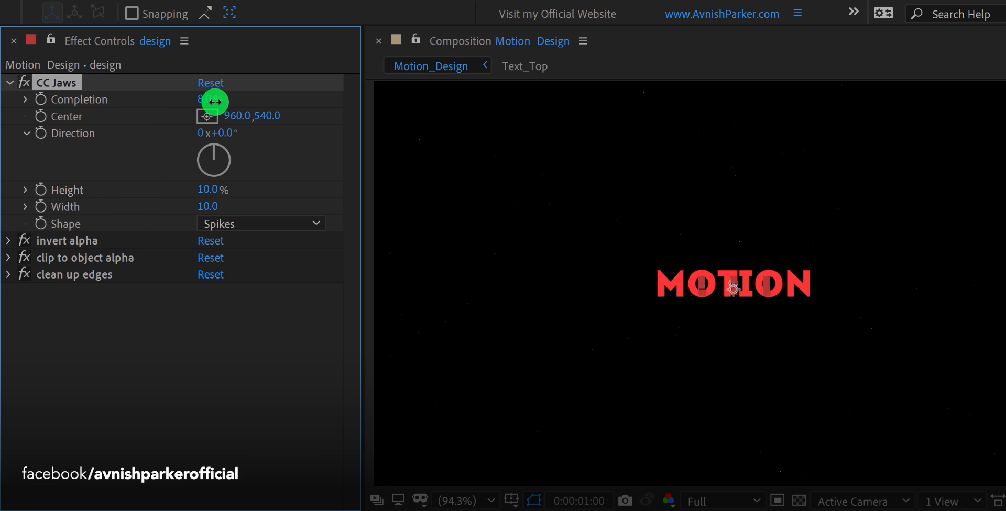
{"action": "left_click_drag", "start_coordinate": [215, 99], "coordinate": [264, 106]}
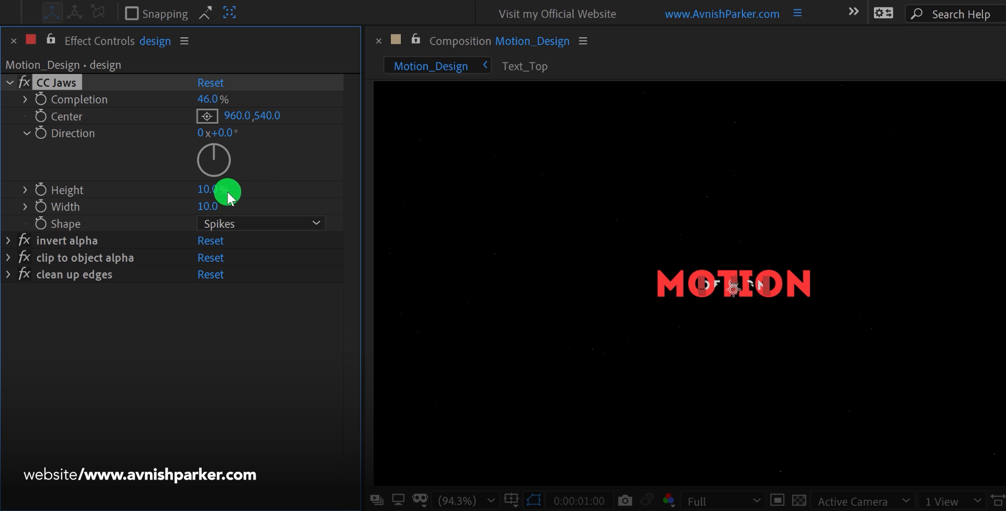
{"action": "double_click", "coordinate": [204, 190]}
{"action": "type", "text": "0"}
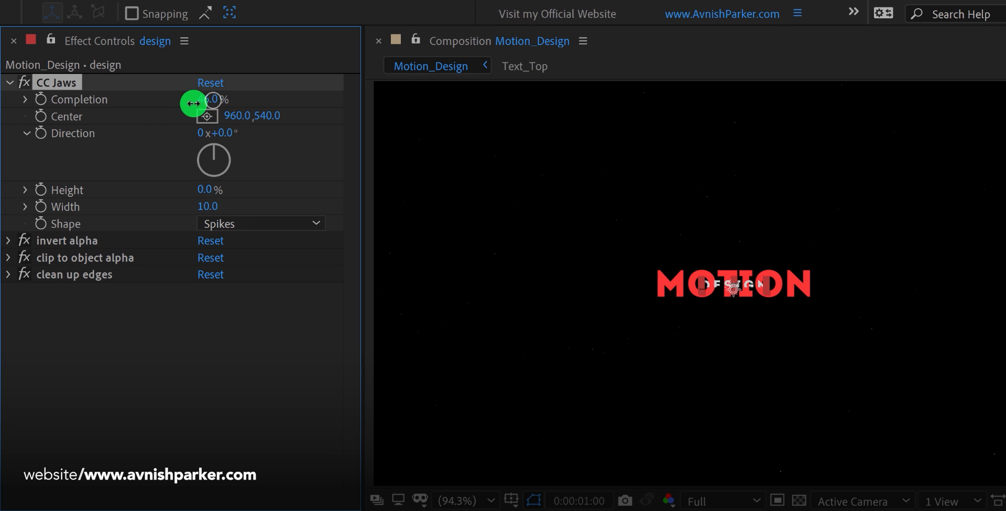
Keyframe CC Jaws Completion at 1s and 2s so DESIGN reveals.
{"action": "left_click_drag", "start_coordinate": [212, 100], "coordinate": [237, 108]}
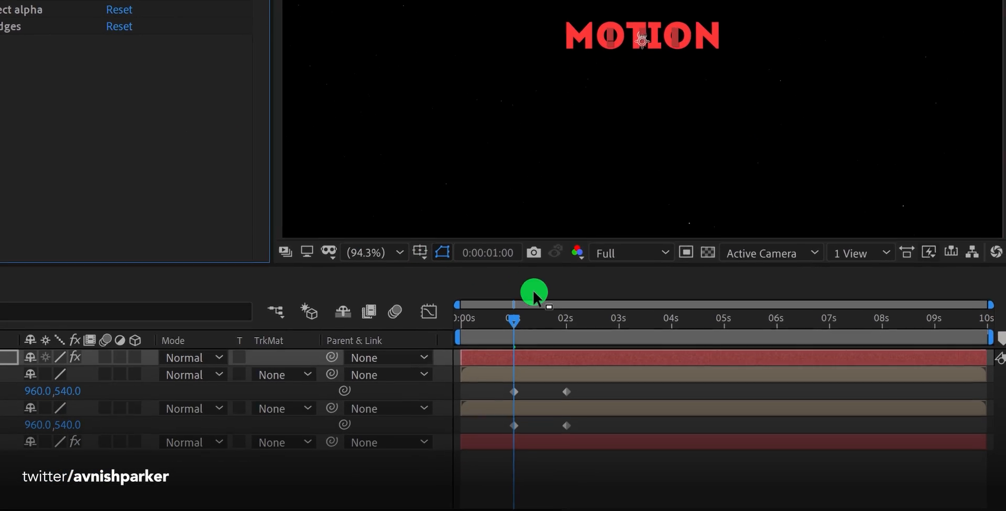
{"action": "left_click_drag", "start_coordinate": [532, 291], "coordinate": [564, 311]}
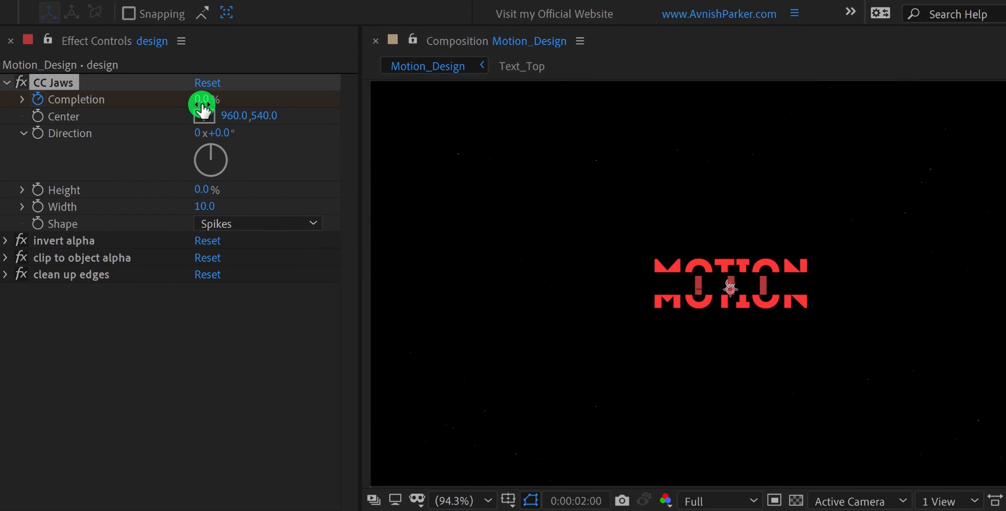
{"action": "left_click_drag", "start_coordinate": [206, 99], "coordinate": [283, 106]}
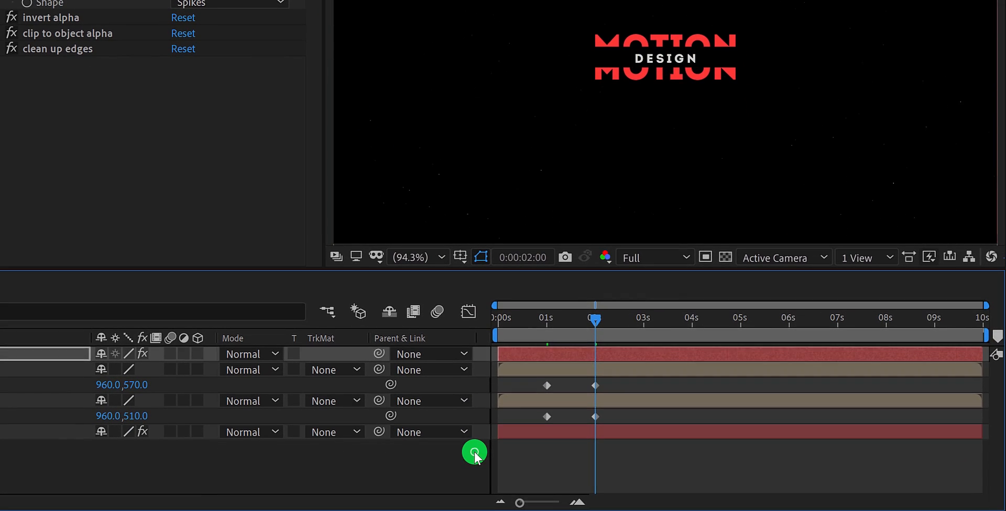
{"action": "left_click_drag", "start_coordinate": [596, 335], "coordinate": [559, 335]}
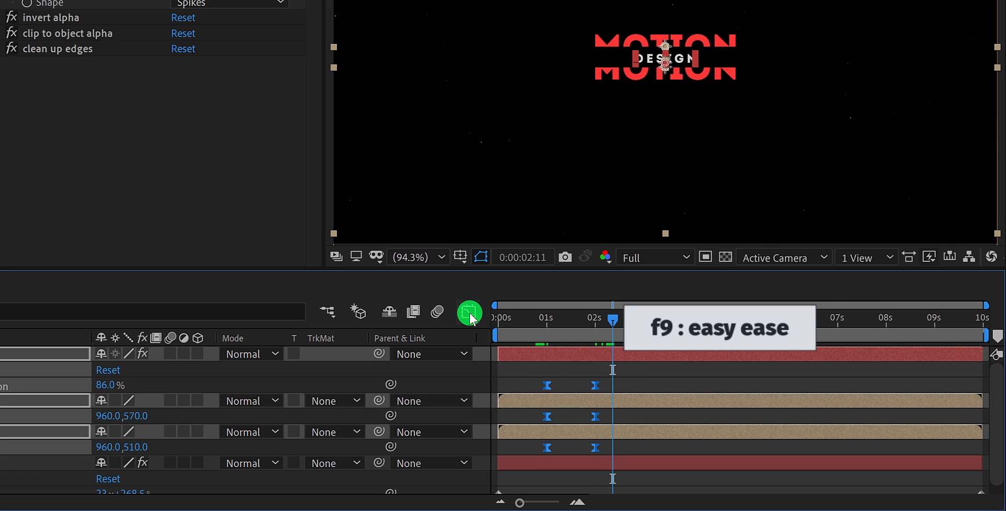
Shape the split and reveal keyframes' easing in the Graph Editor's speed graph.
{"action": "left_click", "coordinate": [468, 312]}
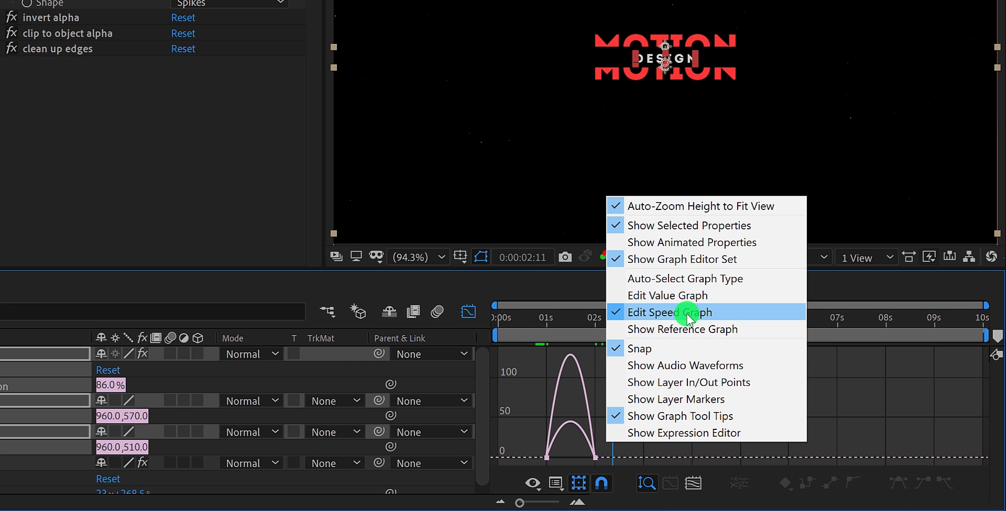
{"action": "left_click", "coordinate": [669, 312]}
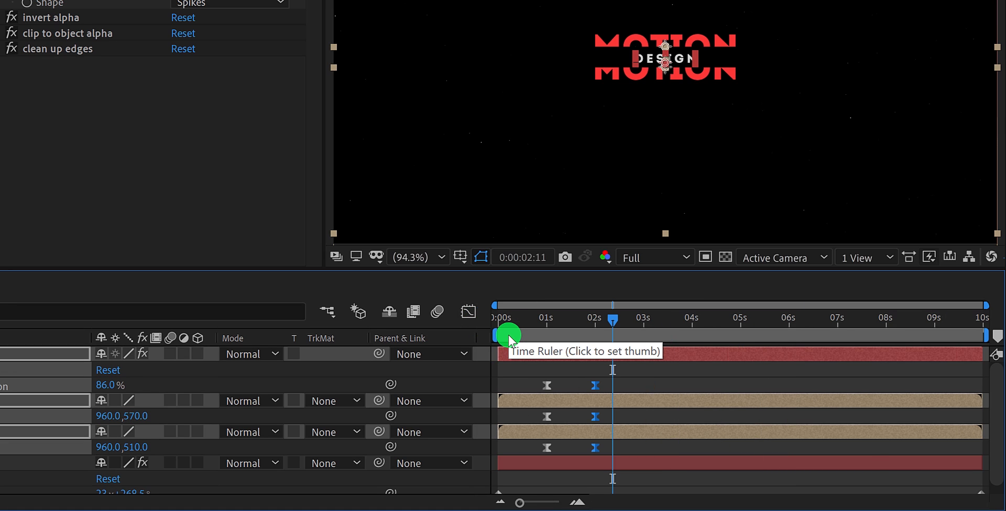
{"action": "left_click", "coordinate": [511, 335]}
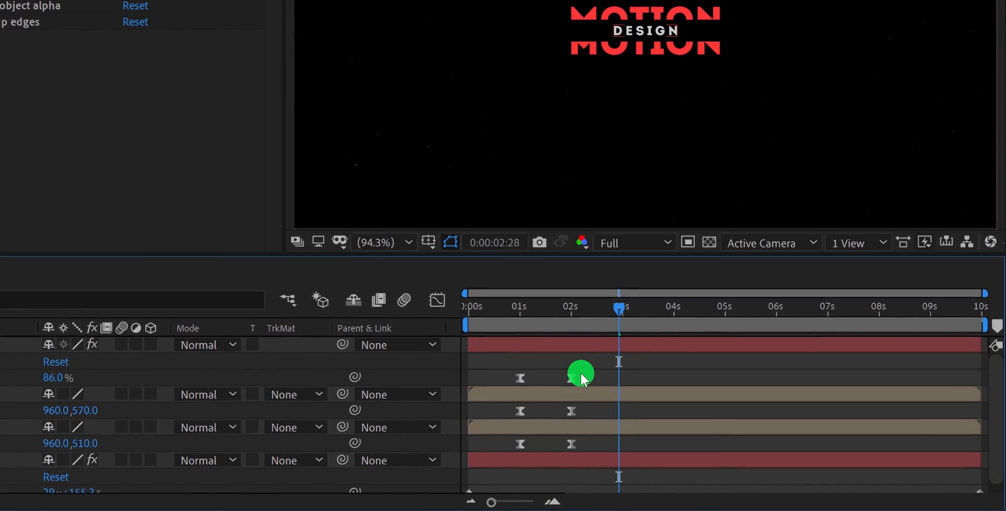
Copy and paste the Completion keyframes, then time-reverse the pasted copies.
{"action": "left_click_drag", "start_coordinate": [580, 375], "coordinate": [514, 459]}
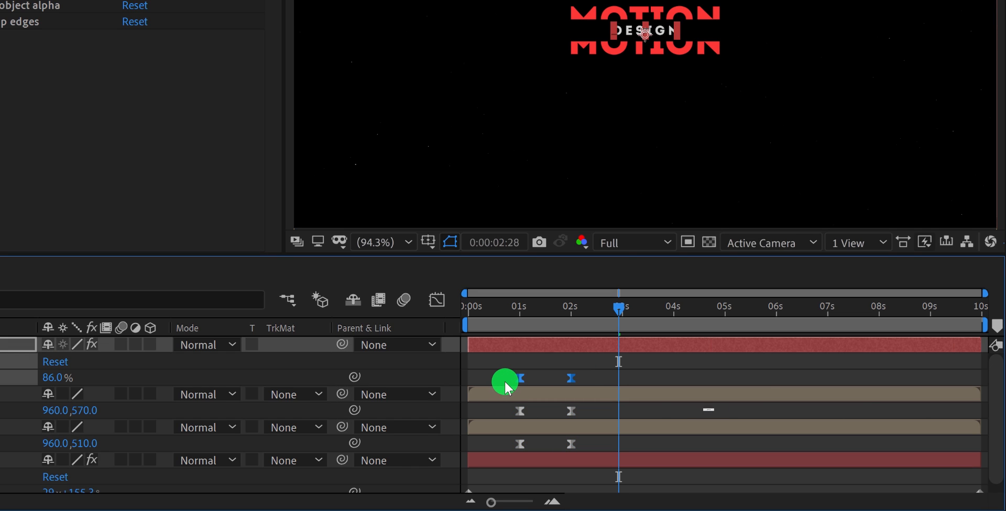
{"action": "key", "text": "ctrl+c"}
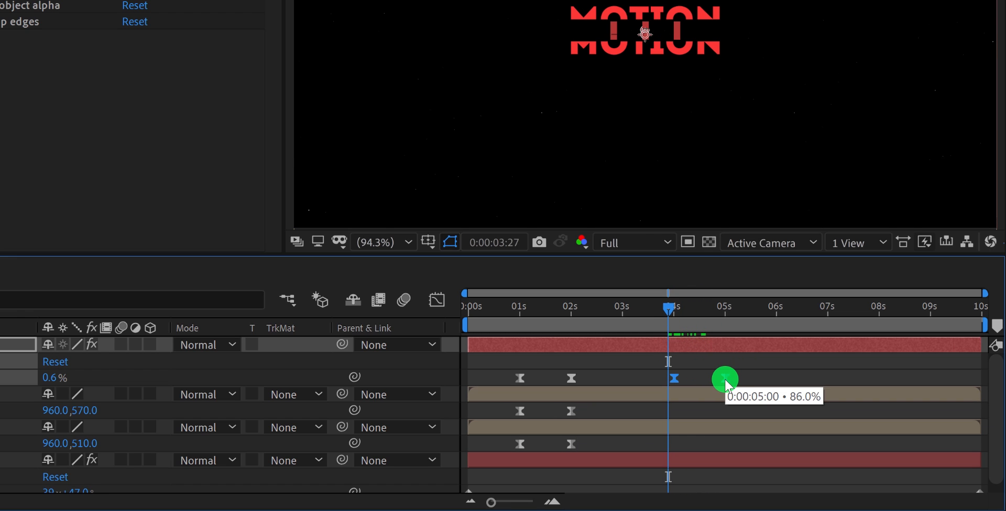
{"action": "right_click", "coordinate": [725, 379]}
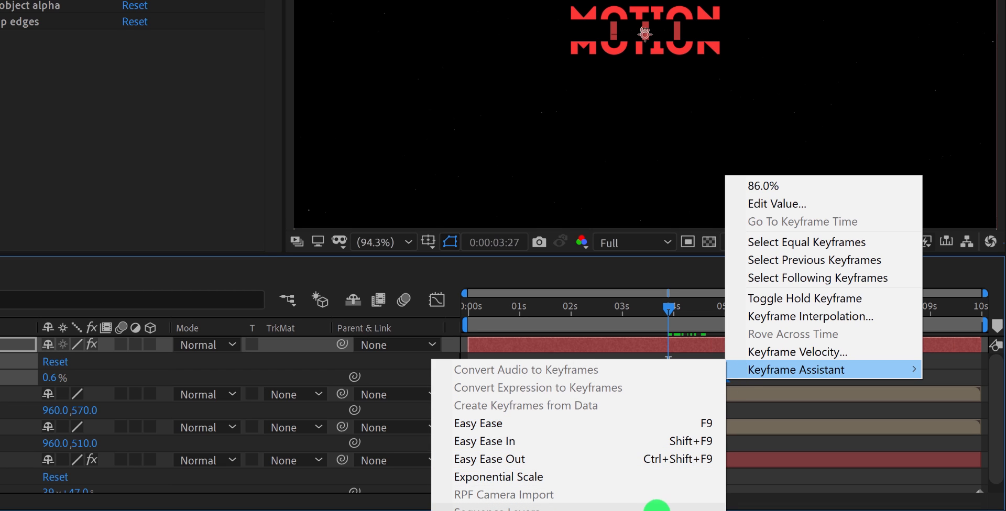
{"action": "left_click", "coordinate": [478, 423]}
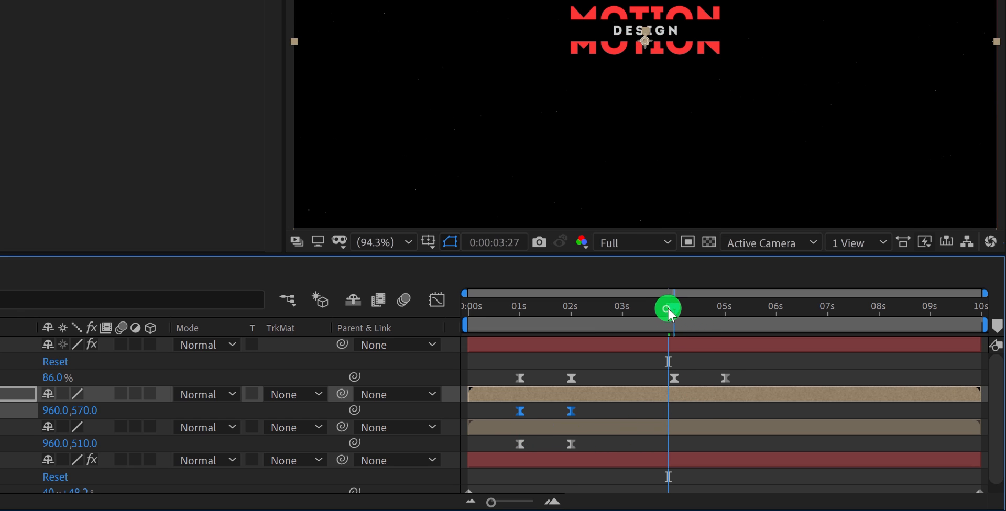
Time-reverse the pasted Position keyframes at 4 seconds and preview the halves closing.
{"action": "left_click_drag", "start_coordinate": [667, 308], "coordinate": [674, 308]}
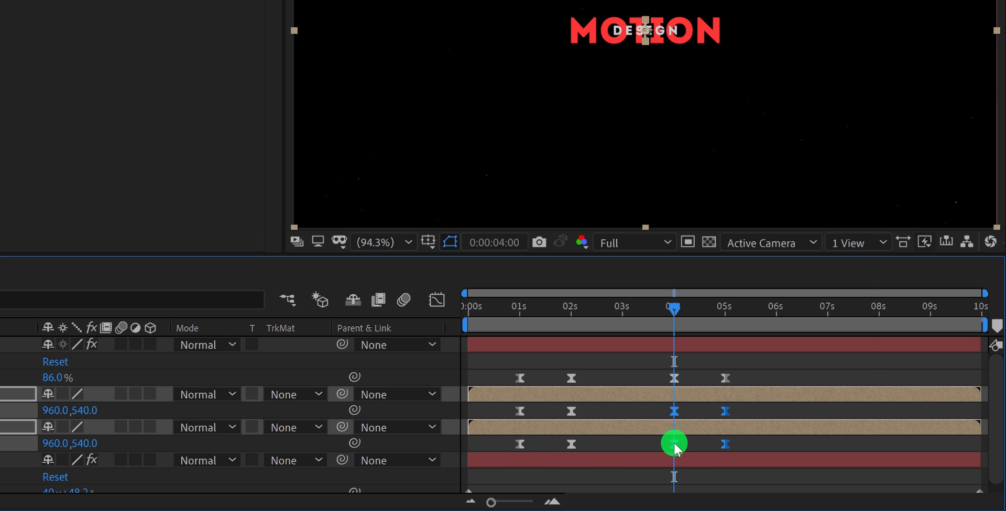
{"action": "right_click", "coordinate": [671, 444]}
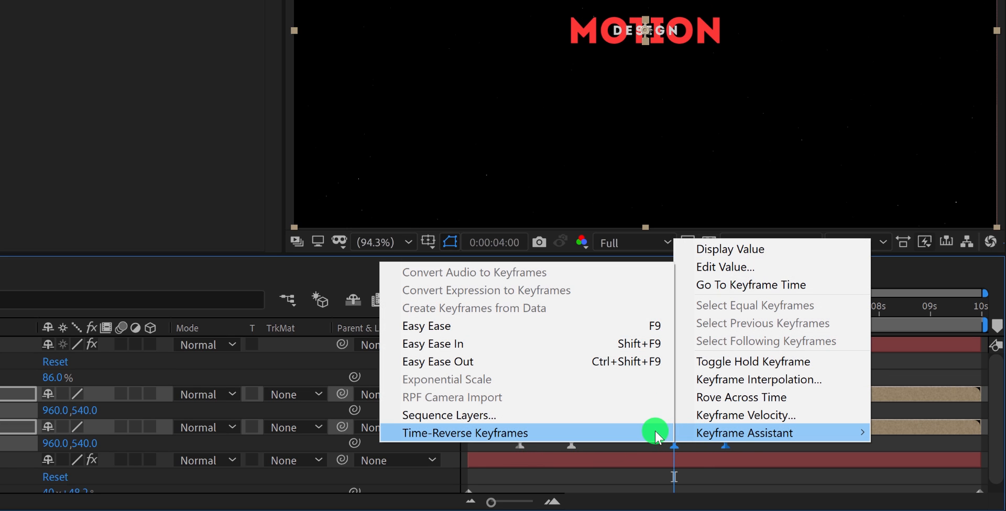
{"action": "mouse_move", "coordinate": [649, 438]}
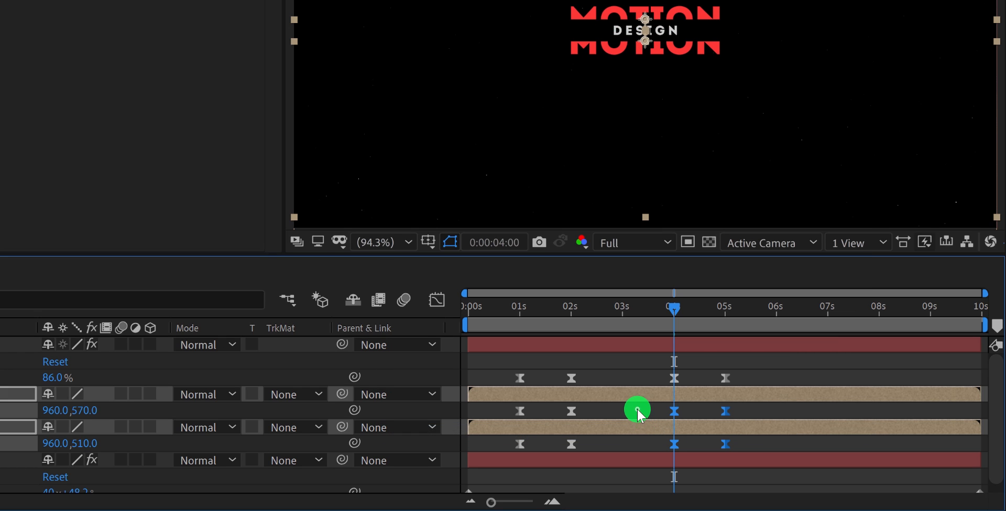
{"action": "left_click_drag", "start_coordinate": [673, 311], "coordinate": [681, 311]}
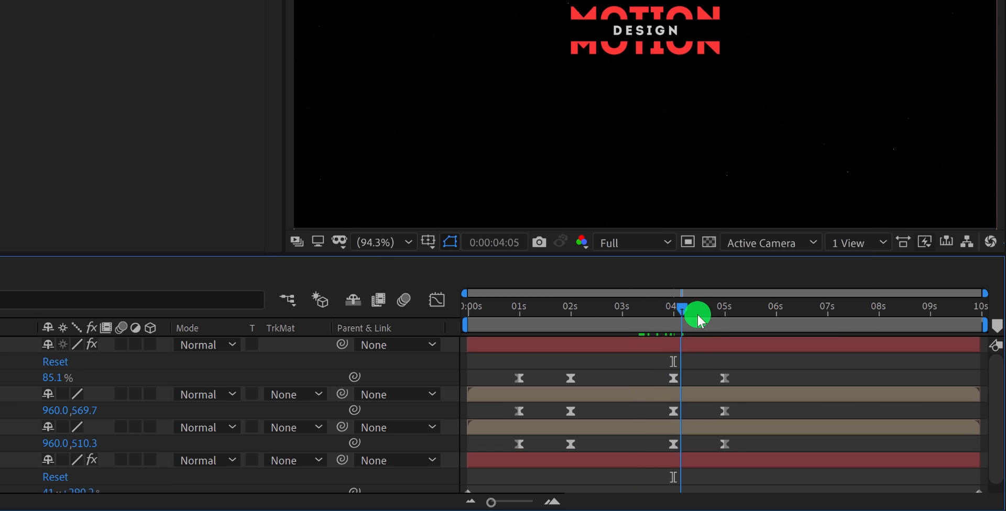
{"action": "left_click_drag", "start_coordinate": [682, 309], "coordinate": [657, 324]}
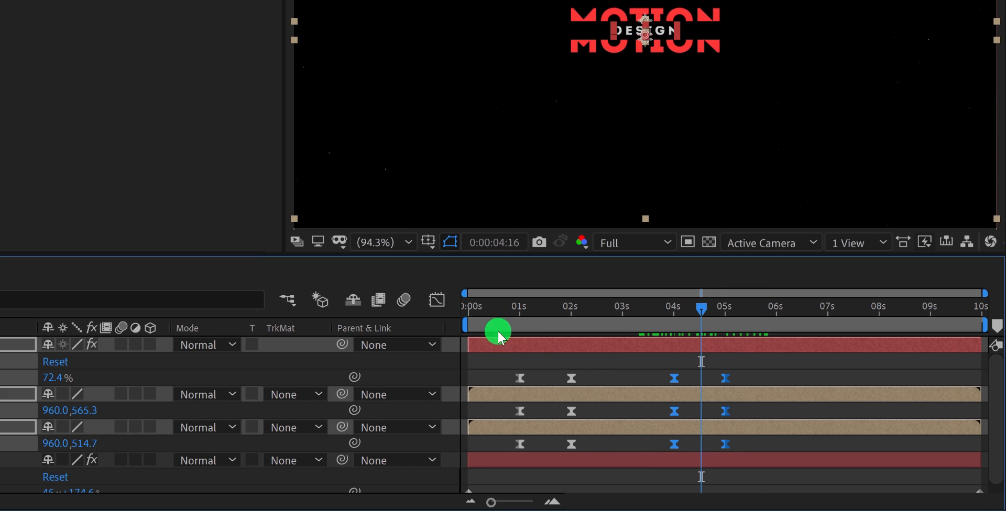
Drag Bezier handles to ease the closing speed curve between 4 and 5 seconds.
{"action": "left_click", "coordinate": [437, 300]}
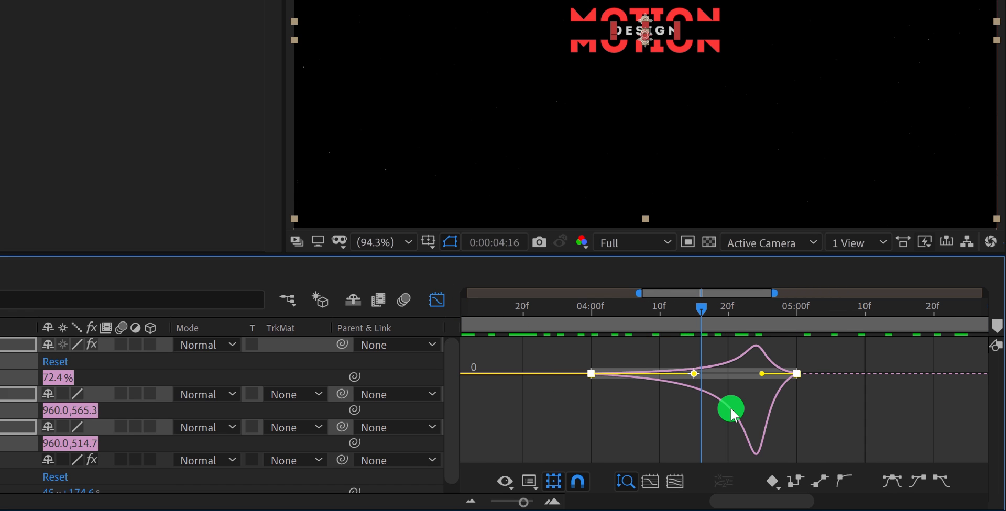
{"action": "left_click_drag", "start_coordinate": [729, 409], "coordinate": [614, 388]}
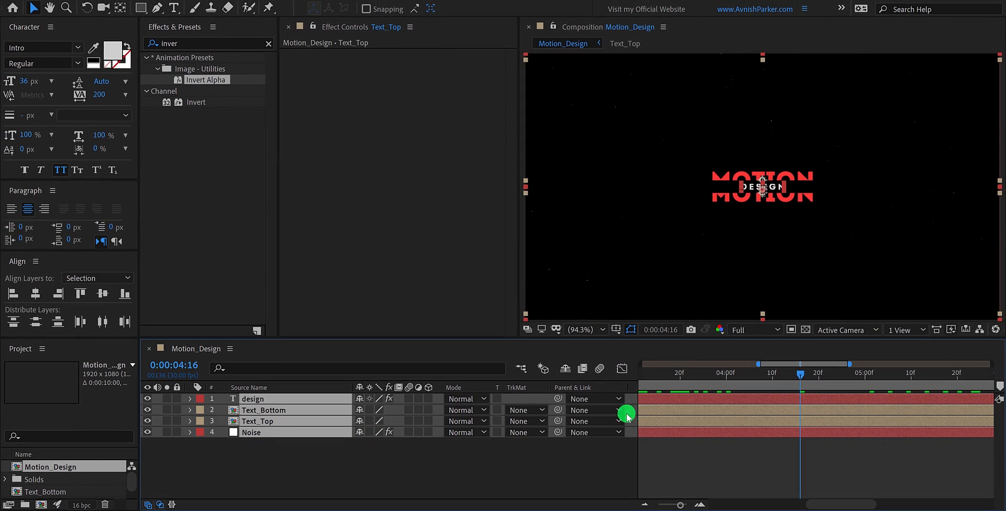
{"action": "mouse_move", "coordinate": [408, 398]}
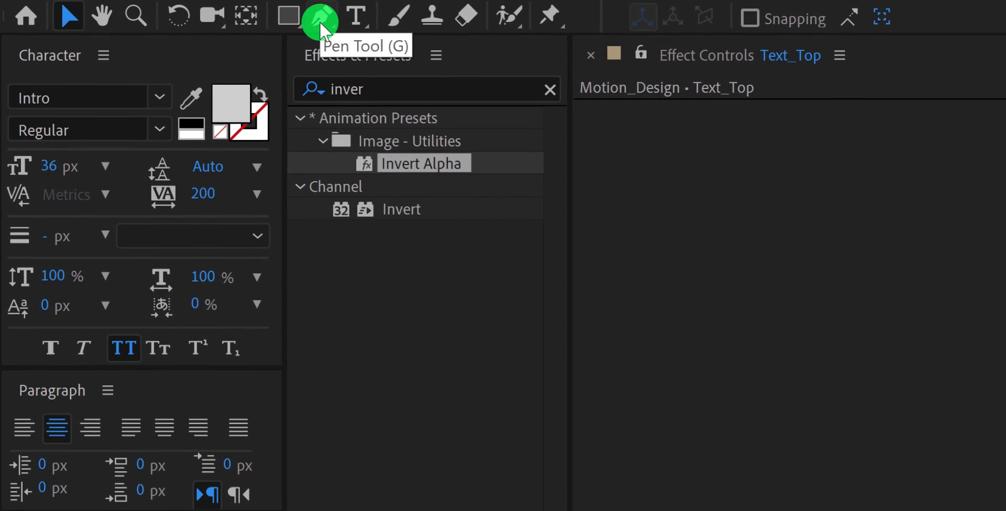
Choose the Pen tool and eyedrop MOTION's red as the stroke colour.
{"action": "left_click", "coordinate": [321, 15]}
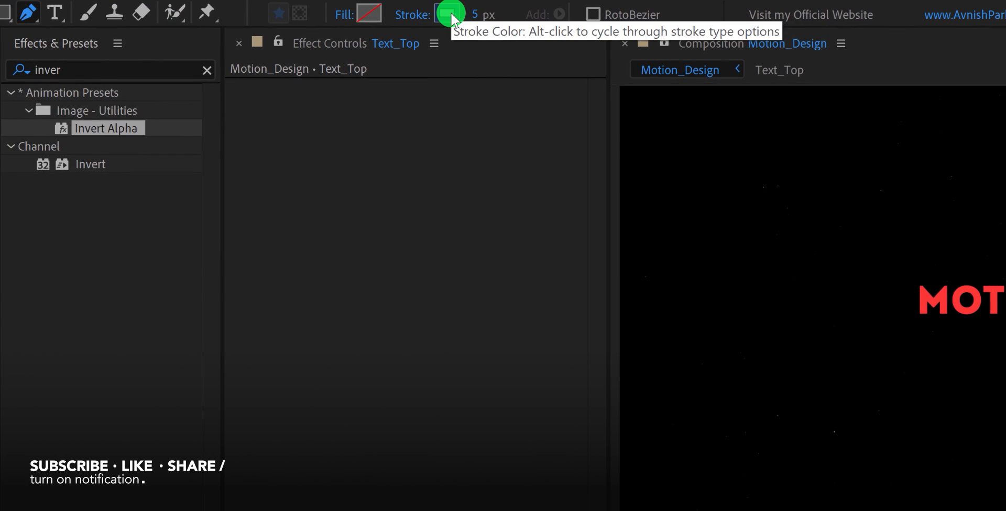
{"action": "left_click", "coordinate": [448, 11]}
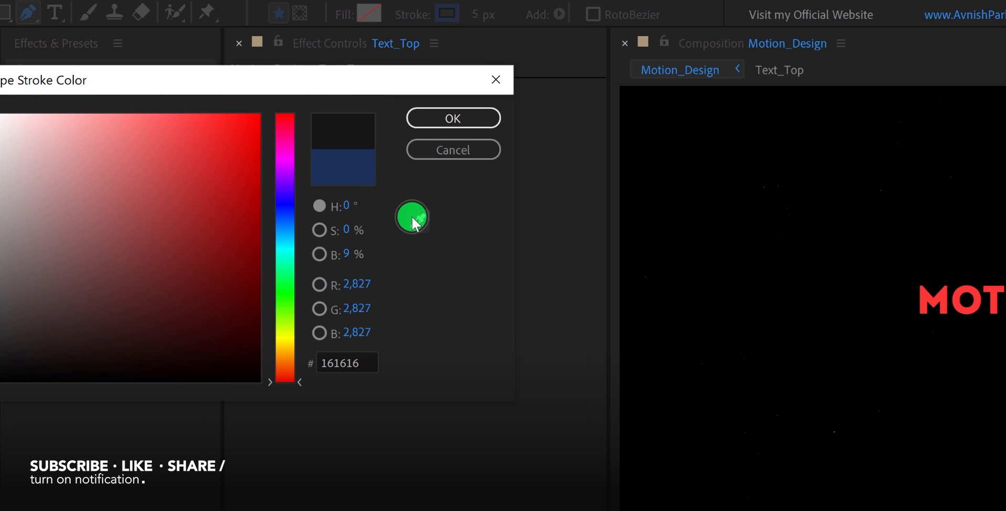
{"action": "left_click", "coordinate": [930, 300]}
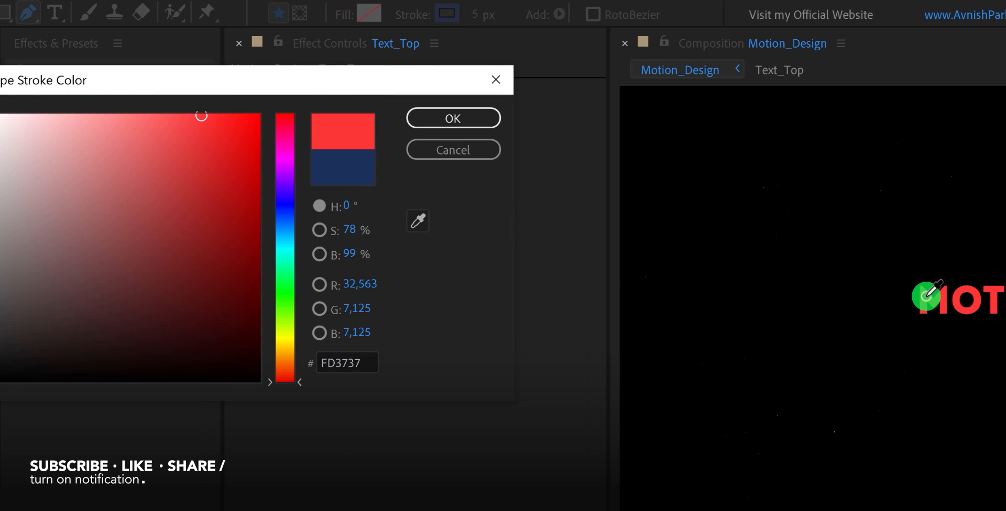
{"action": "left_click", "coordinate": [452, 118]}
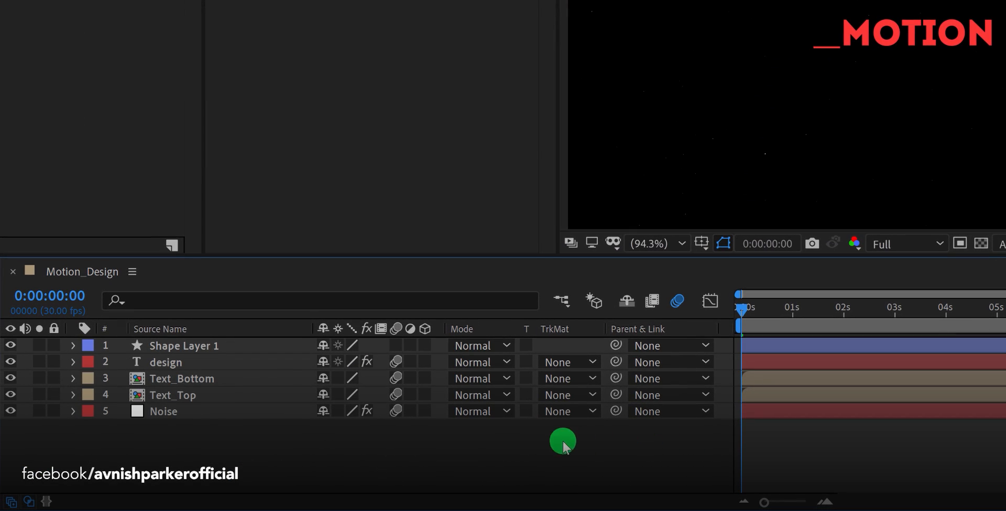
Rename the new shape layer to Line_Red.
{"action": "double_click", "coordinate": [184, 346]}
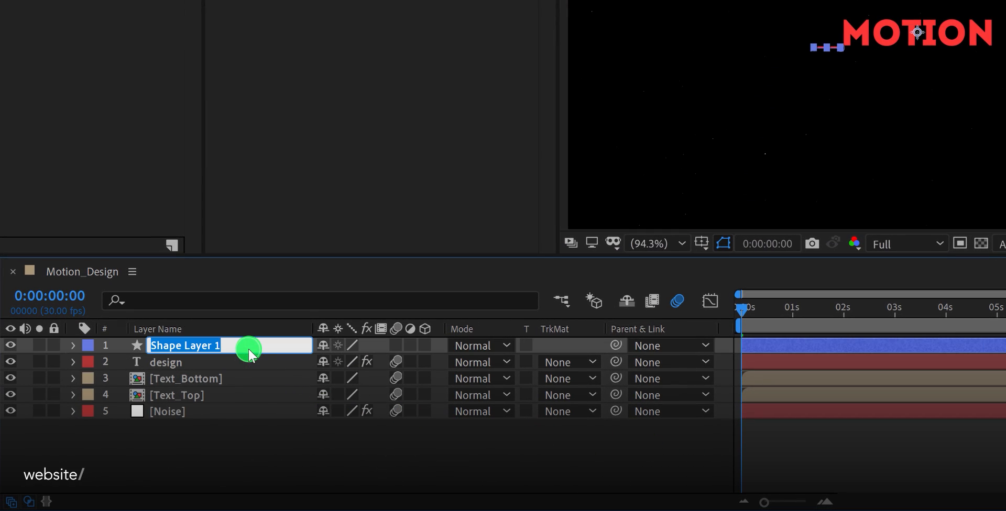
{"action": "type", "text": "Line_Red"}
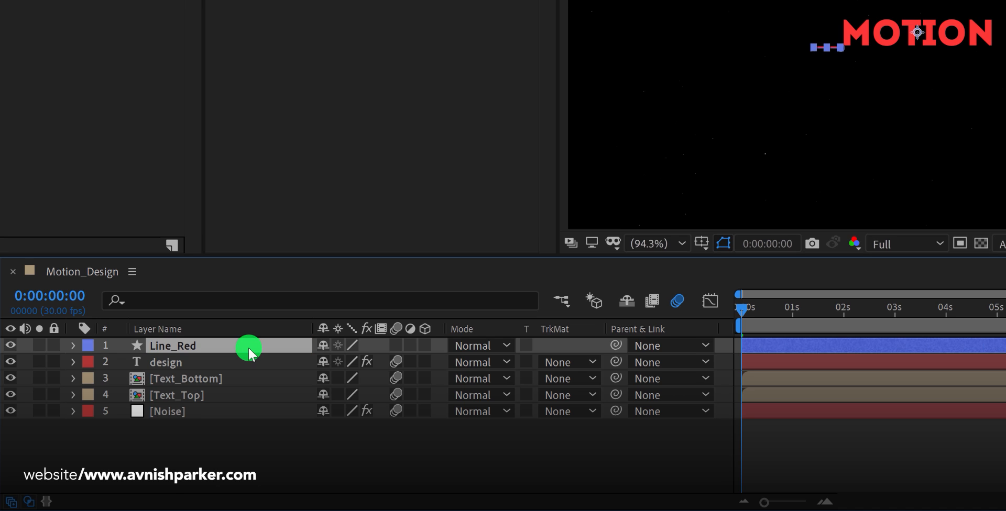
{"action": "left_click", "coordinate": [73, 345]}
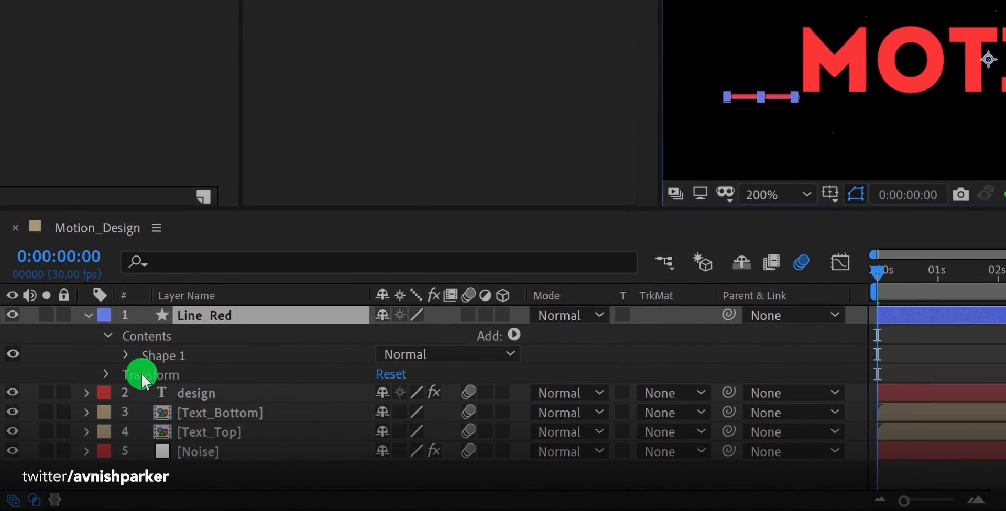
Give Line_Red's stroke a Round Cap and add Trim Paths.
{"action": "left_click", "coordinate": [126, 355]}
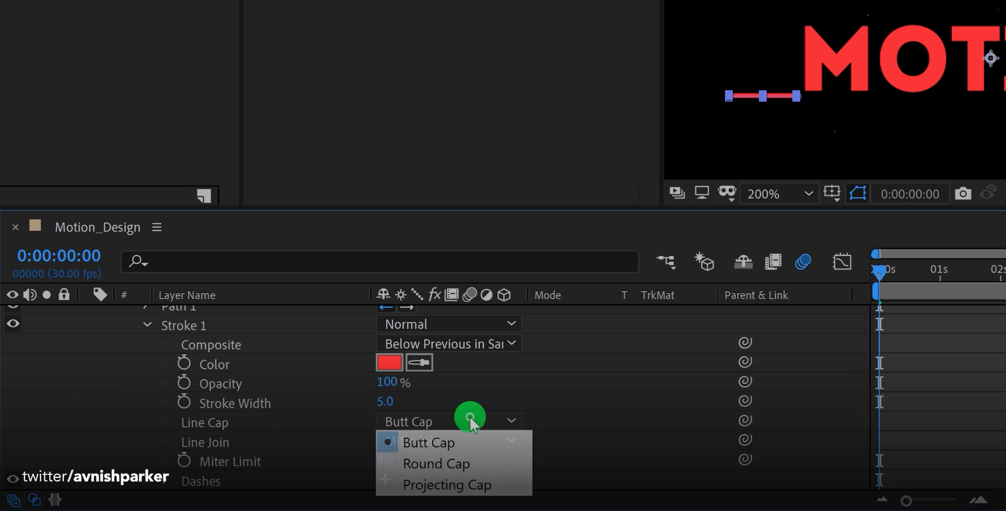
{"action": "left_click", "coordinate": [435, 464]}
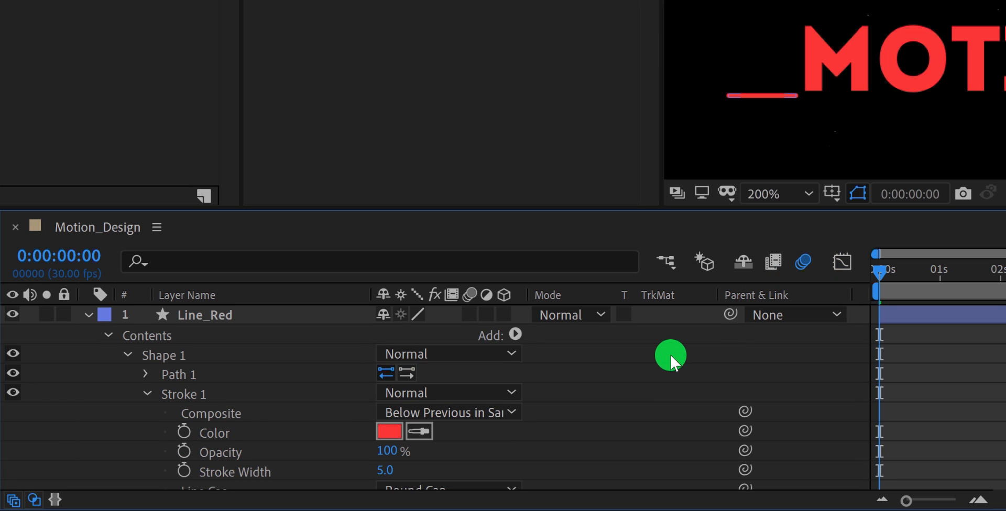
{"action": "left_click", "coordinate": [520, 335]}
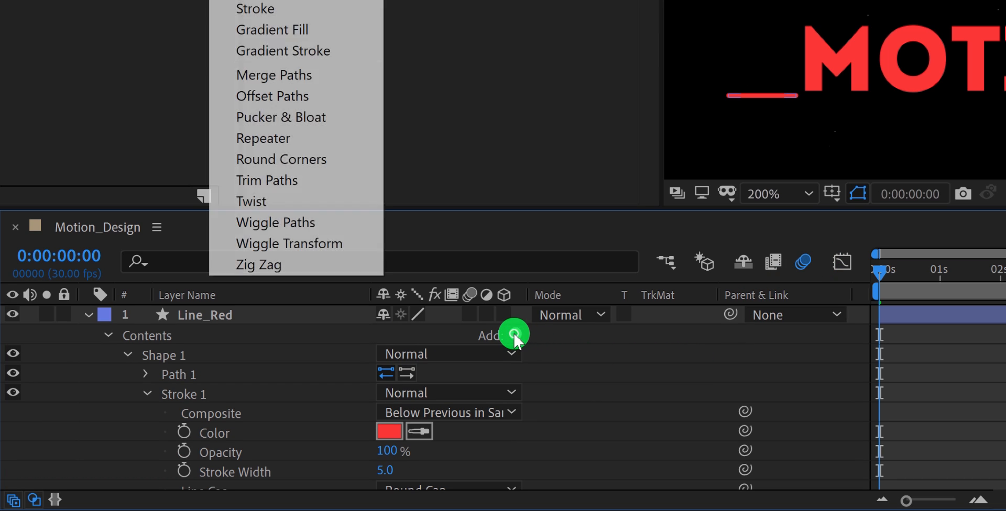
{"action": "mouse_move", "coordinate": [292, 195]}
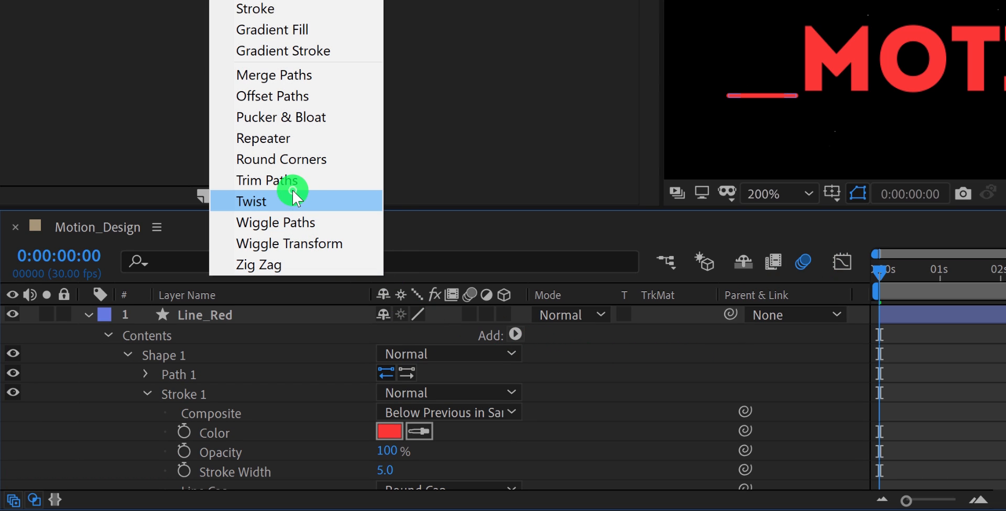
{"action": "left_click", "coordinate": [268, 180]}
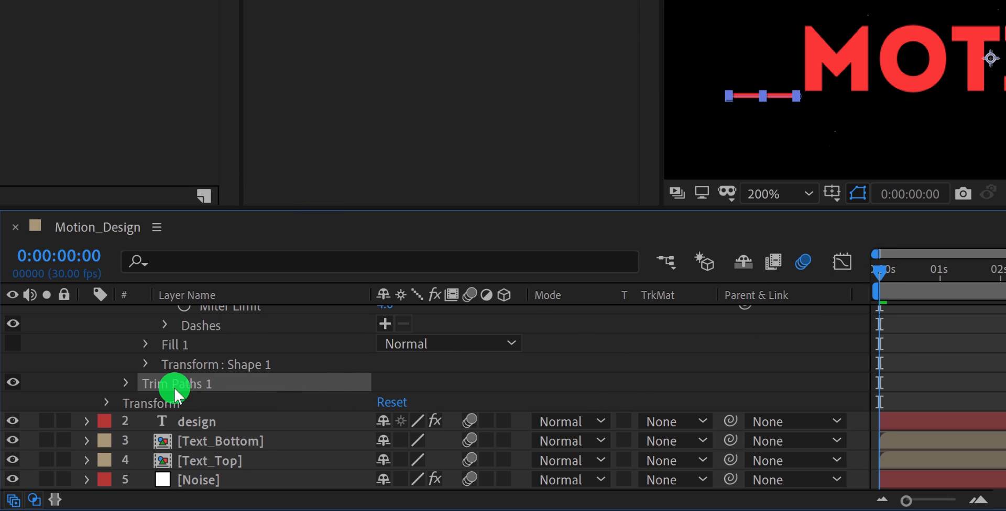
Keyframe Trim Paths End starting from 0% so the red line draws on.
{"action": "left_click", "coordinate": [126, 383]}
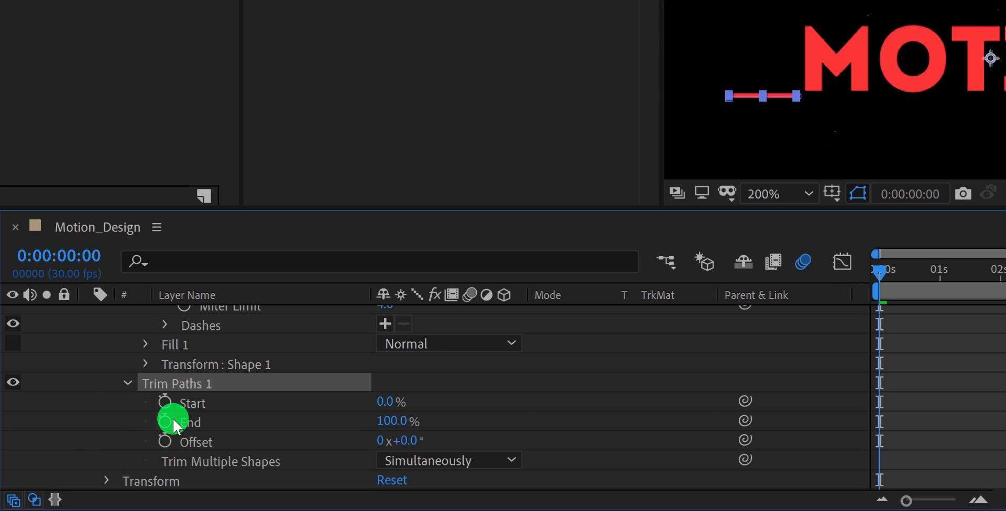
{"action": "left_click", "coordinate": [165, 421]}
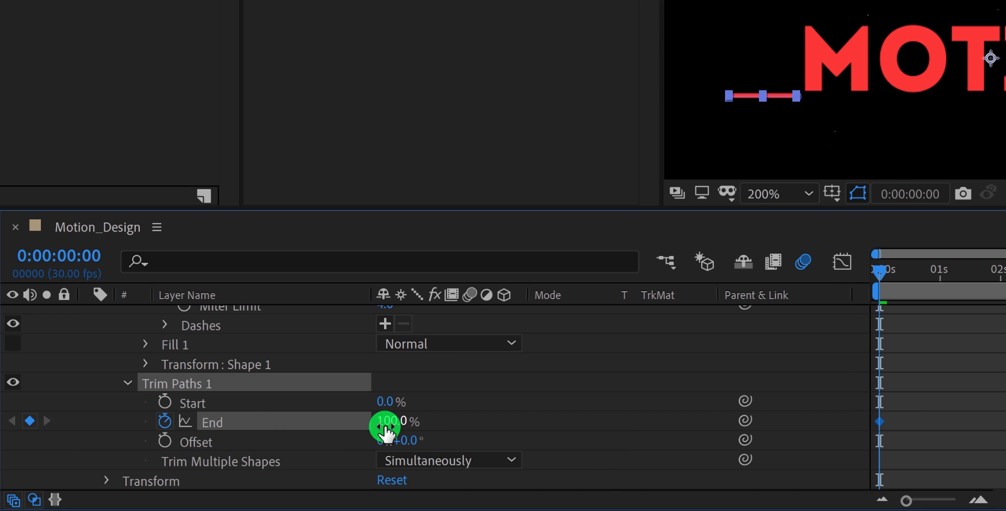
{"action": "left_click_drag", "start_coordinate": [411, 422], "coordinate": [379, 423]}
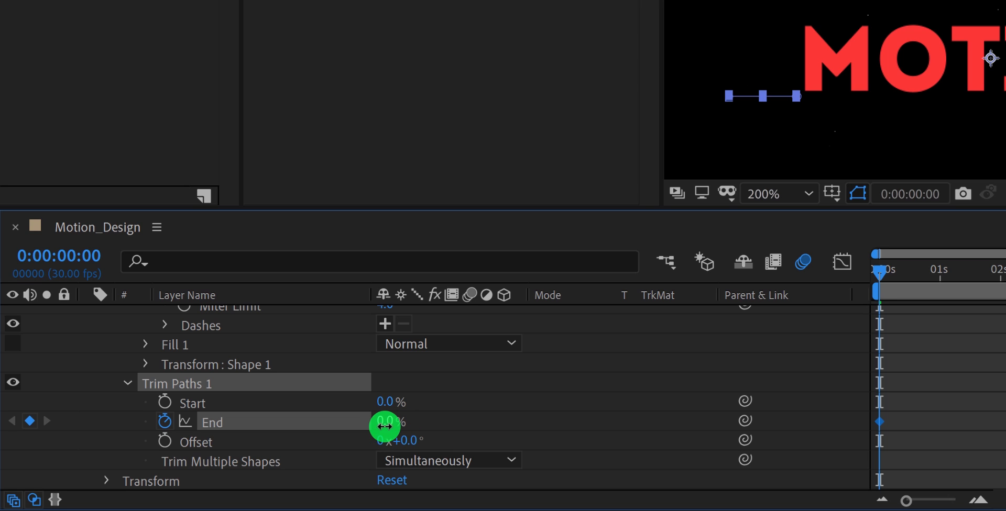
{"action": "mouse_move", "coordinate": [777, 400]}
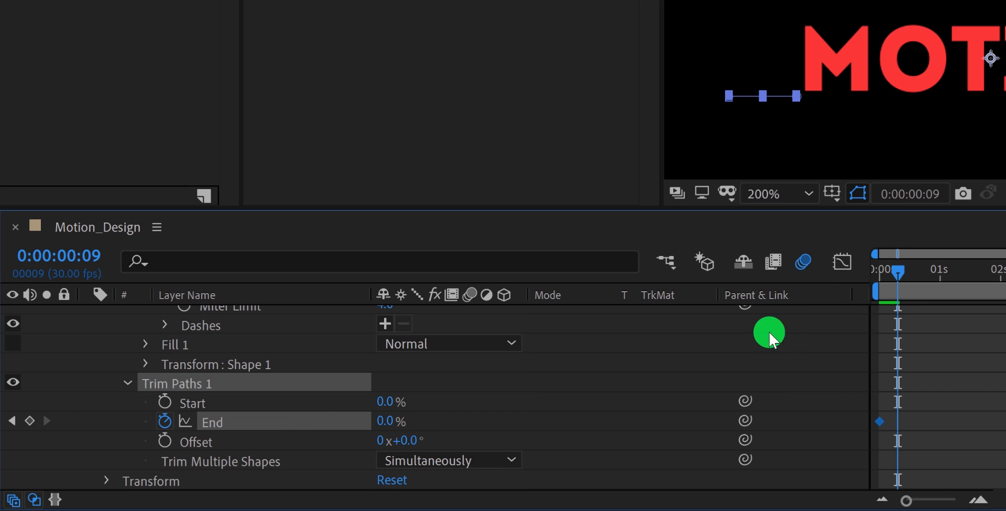
{"action": "left_click", "coordinate": [389, 421]}
{"action": "type", "text": "100"}
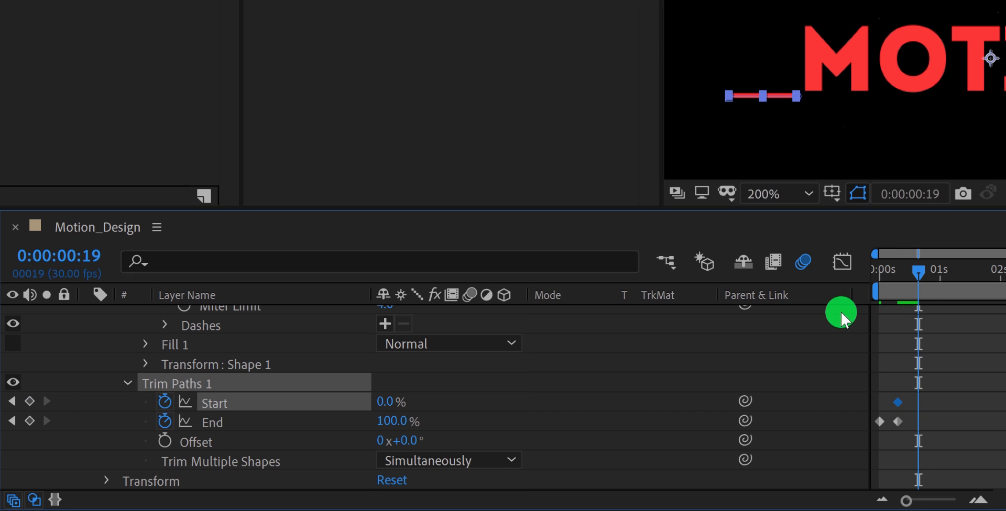
Keyframe Start up to 100% so the line retracts, preview it, and retime the keyframes.
{"action": "left_click_drag", "start_coordinate": [387, 401], "coordinate": [492, 399]}
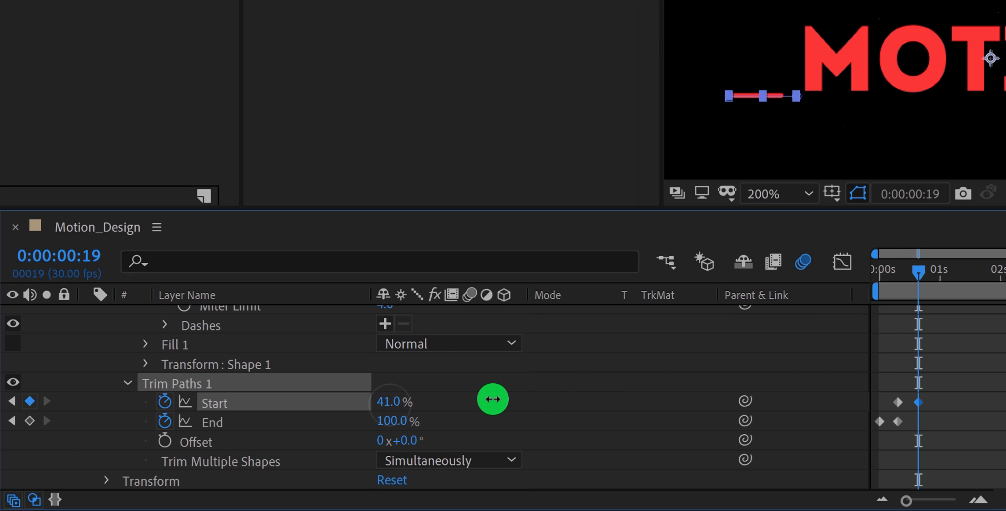
{"action": "left_click_drag", "start_coordinate": [393, 402], "coordinate": [577, 397]}
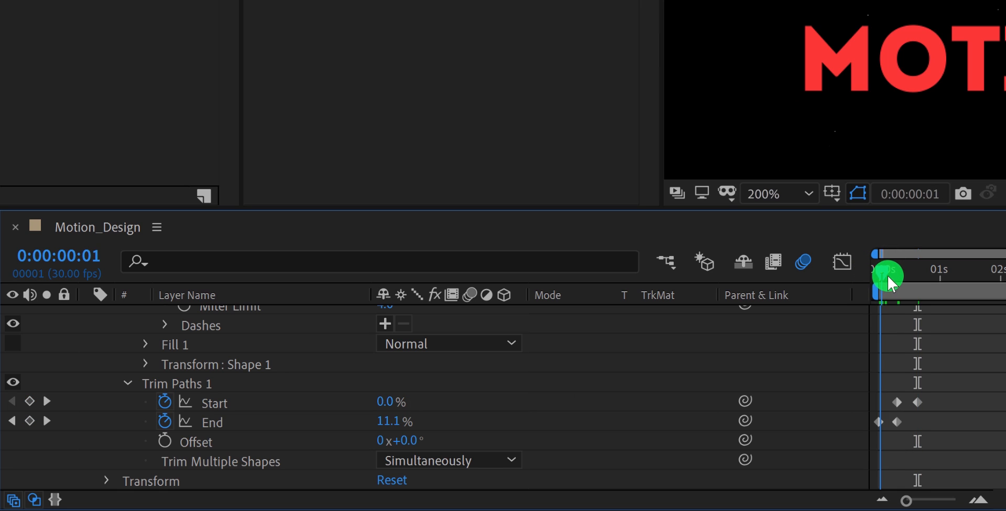
{"action": "left_click_drag", "start_coordinate": [887, 276], "coordinate": [876, 286]}
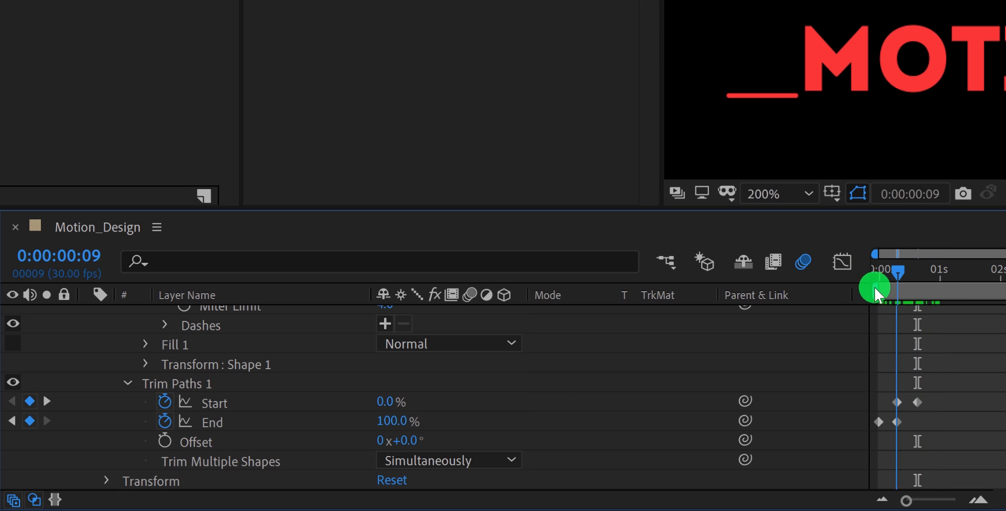
{"action": "left_click_drag", "start_coordinate": [874, 287], "coordinate": [916, 301]}
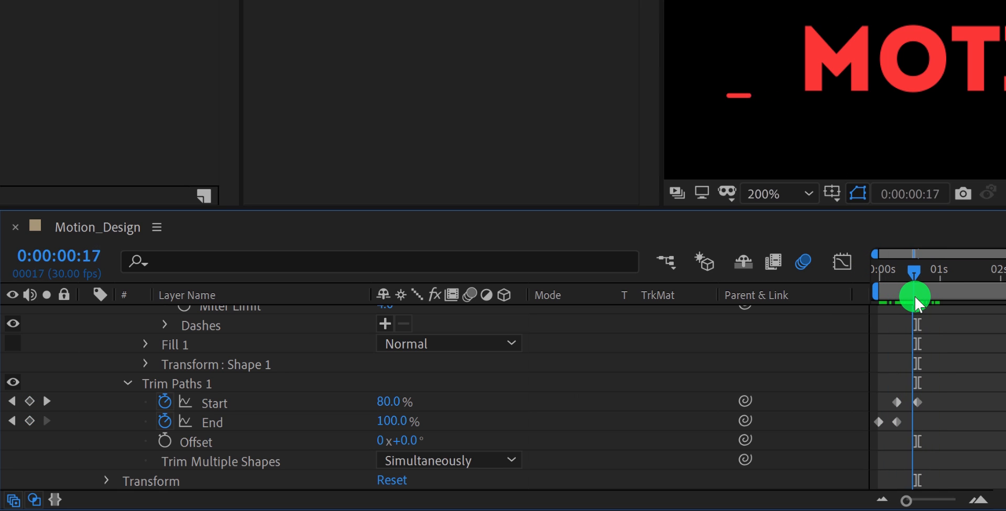
{"action": "left_click_drag", "start_coordinate": [914, 302], "coordinate": [891, 295]}
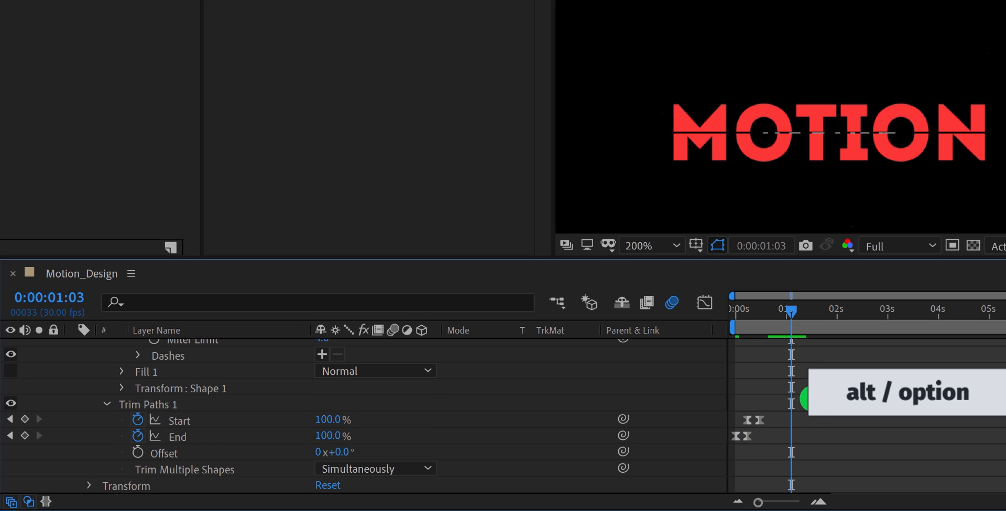
{"action": "left_click_drag", "start_coordinate": [791, 311], "coordinate": [773, 311]}
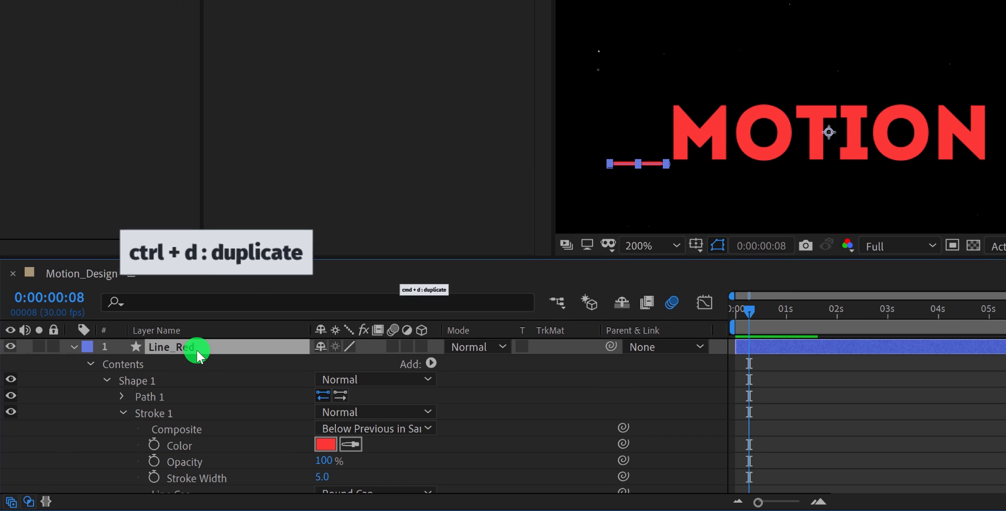
Duplicate the red line as Line_White and scale it to 62%.
{"action": "key", "text": "ctrl+d"}
{"action": "type", "text": "Whit"}
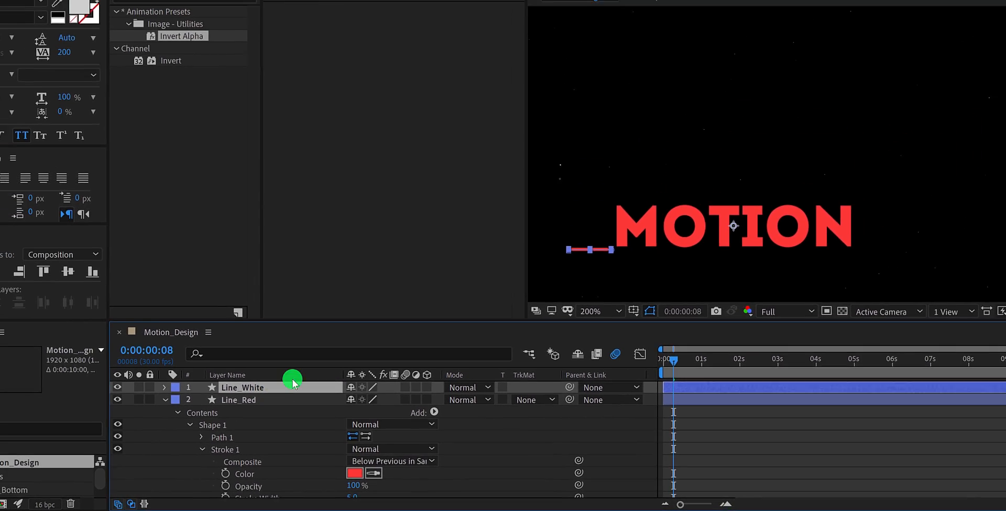
{"action": "left_click", "coordinate": [415, 9]}
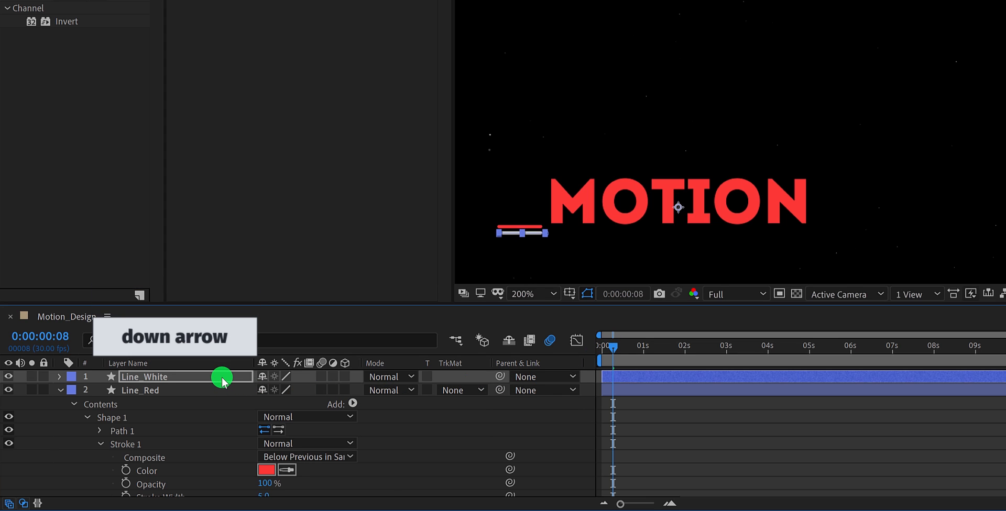
{"action": "key", "text": "s"}
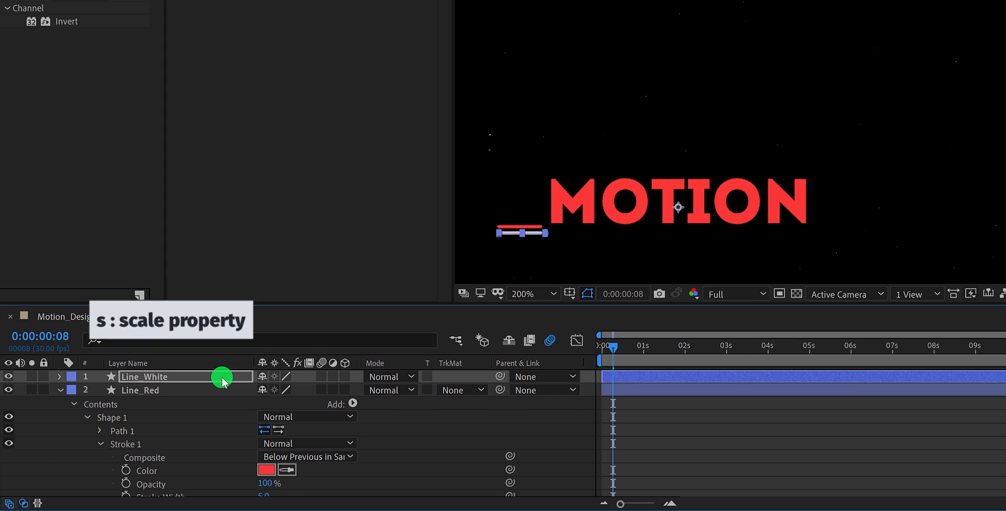
{"action": "key", "text": "s"}
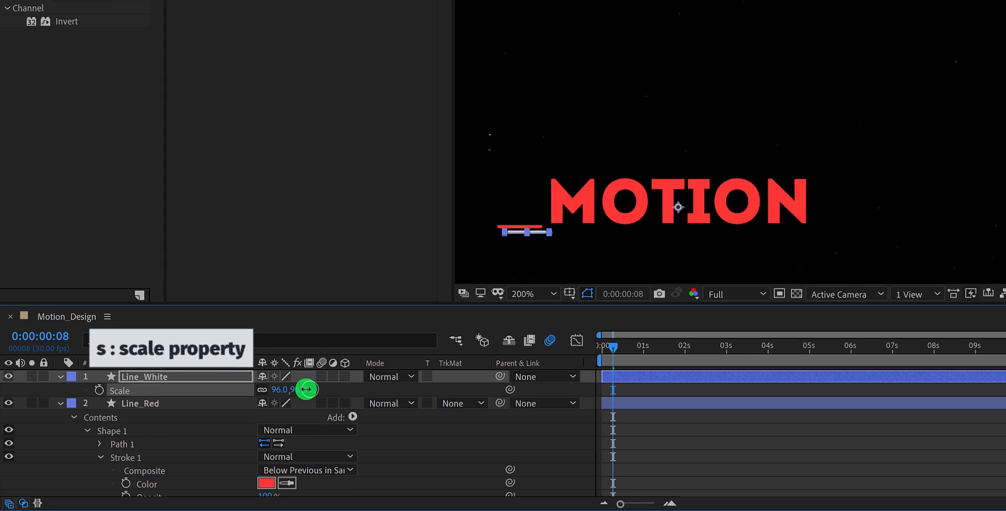
{"action": "left_click_drag", "start_coordinate": [306, 389], "coordinate": [286, 396]}
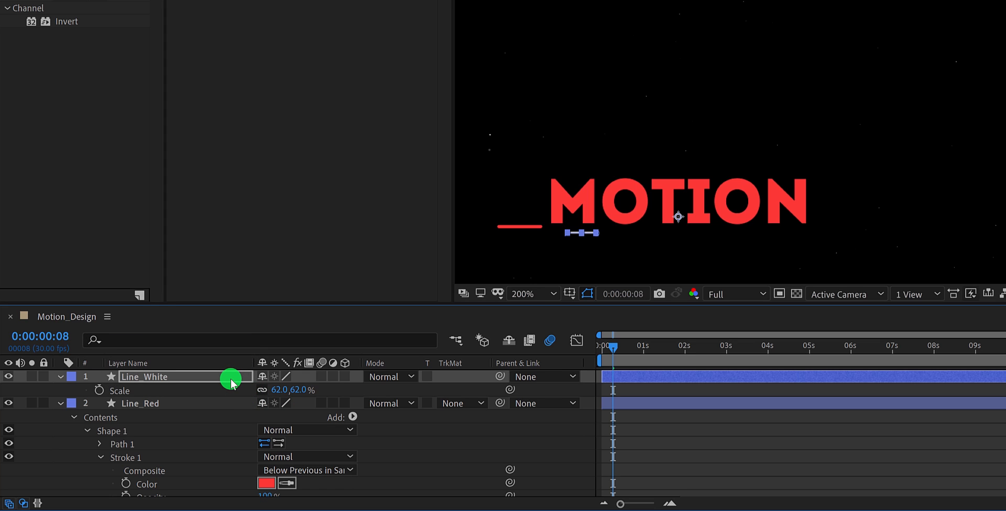
Nudge Line_White under the red line and start Line_Red a few frames later.
{"action": "key", "text": "Right"}
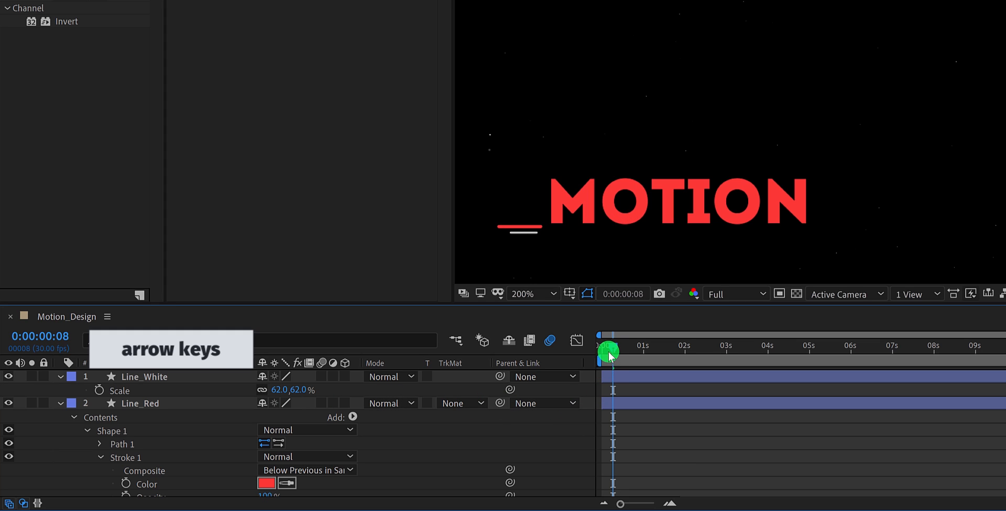
{"action": "key", "text": "Left"}
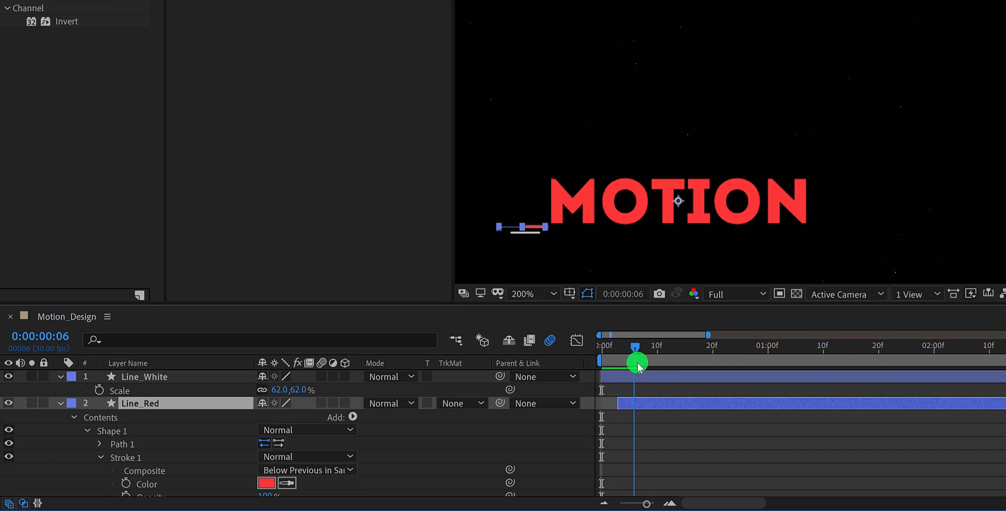
{"action": "left_click_drag", "start_coordinate": [638, 362], "coordinate": [690, 363]}
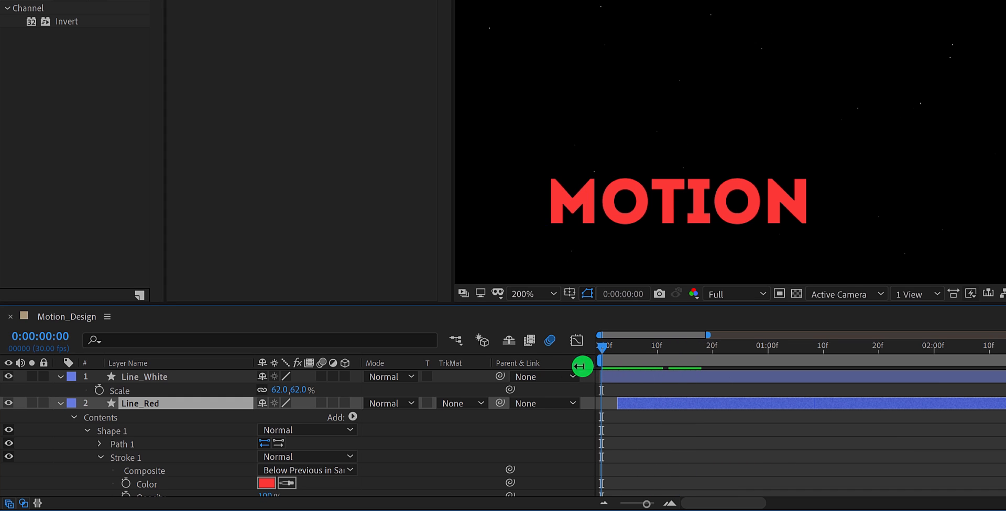
{"action": "right_click", "coordinate": [157, 377]}
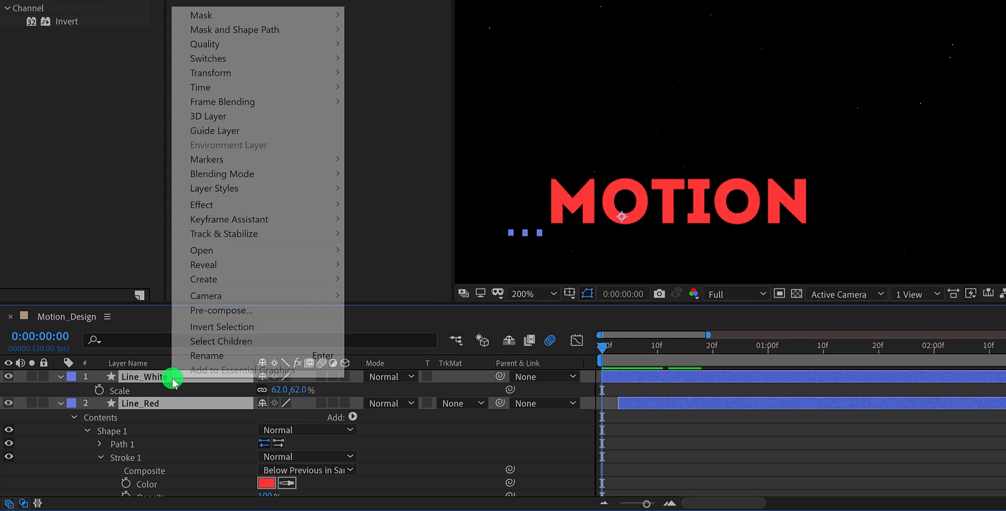
Pre-compose both line layers as Line_Animation and set the viewer zoom to Fit.
{"action": "left_click", "coordinate": [221, 311]}
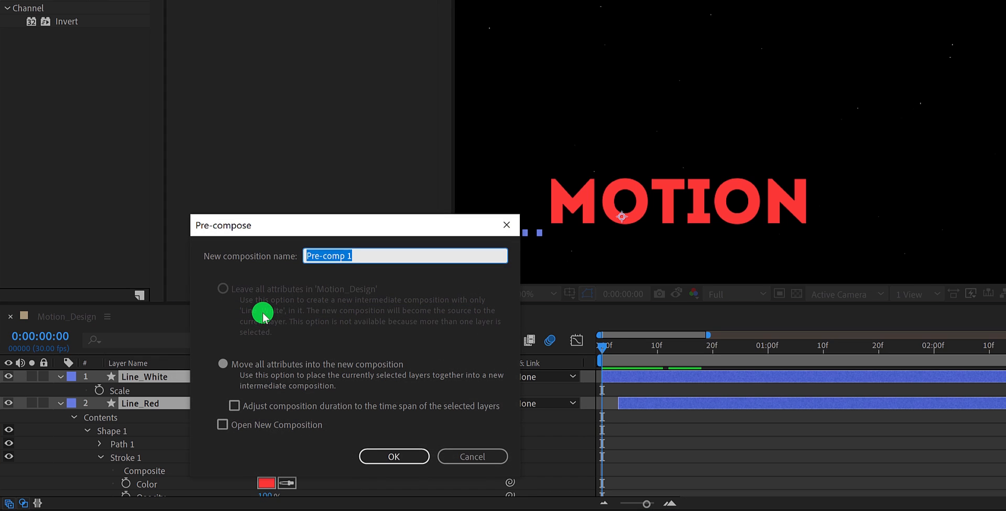
{"action": "type", "text": "Line_Animation"}
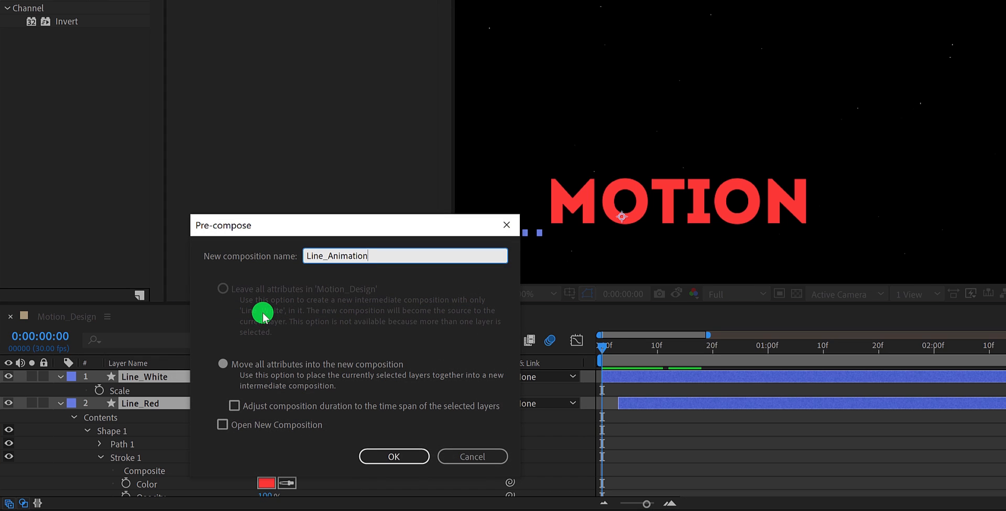
{"action": "left_click", "coordinate": [393, 456]}
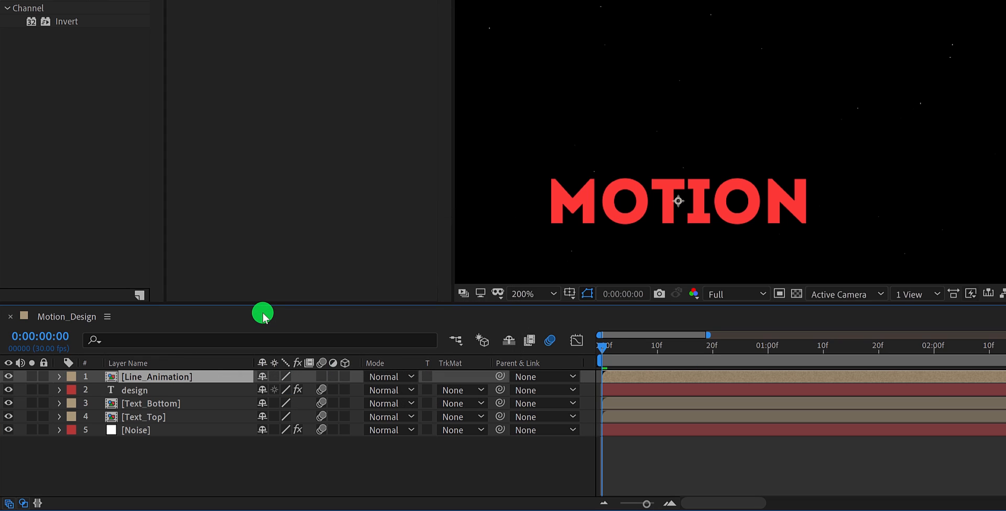
{"action": "left_click", "coordinate": [528, 294]}
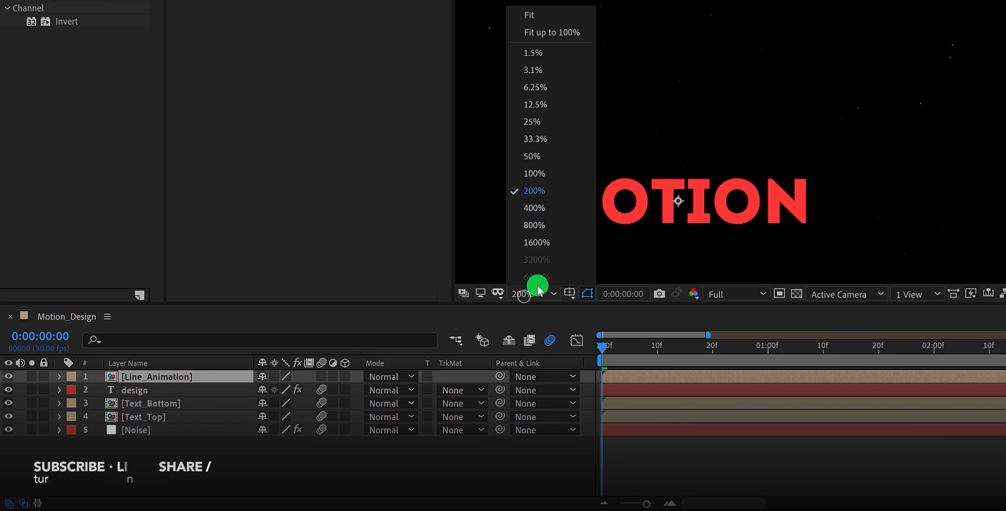
{"action": "left_click", "coordinate": [528, 15]}
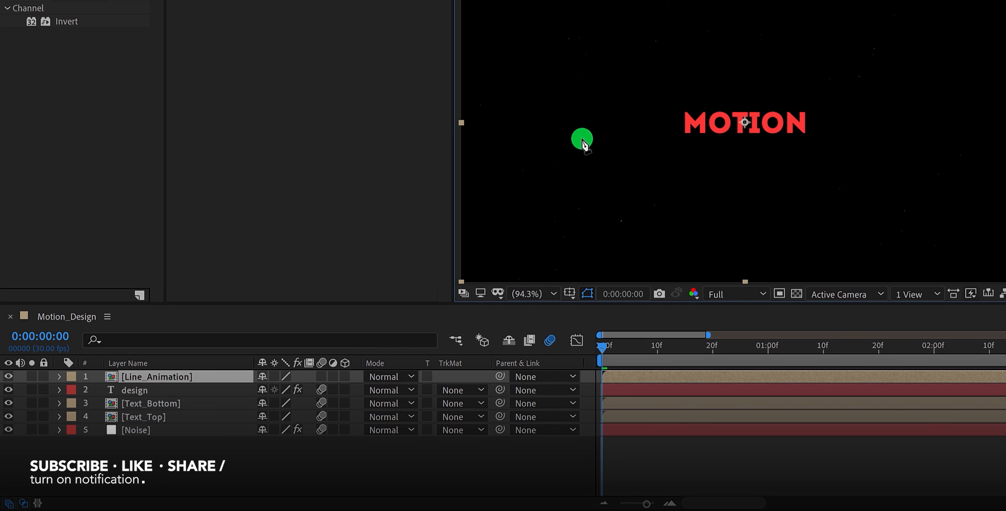
Move Line_Animation above MOTION's right end, rotate it 90°, and start it near one second.
{"action": "left_click_drag", "start_coordinate": [606, 364], "coordinate": [778, 365]}
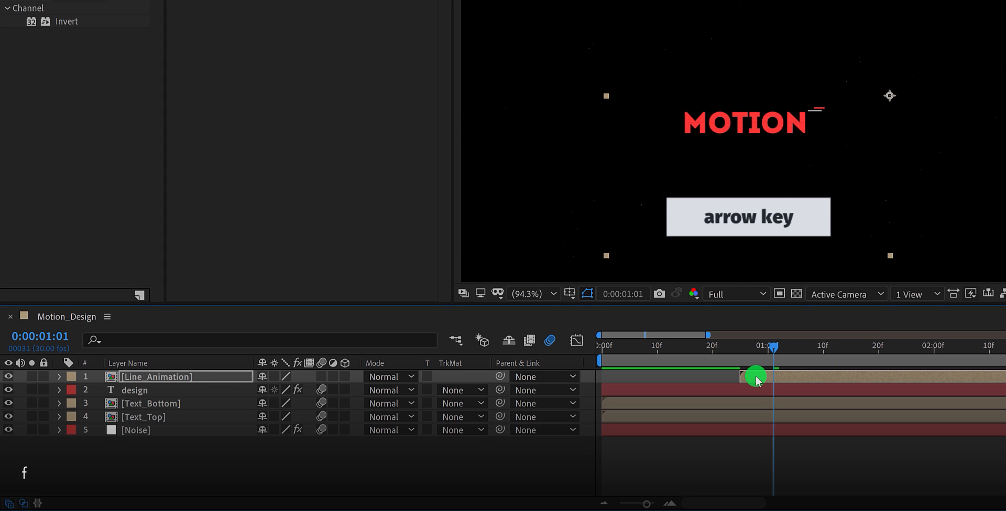
{"action": "key", "text": "r"}
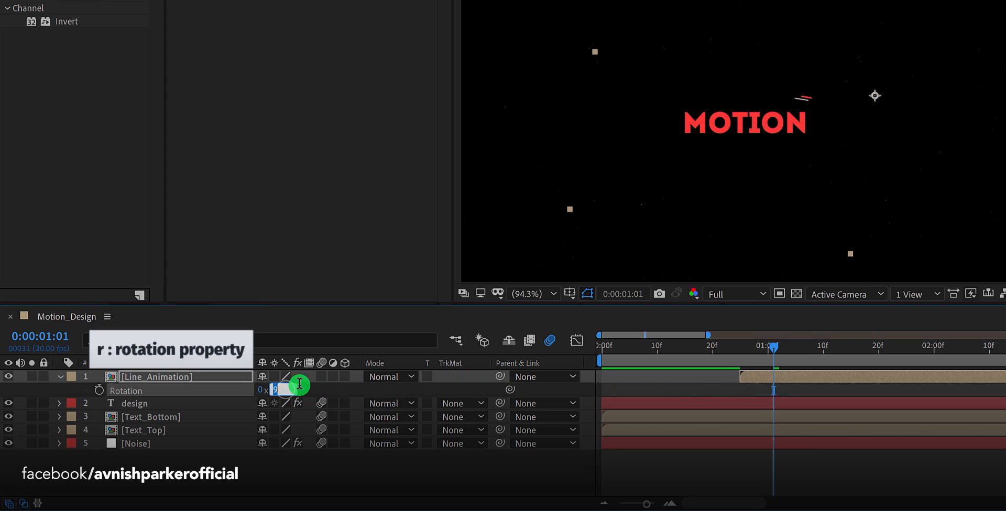
{"action": "type", "text": "90.0°"}
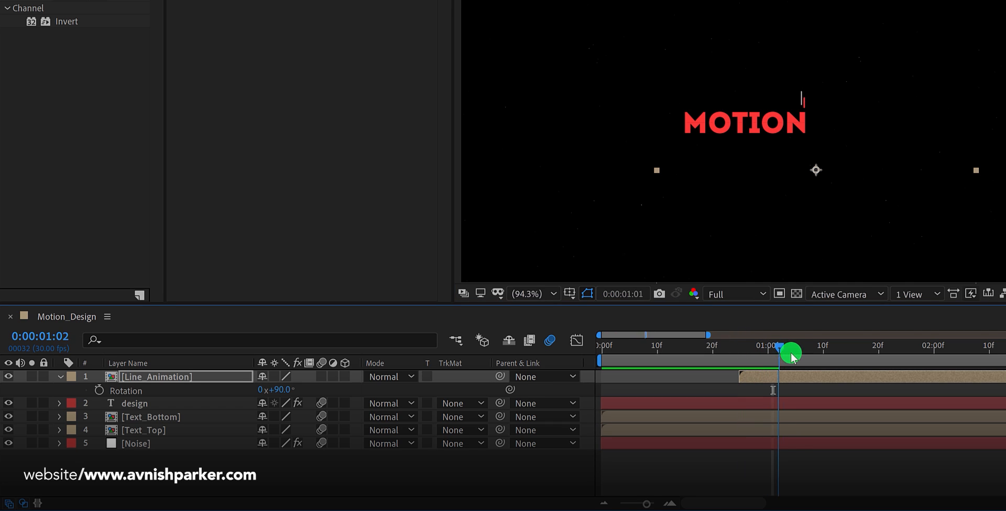
{"action": "left_click_drag", "start_coordinate": [792, 351], "coordinate": [740, 372]}
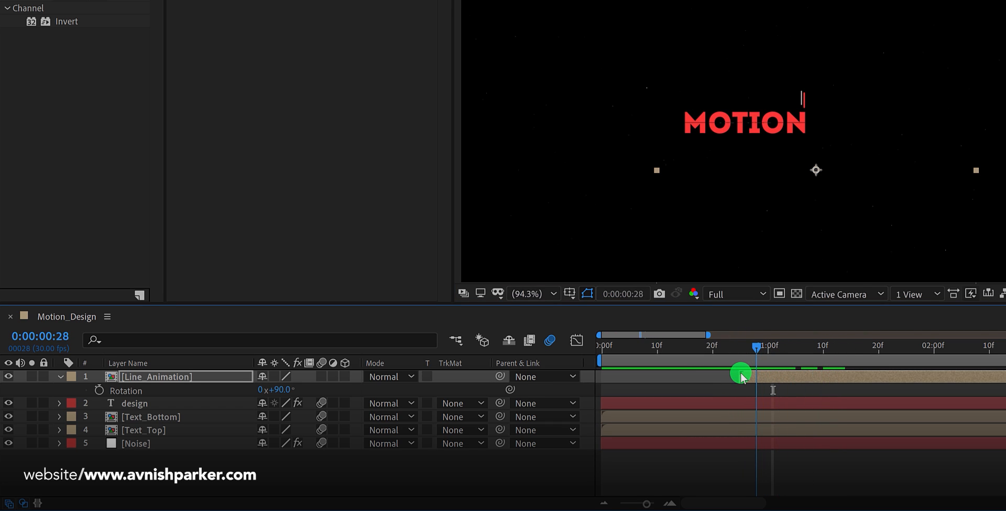
{"action": "left_click_drag", "start_coordinate": [741, 372], "coordinate": [796, 372]}
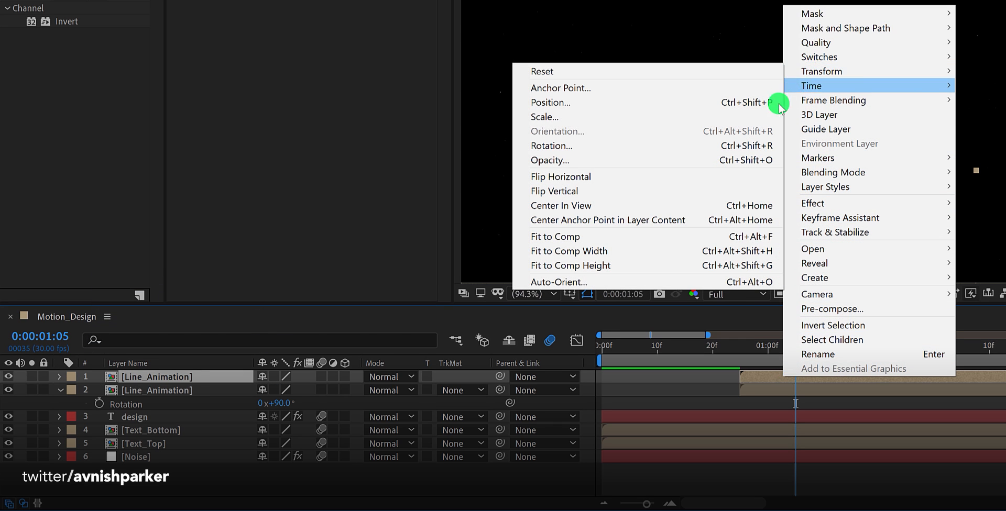
Duplicate Line_Animation, rotate the copy -90°, and place it below MOTION's left end.
{"action": "key", "text": "Escape"}
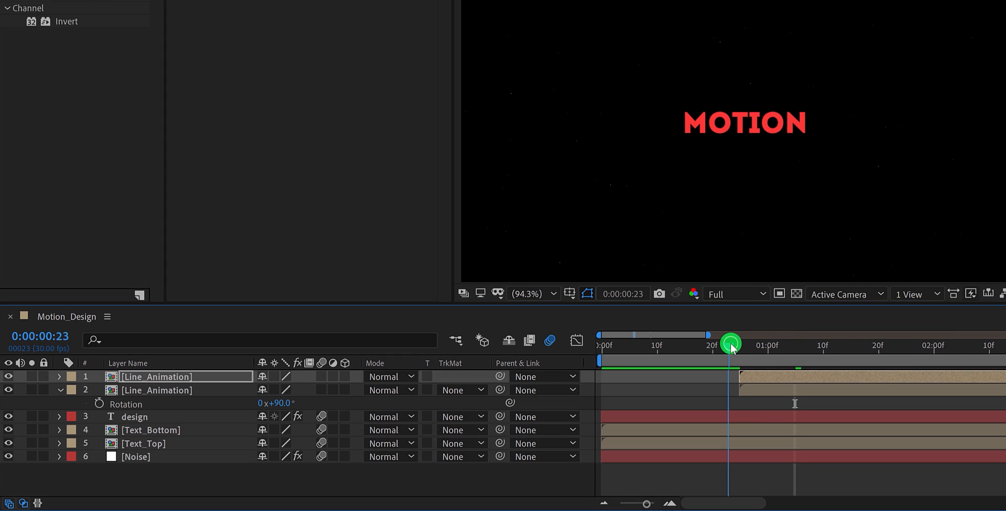
{"action": "left_click_drag", "start_coordinate": [729, 345], "coordinate": [807, 346]}
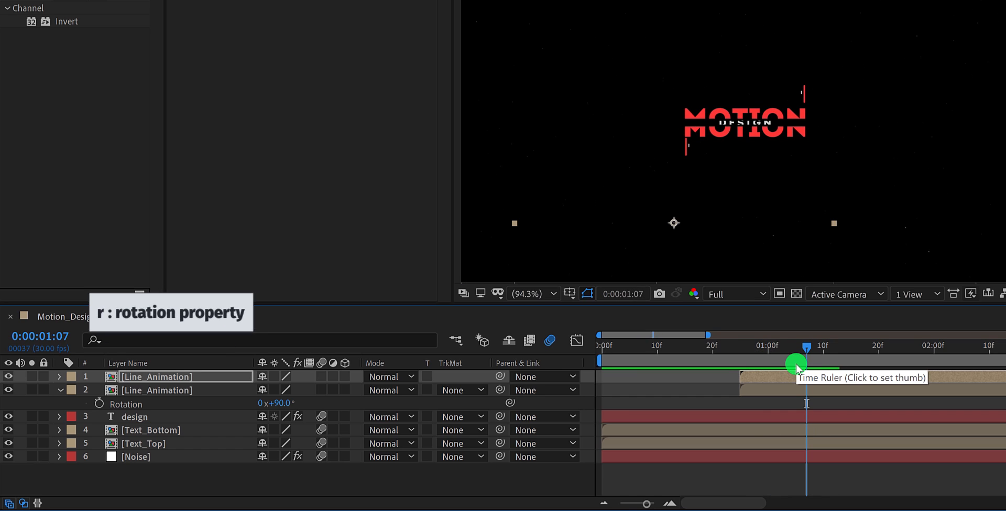
{"action": "left_click", "coordinate": [59, 377]}
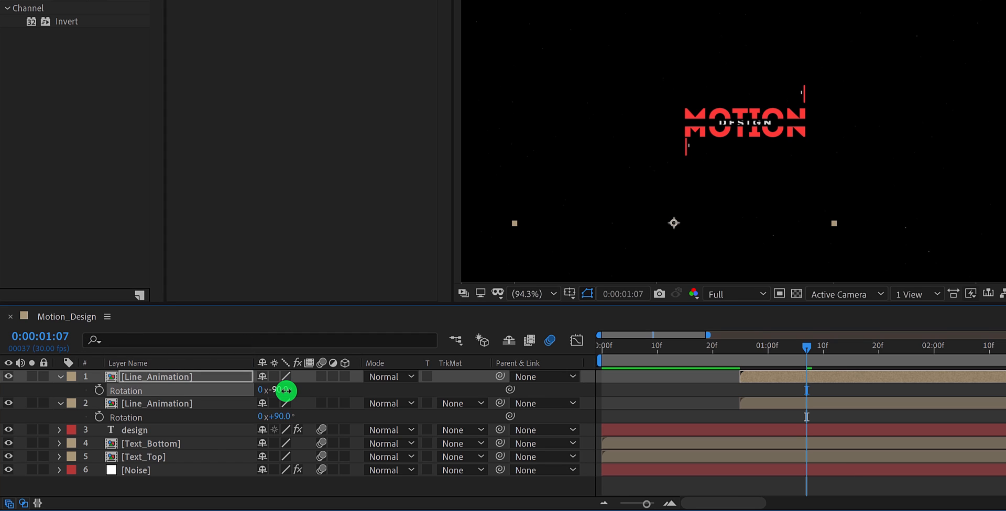
{"action": "left_click", "coordinate": [530, 294]}
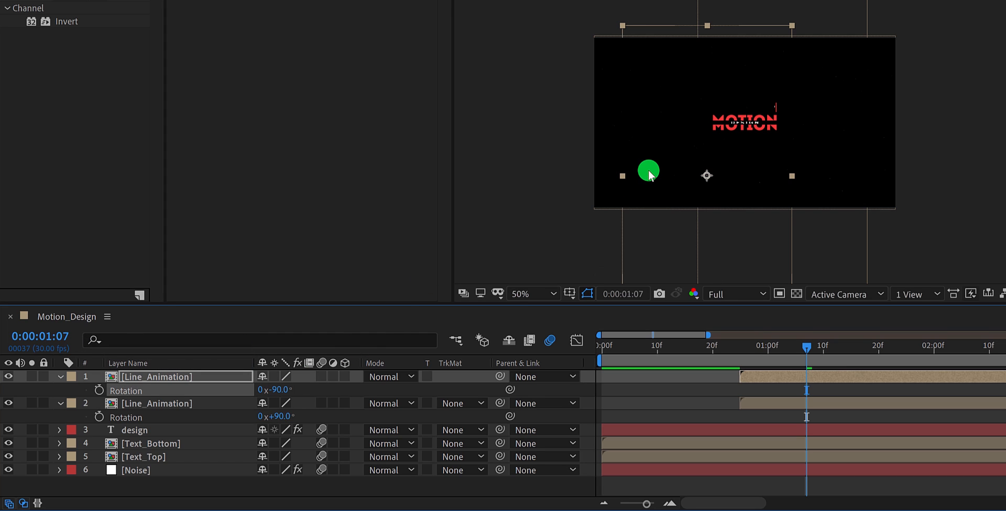
{"action": "left_click_drag", "start_coordinate": [648, 172], "coordinate": [650, 205]}
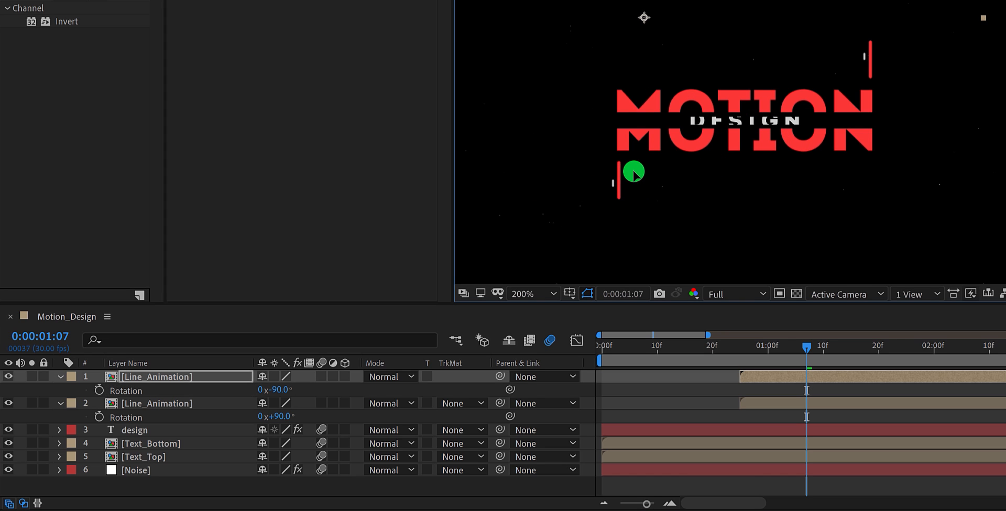
{"action": "left_click_drag", "start_coordinate": [806, 346], "coordinate": [863, 359]}
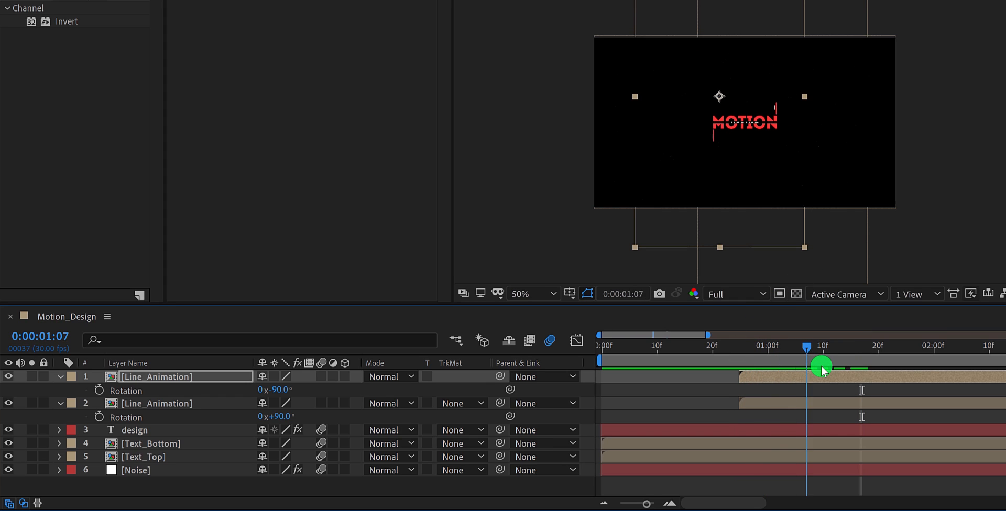
{"action": "left_click_drag", "start_coordinate": [821, 365], "coordinate": [846, 366]}
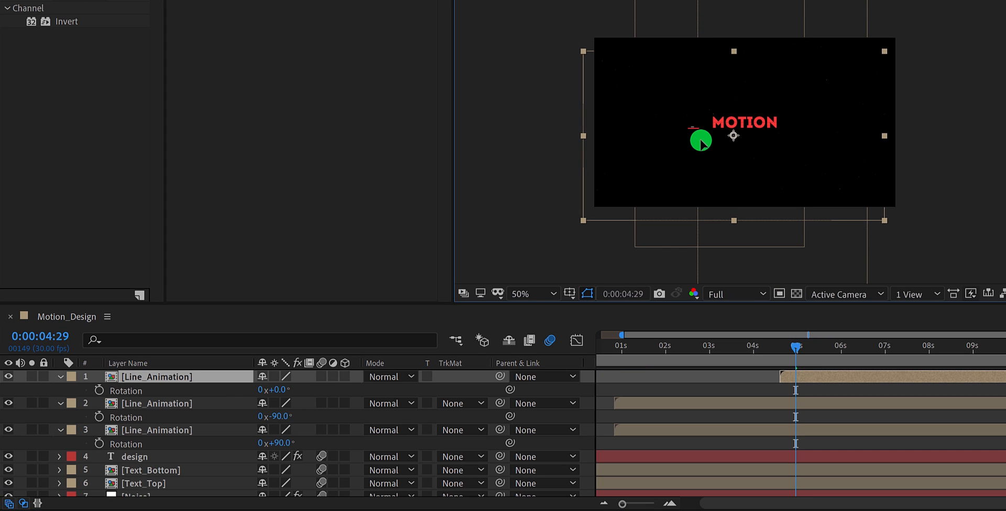
Select the new 0° line copy and preview the horizontal accents flanking MOTION near five seconds.
{"action": "left_click", "coordinate": [519, 293]}
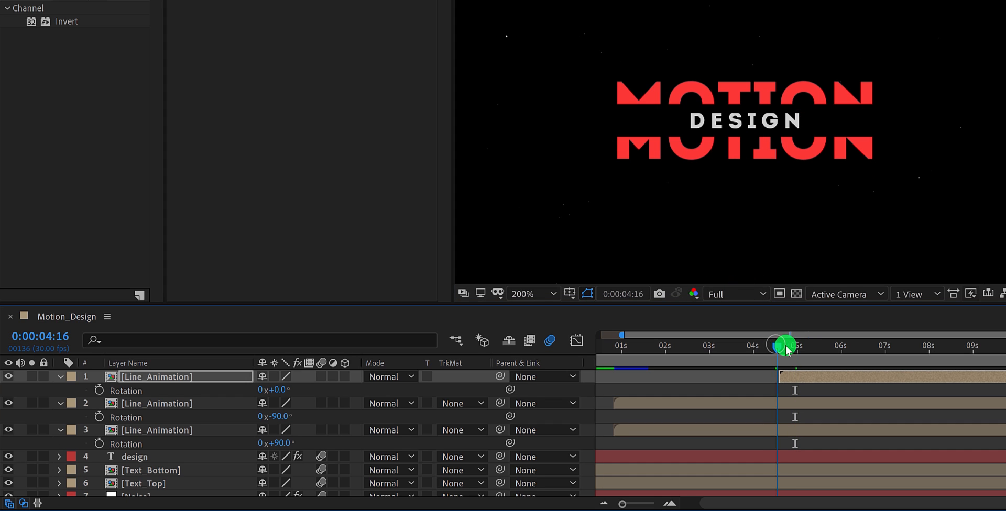
{"action": "left_click_drag", "start_coordinate": [785, 345], "coordinate": [791, 353]}
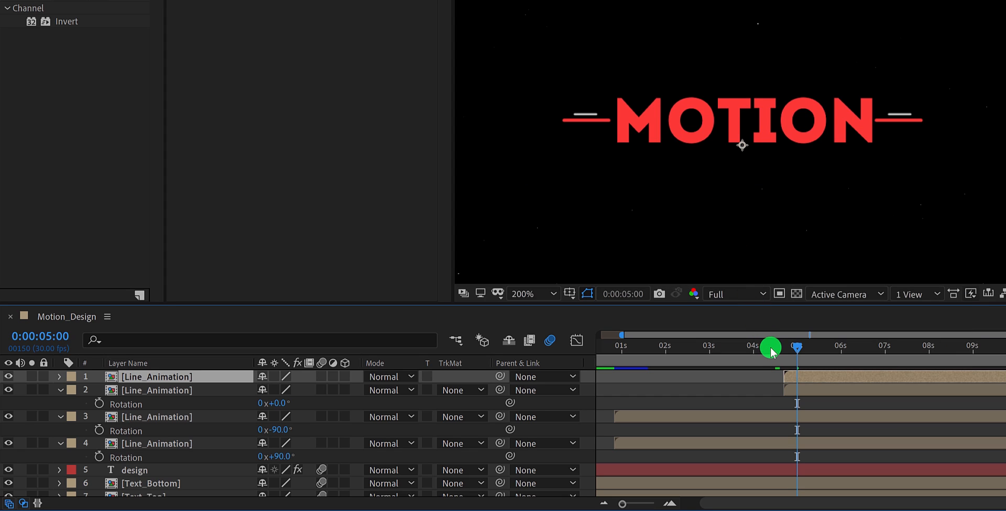
{"action": "left_click_drag", "start_coordinate": [770, 349], "coordinate": [810, 356]}
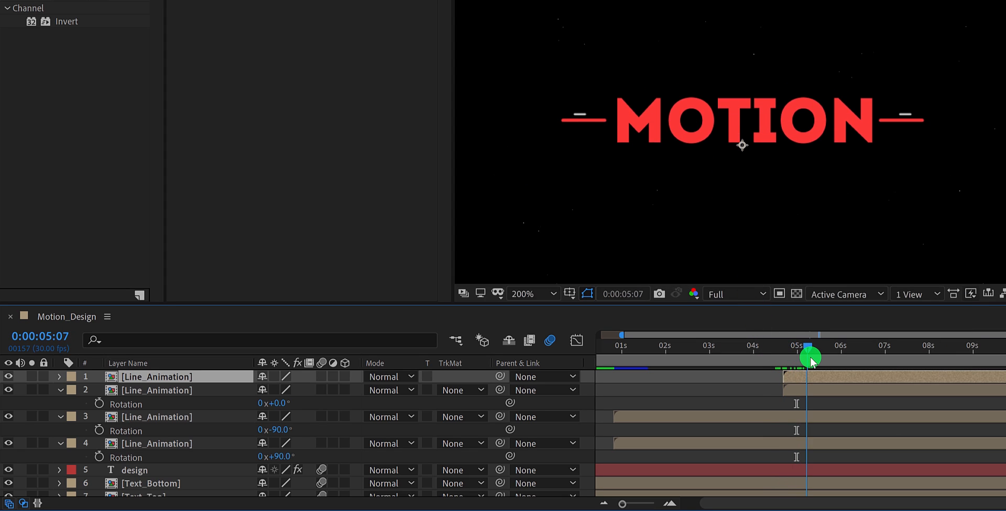